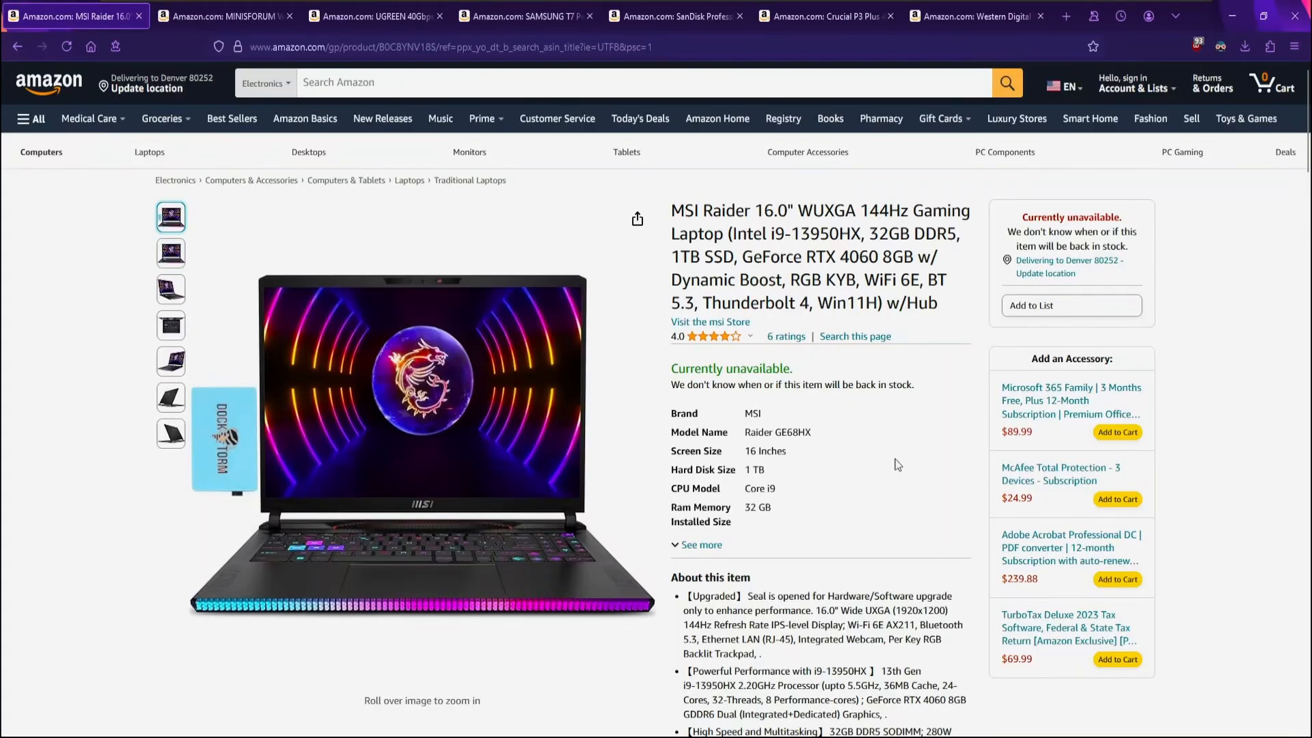
mouse_move(729, 313)
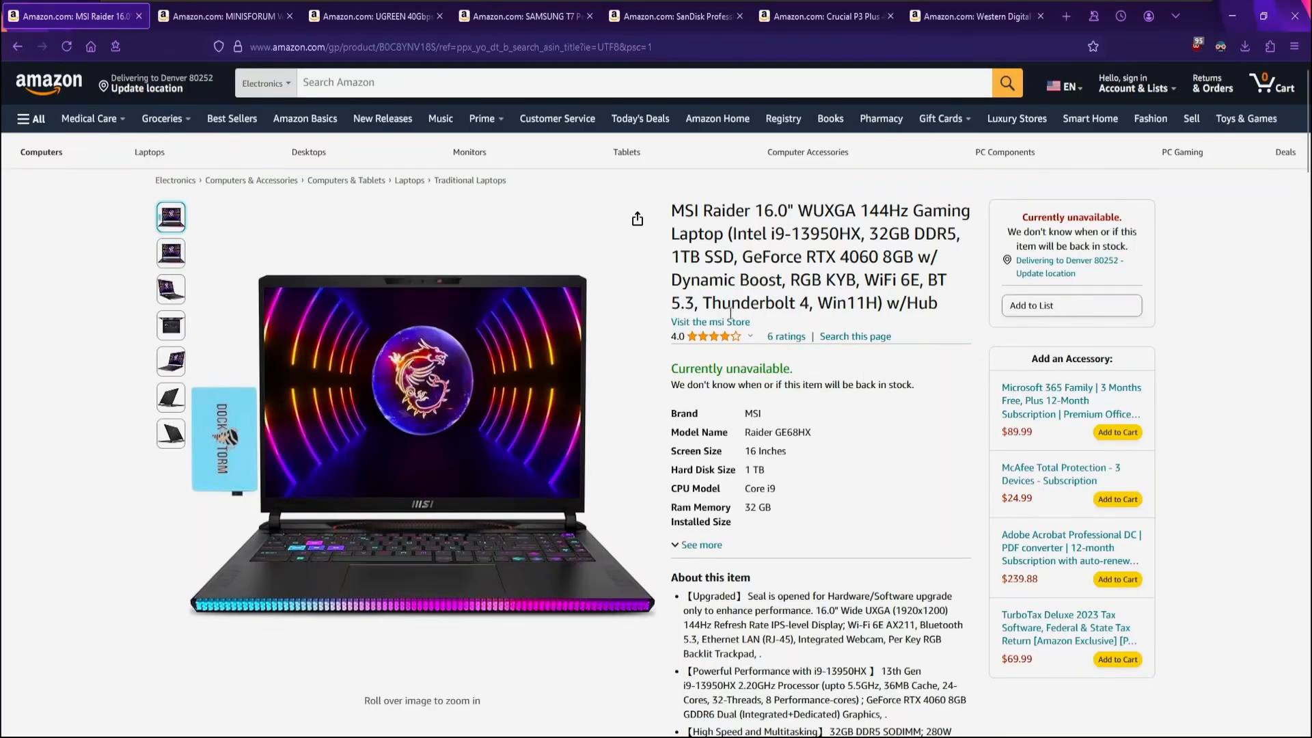
Step: Switch from the MINISFORUM mini PC listing to the Samsung T7 portable SSD page
left_click(221, 16)
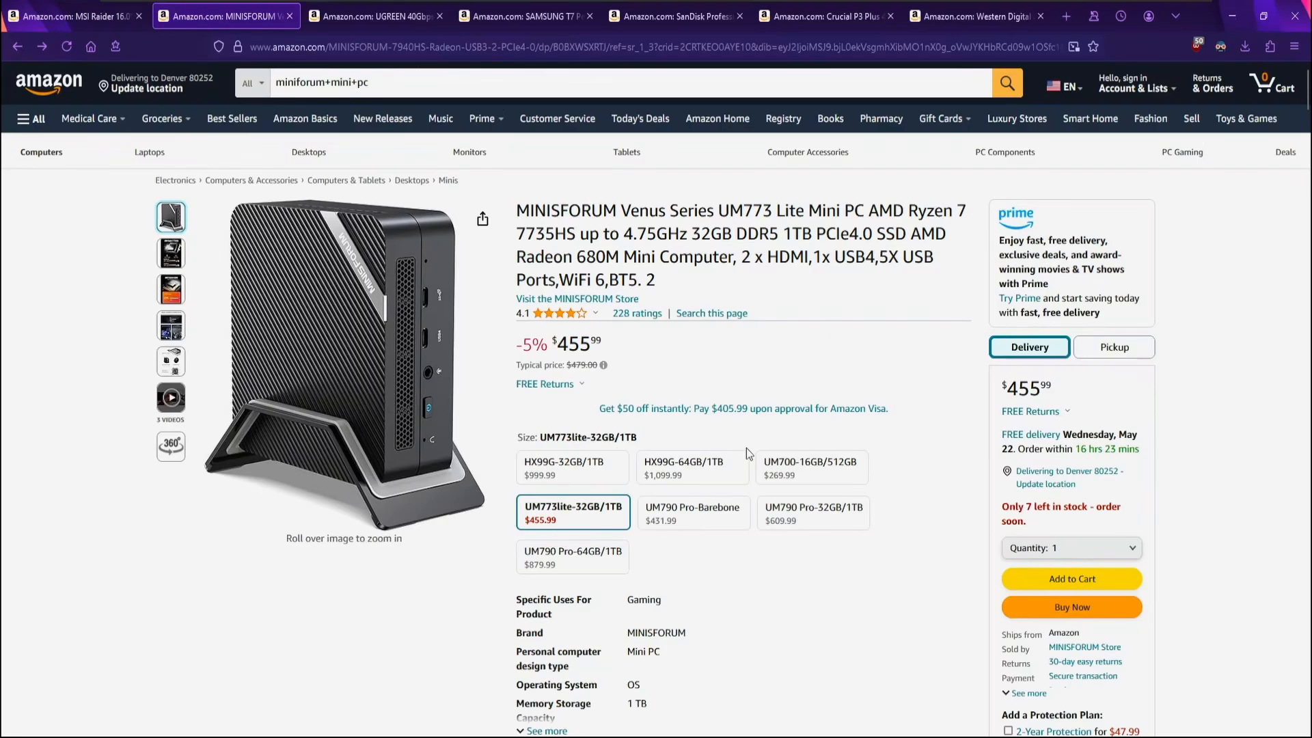
left_click(374, 17)
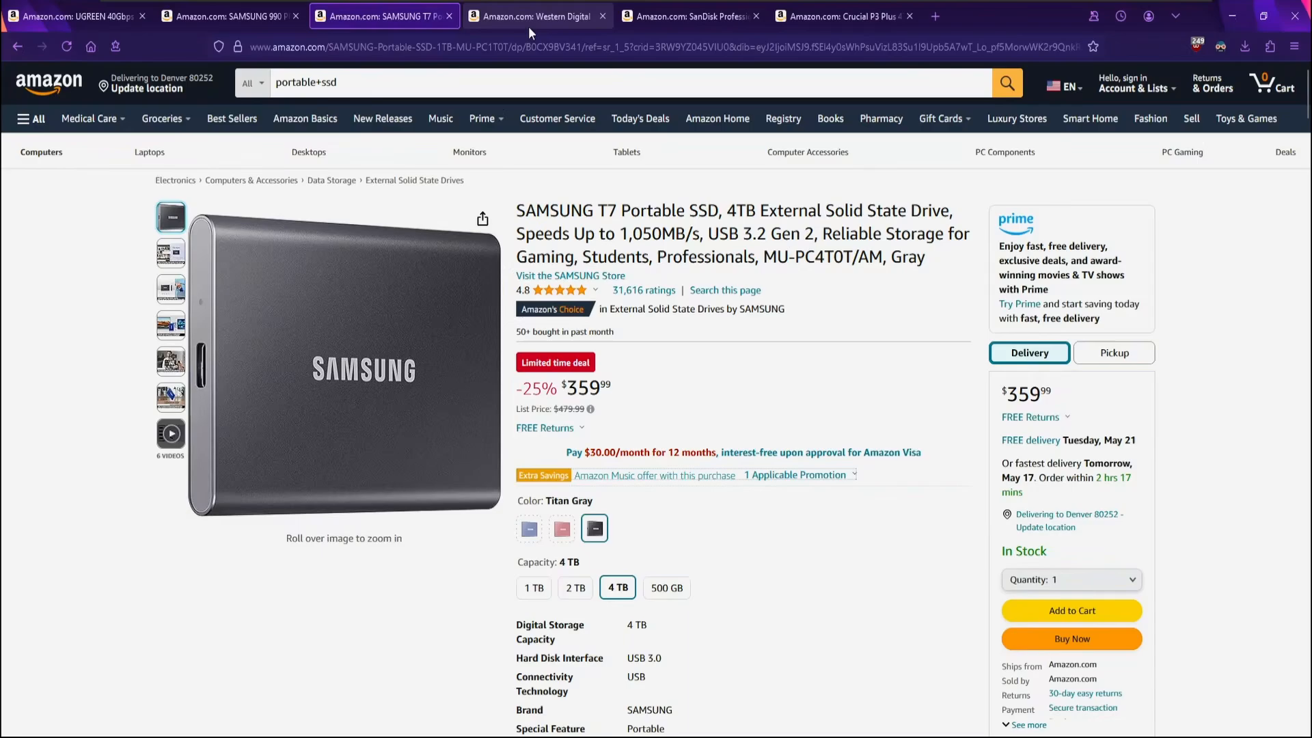
Step: Compare the Western Digital drive table with the T7, then show the SanDisk PRO-G40 page highlighting its $399 price
left_click(536, 16)
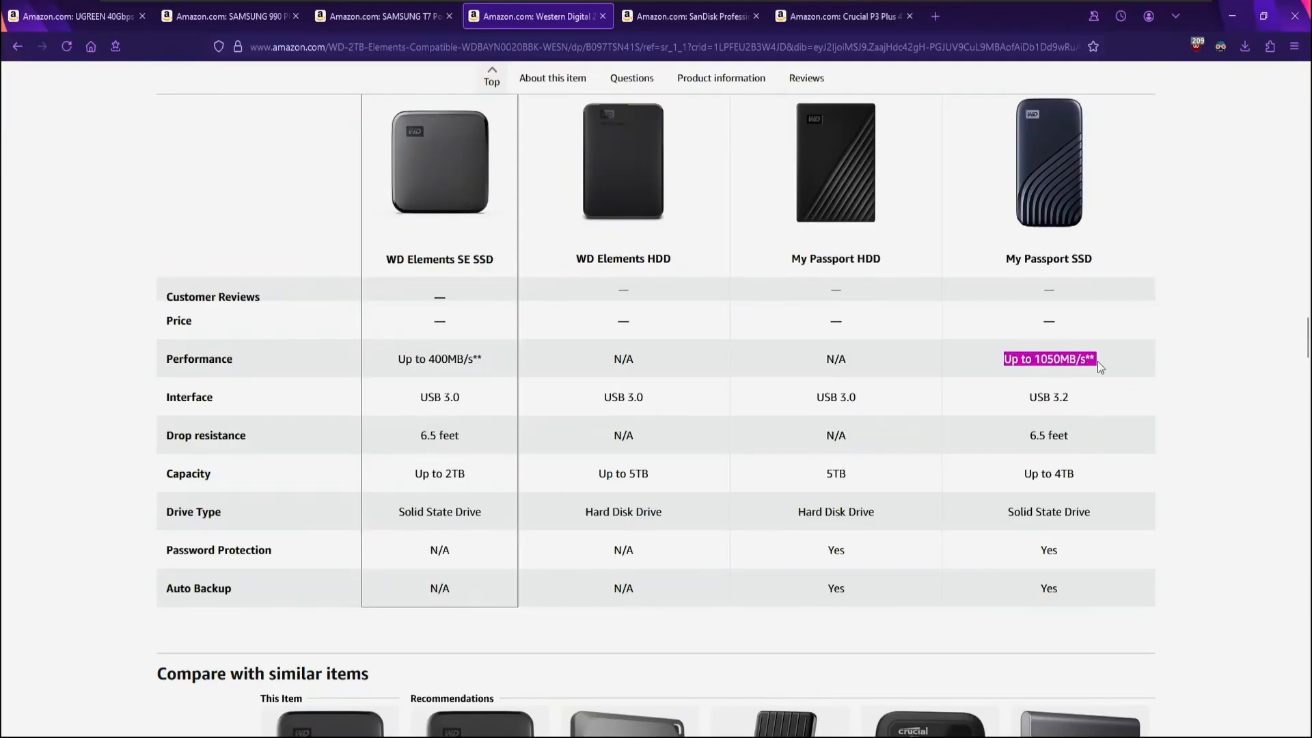
left_click(383, 16)
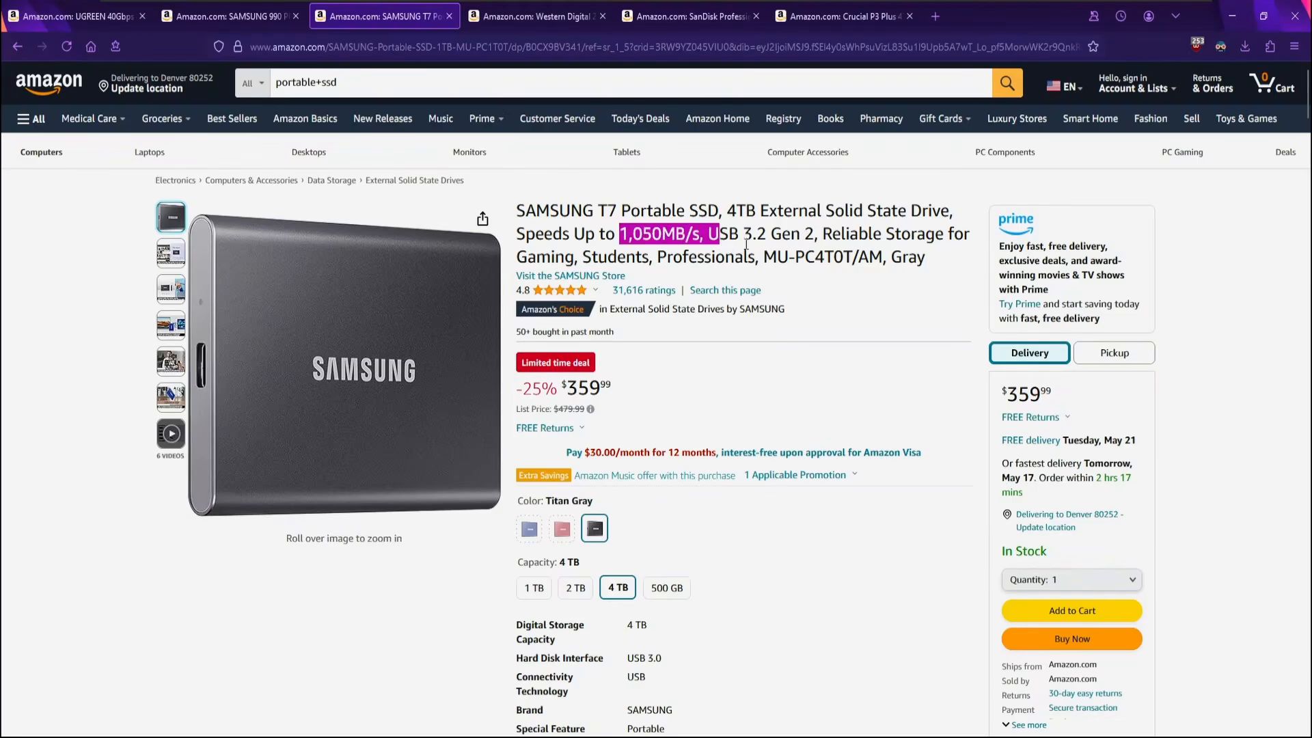
mouse_move(334, 282)
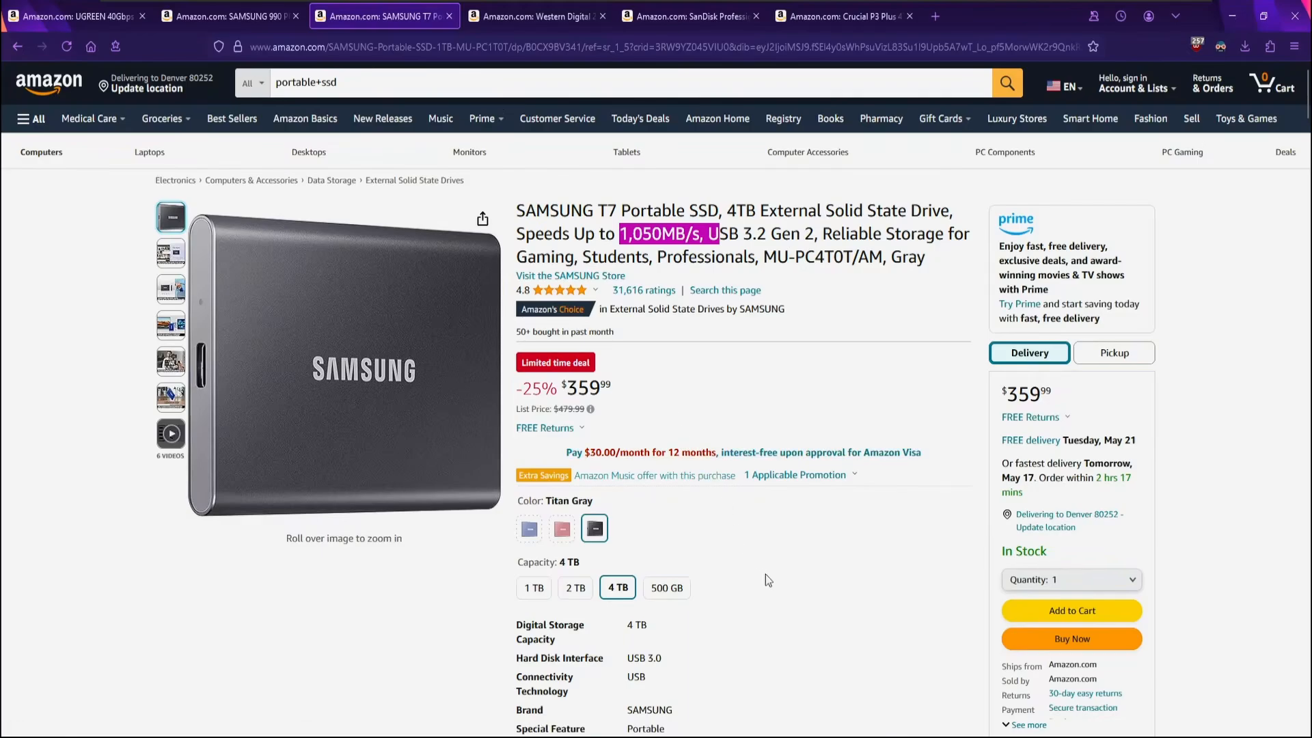
mouse_move(700, 359)
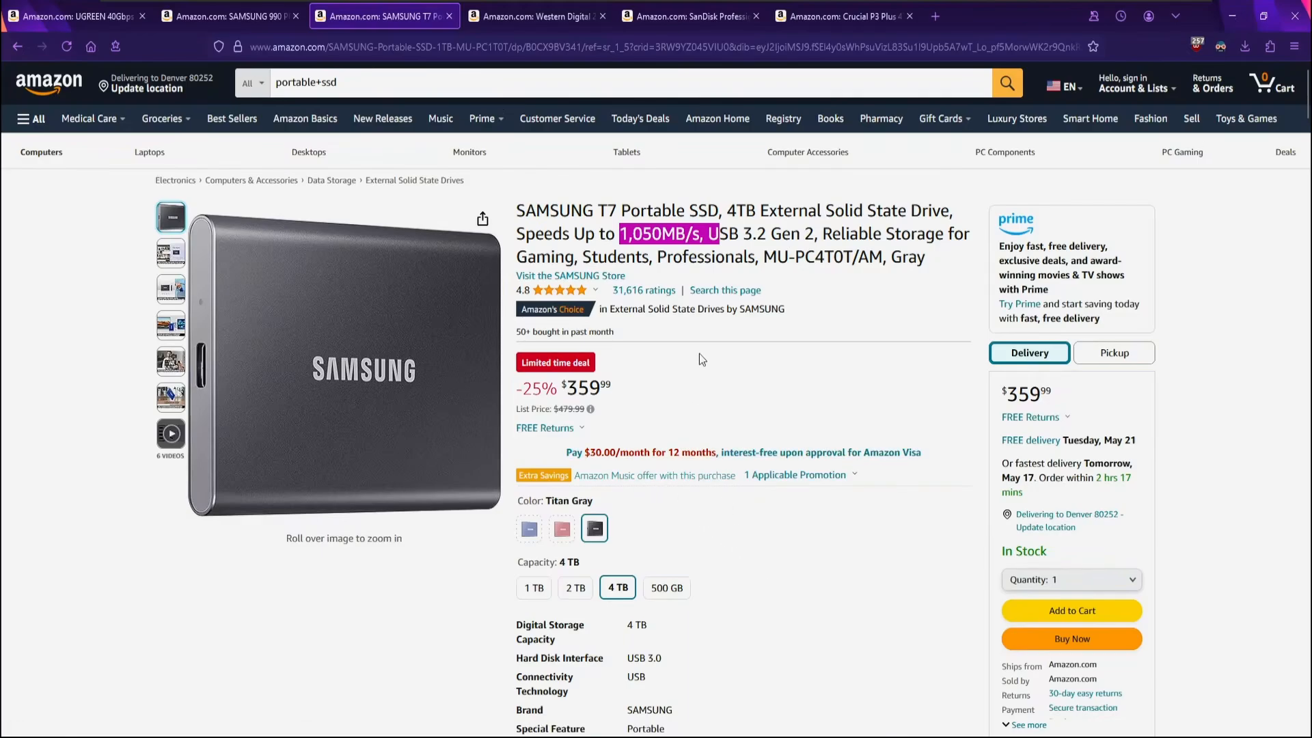
left_click(688, 15)
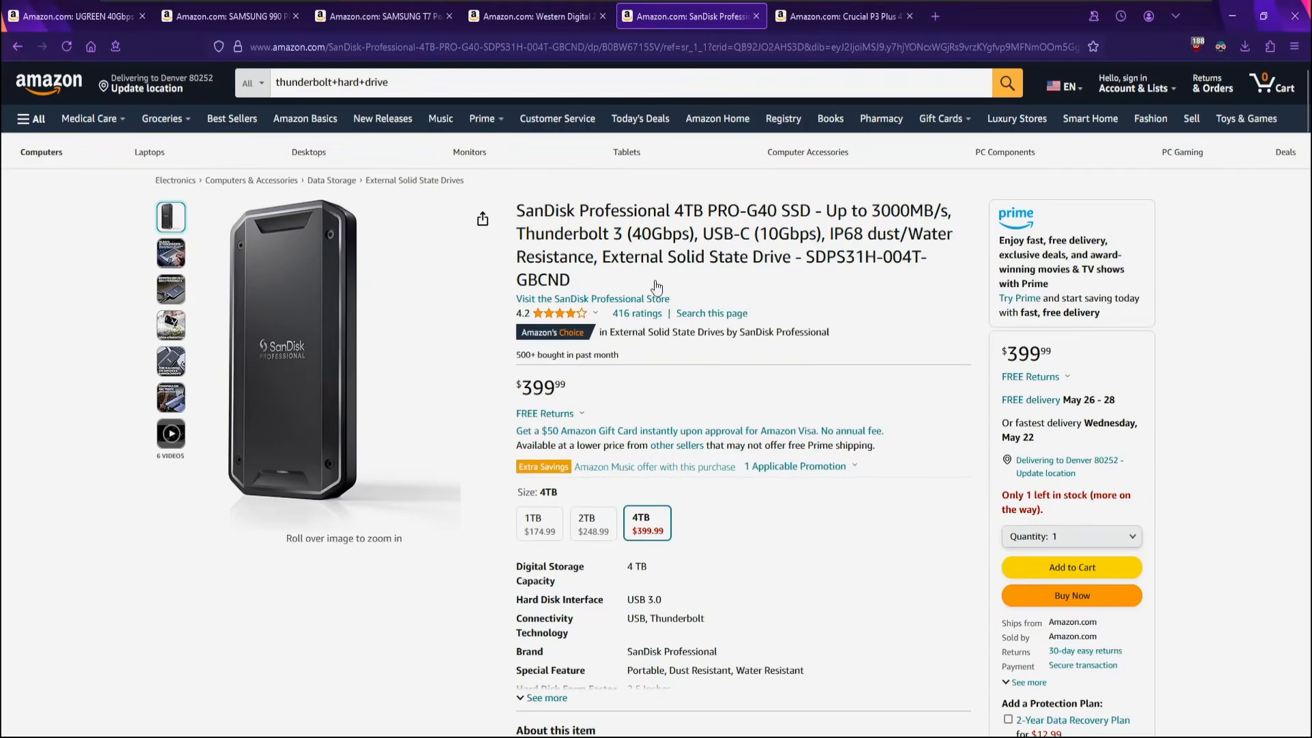
double_click(605, 234)
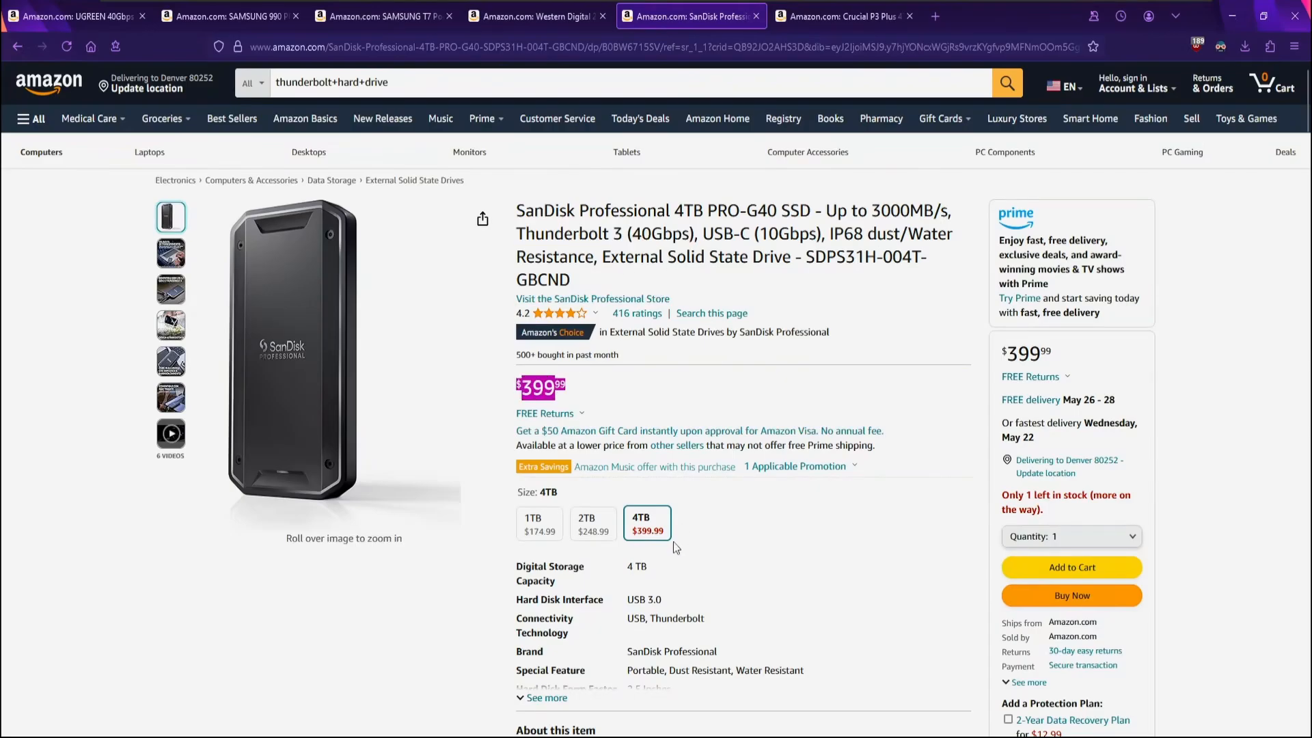
Step: View the UGREEN NVMe enclosure listing, glance at the Samsung 990 PRO page, and return to UGREEN
left_click(75, 17)
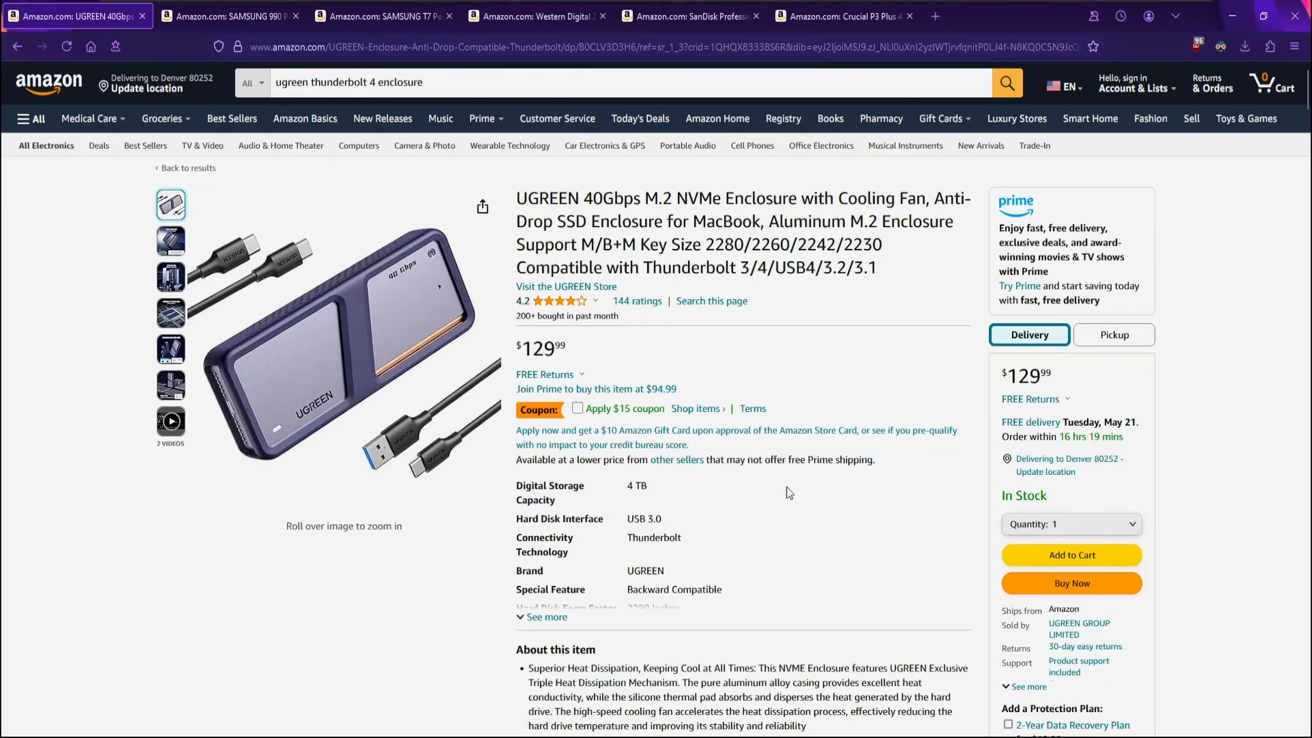
mouse_move(735, 459)
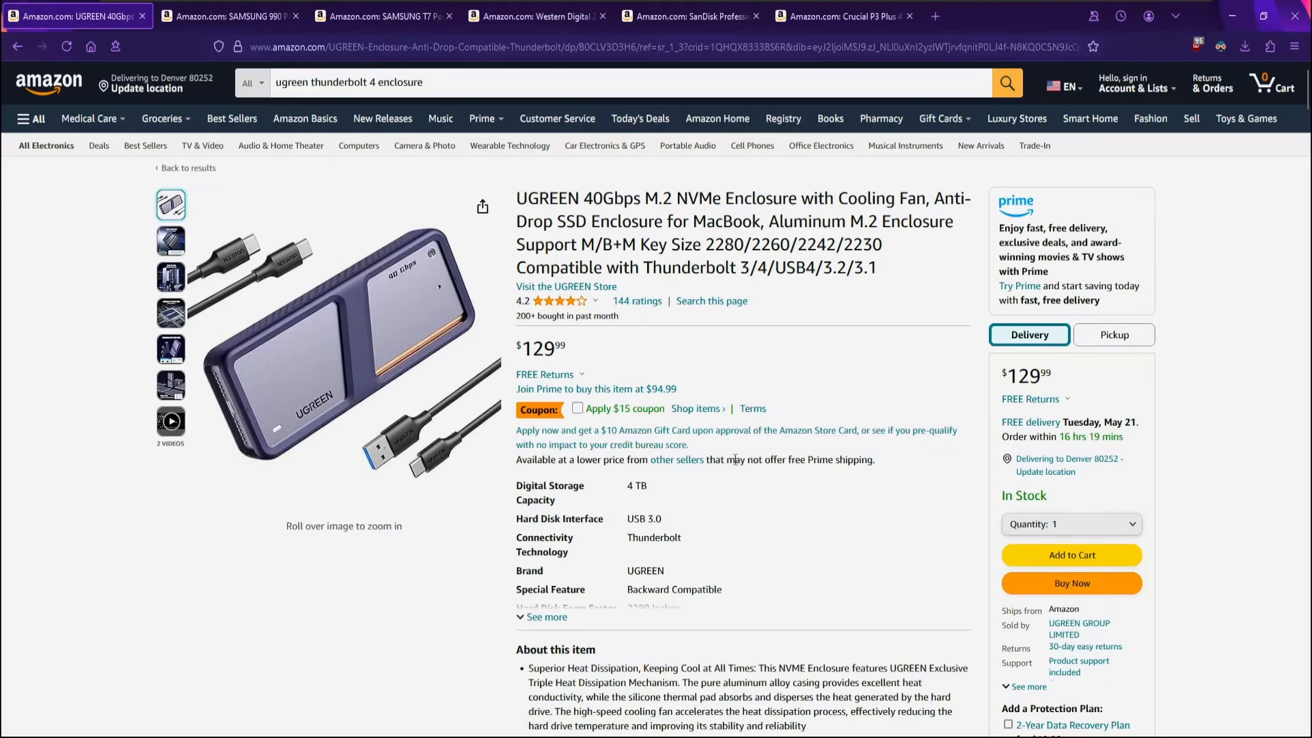
left_click(226, 15)
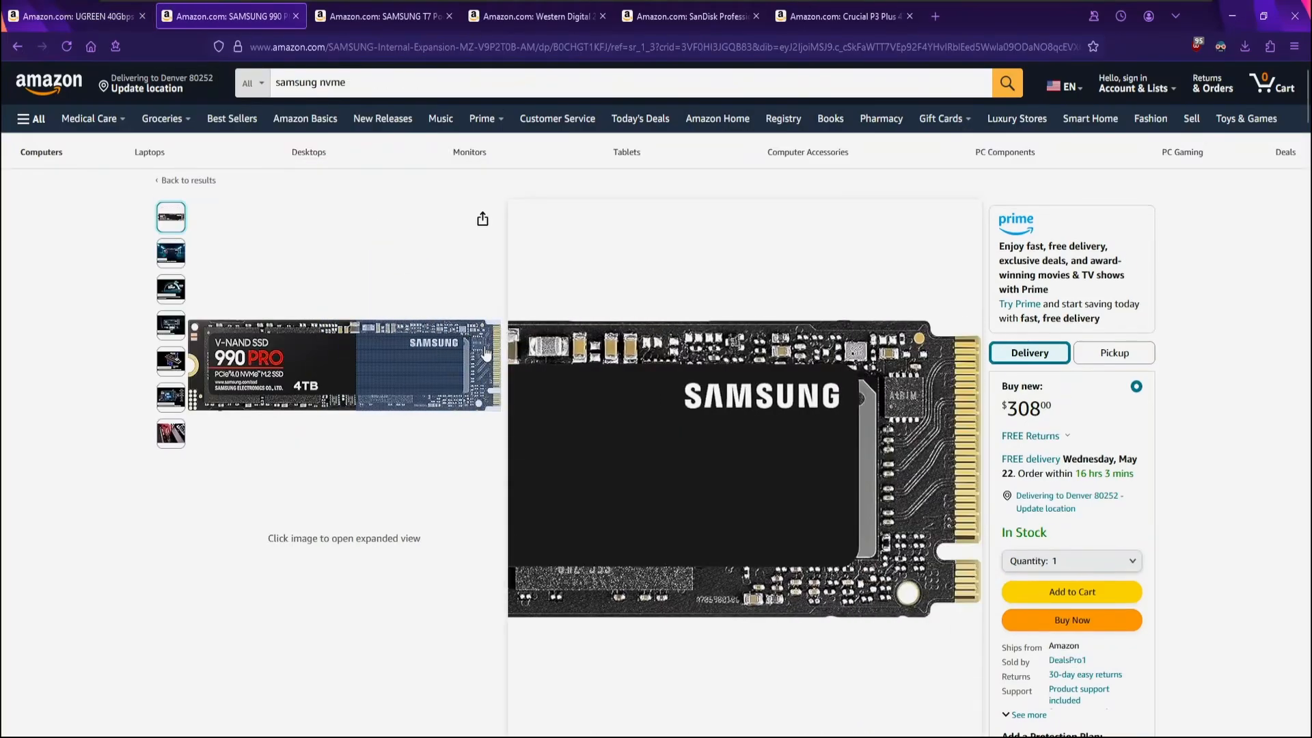
left_click(75, 16)
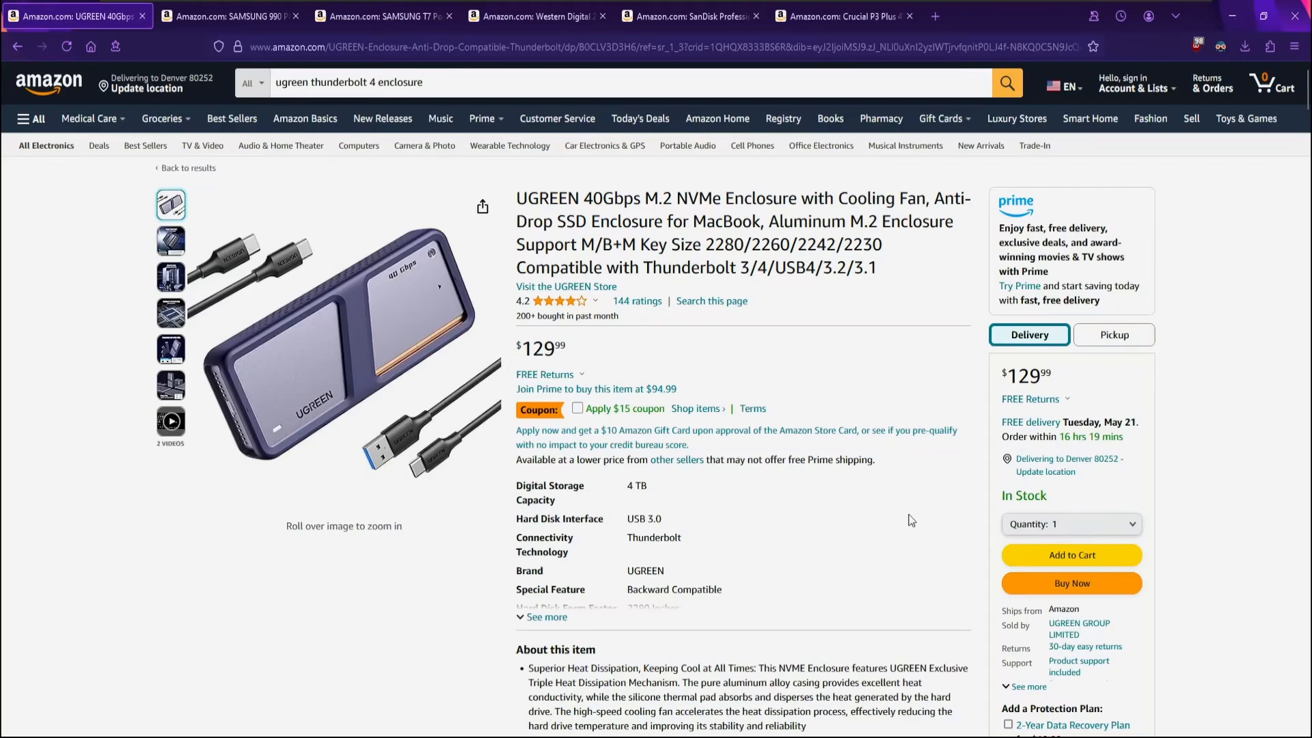
mouse_move(918, 522)
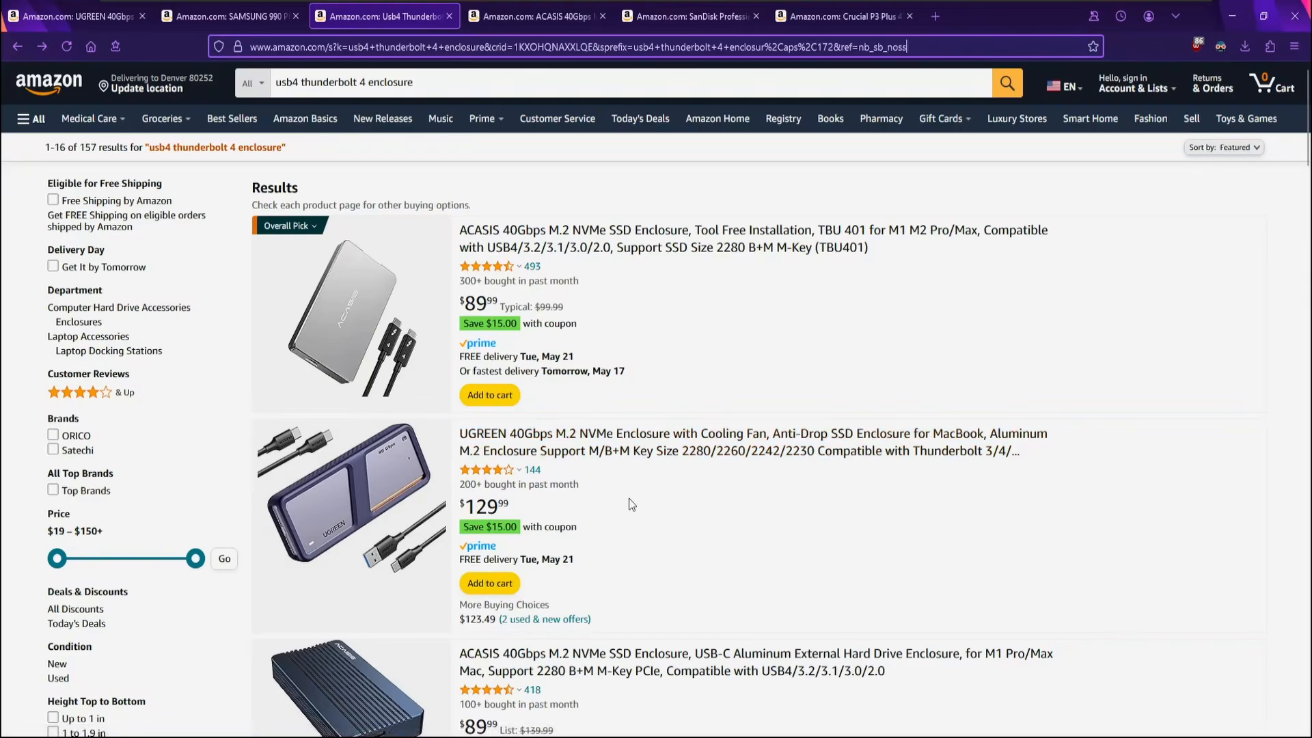
mouse_move(727, 528)
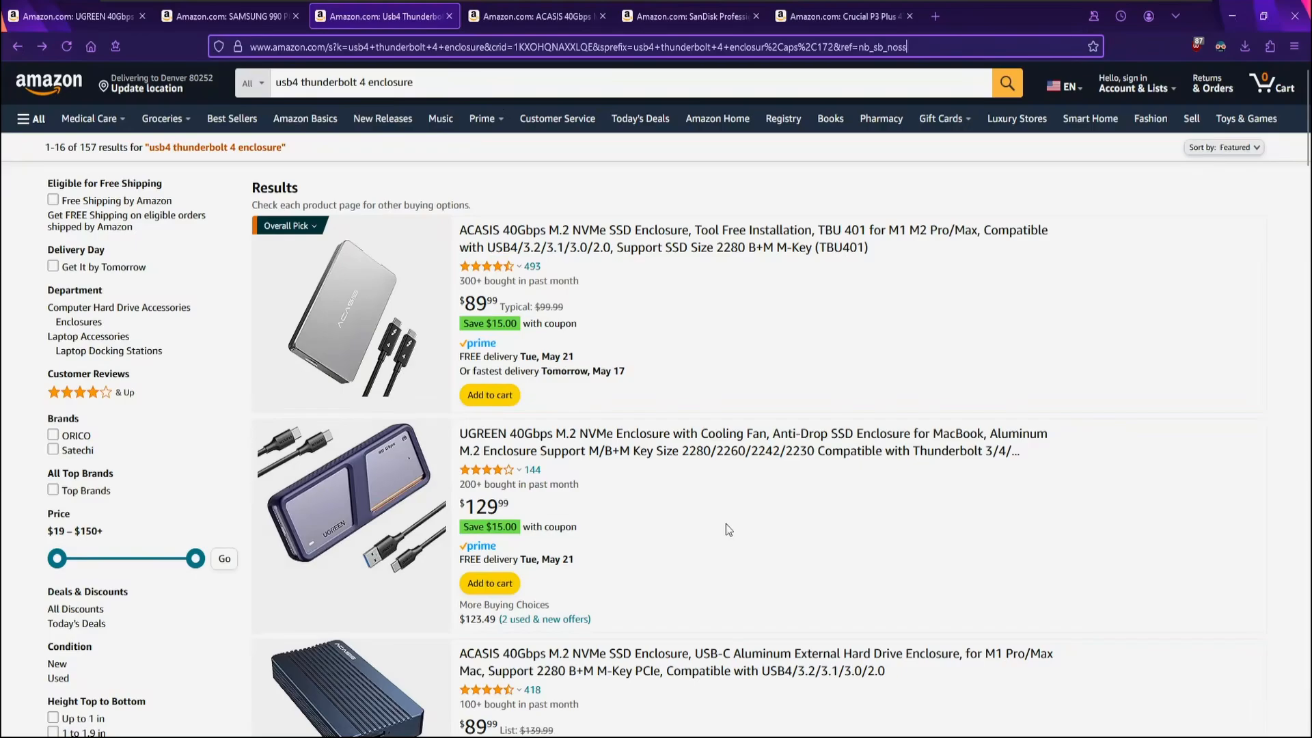
mouse_move(718, 506)
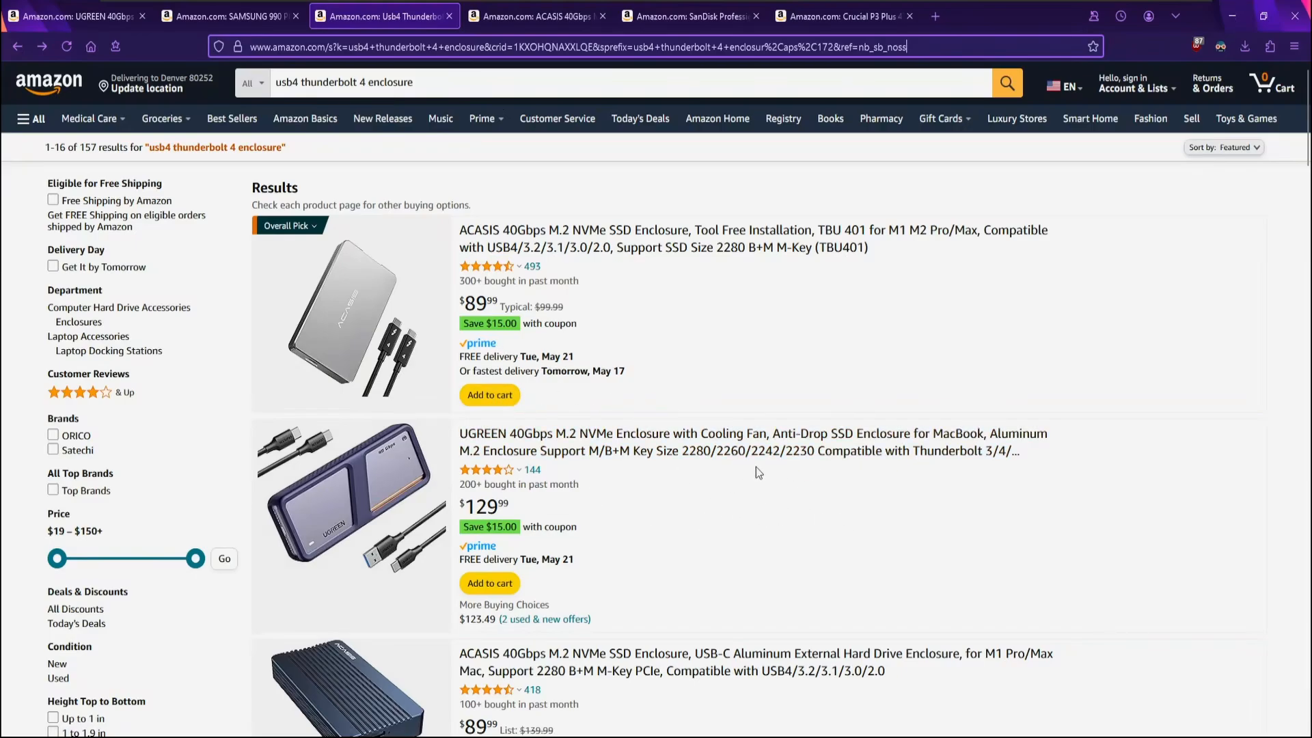
mouse_move(801, 543)
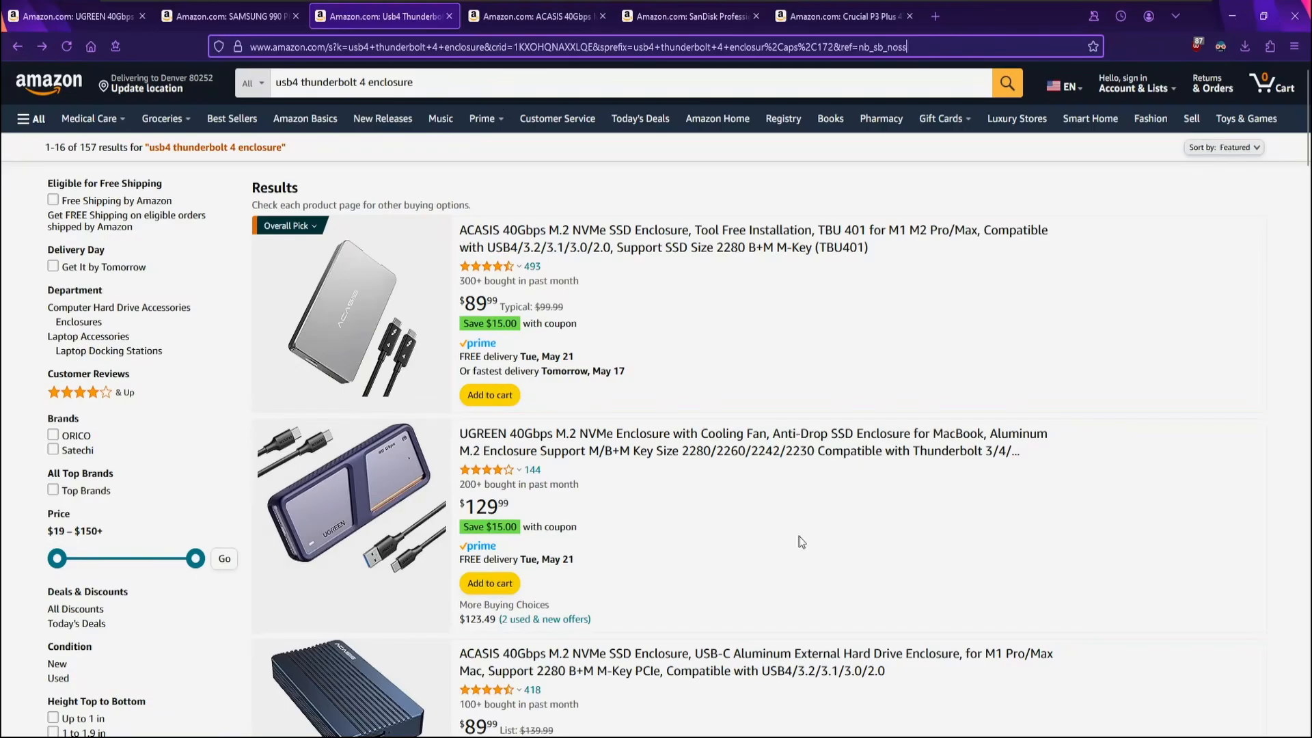
mouse_move(717, 567)
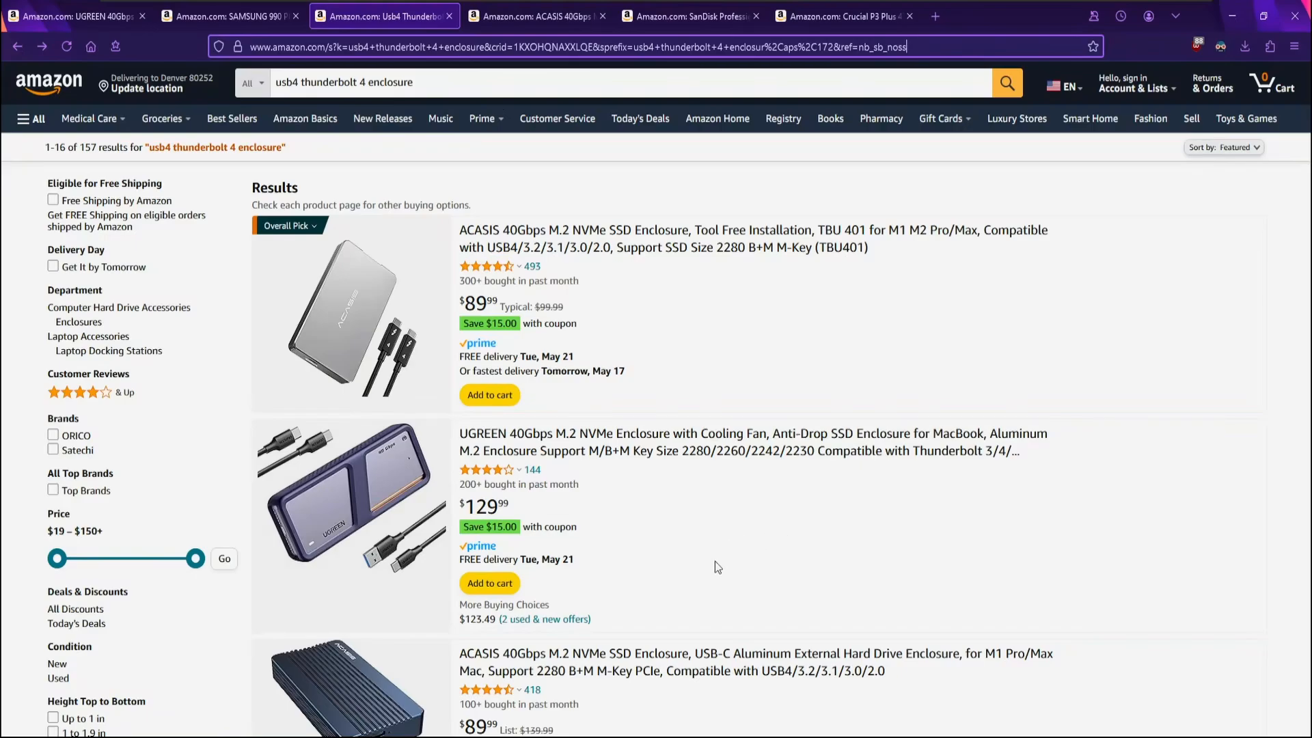
mouse_move(722, 565)
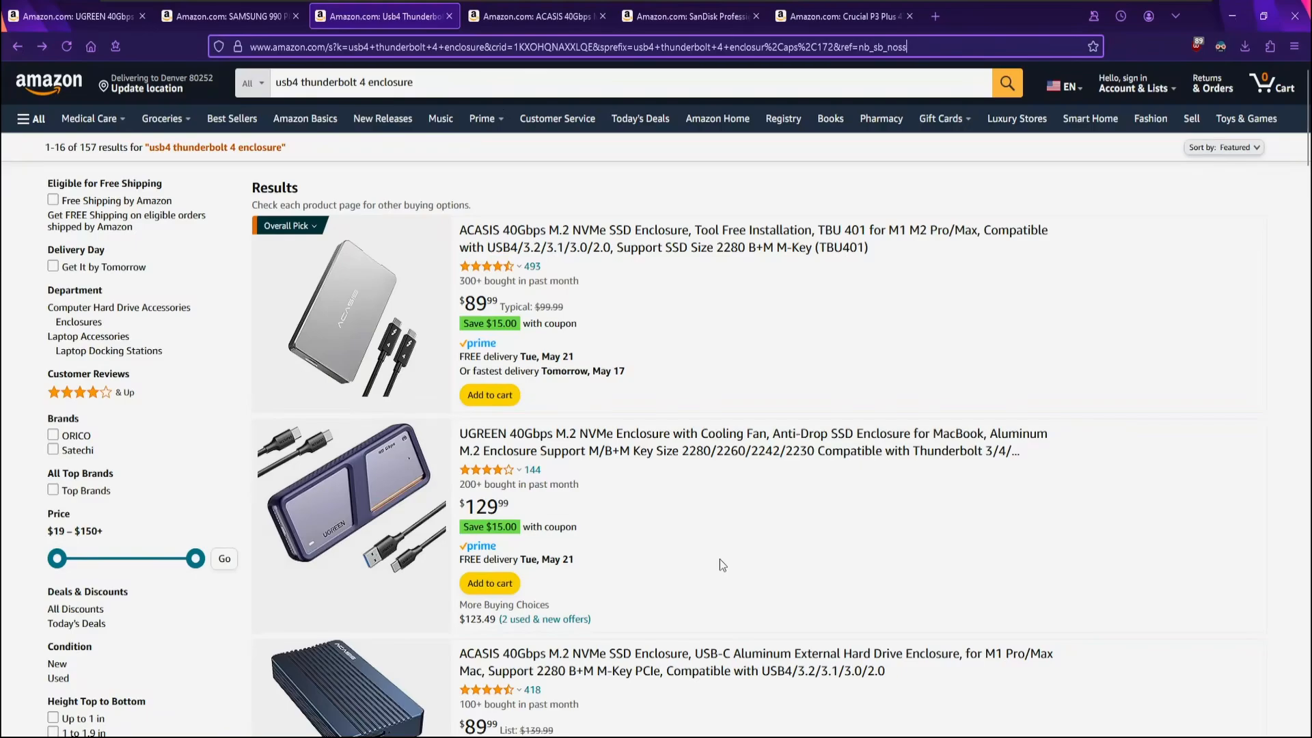
mouse_move(729, 564)
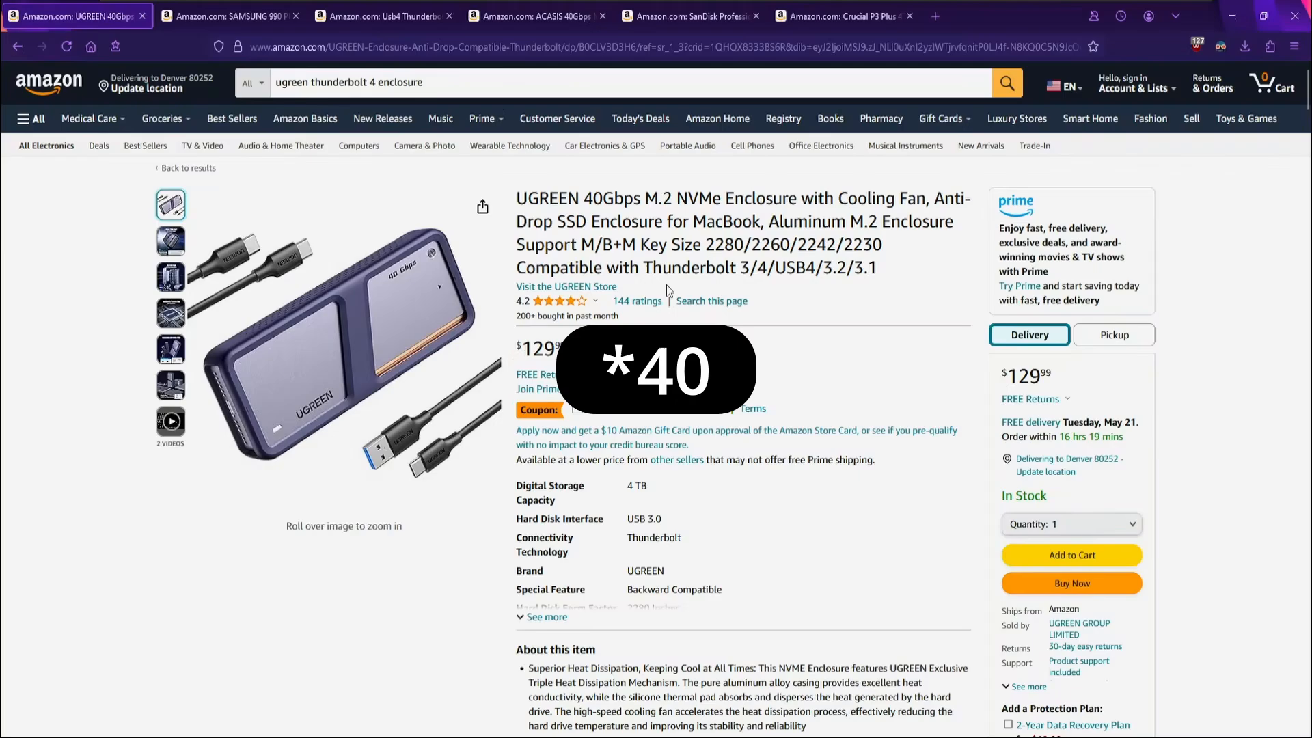
Step: Highlight the word Thunderbolt in the UGREEN 40Gbps enclosure product title
double_click(660, 244)
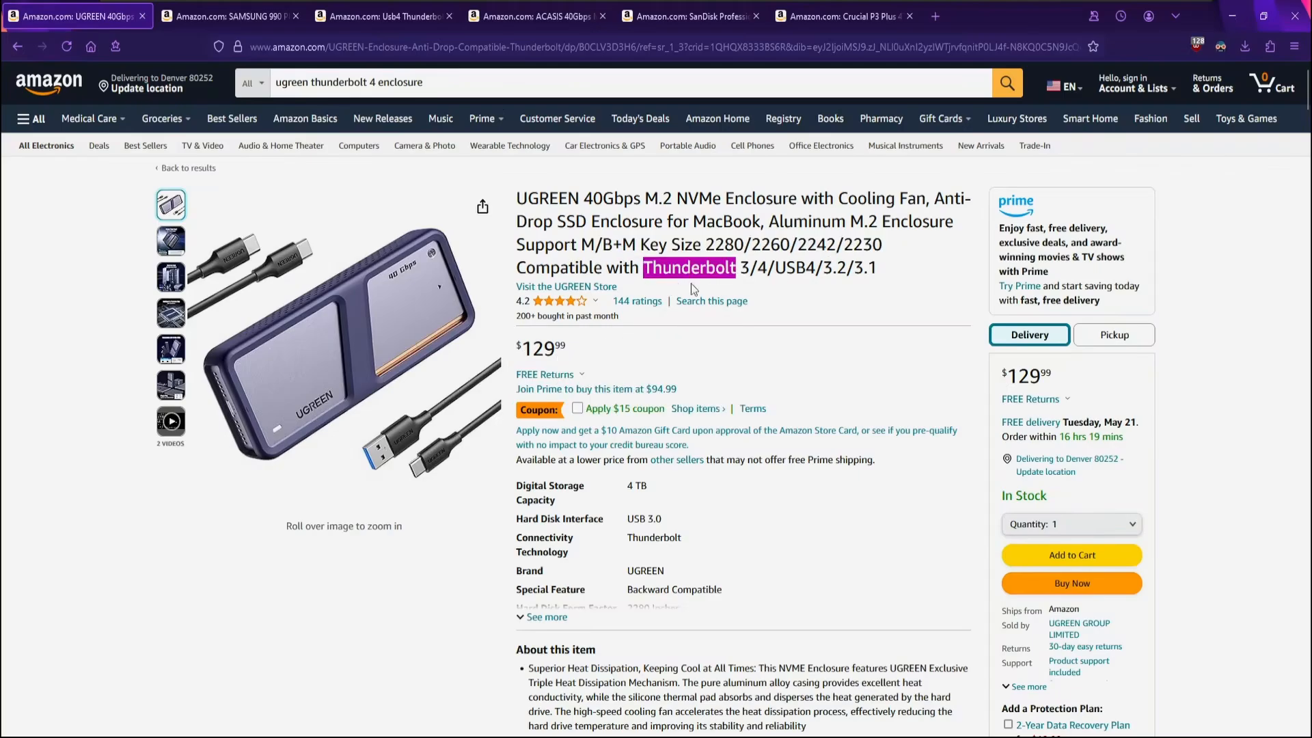
mouse_move(762, 322)
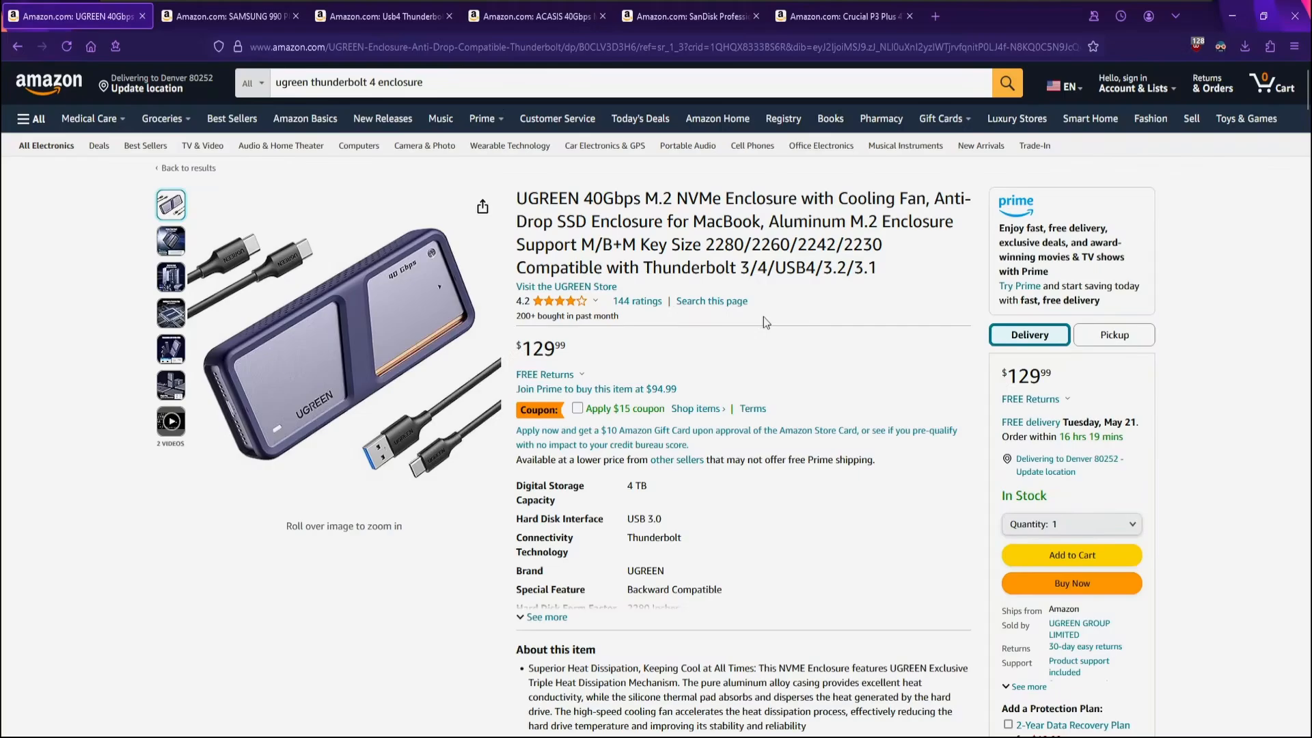
mouse_move(892, 378)
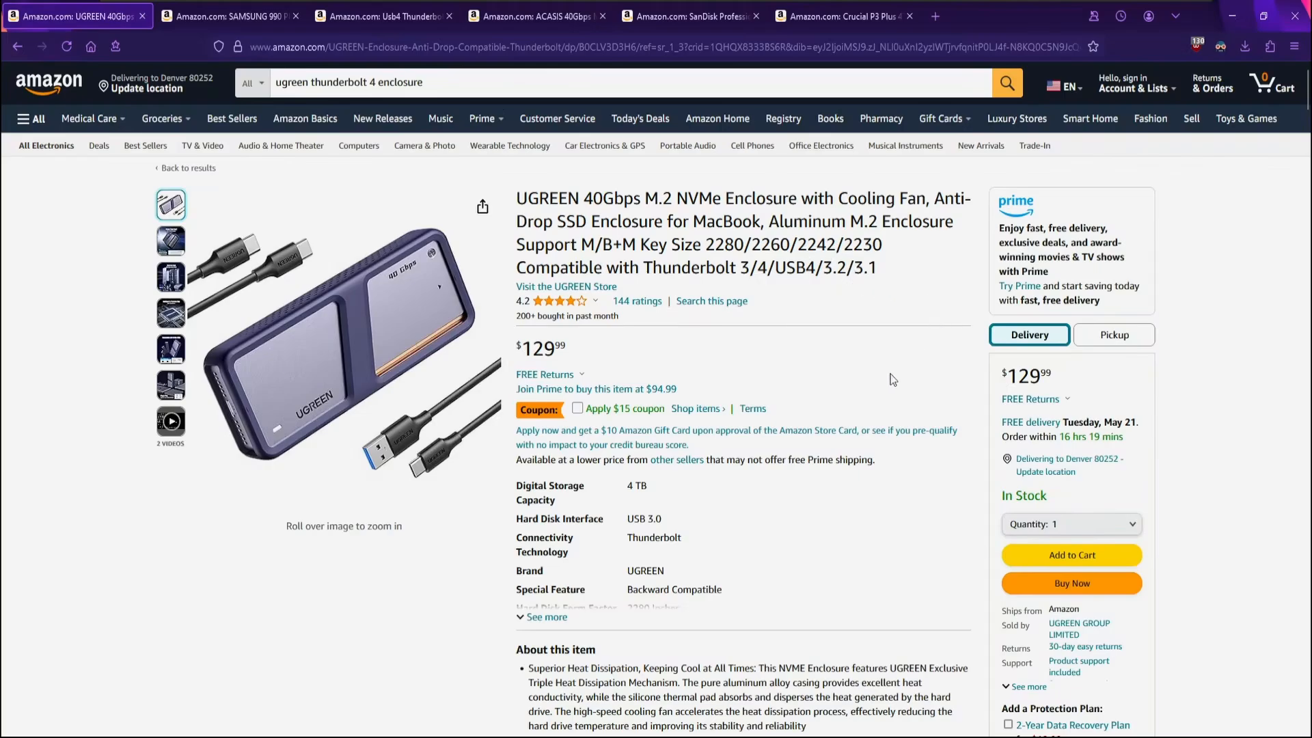
left_click(535, 17)
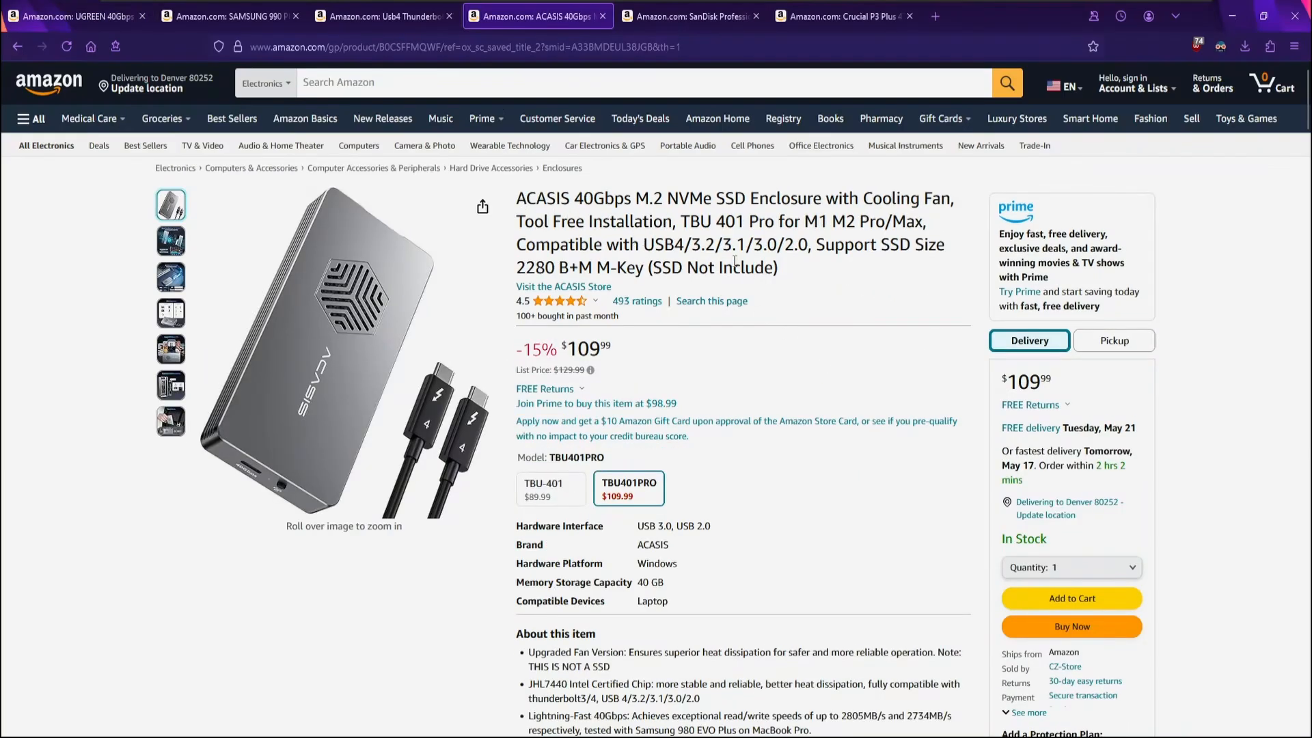
mouse_move(736, 320)
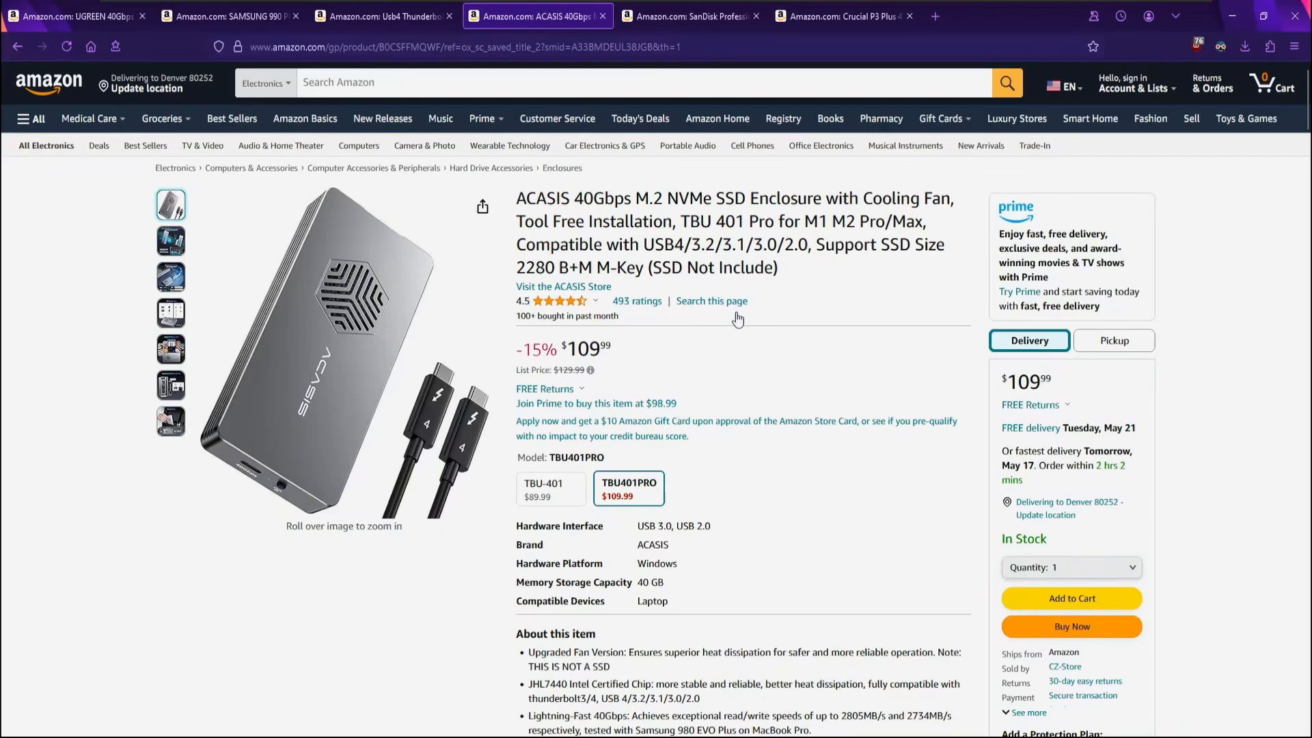
mouse_move(914, 452)
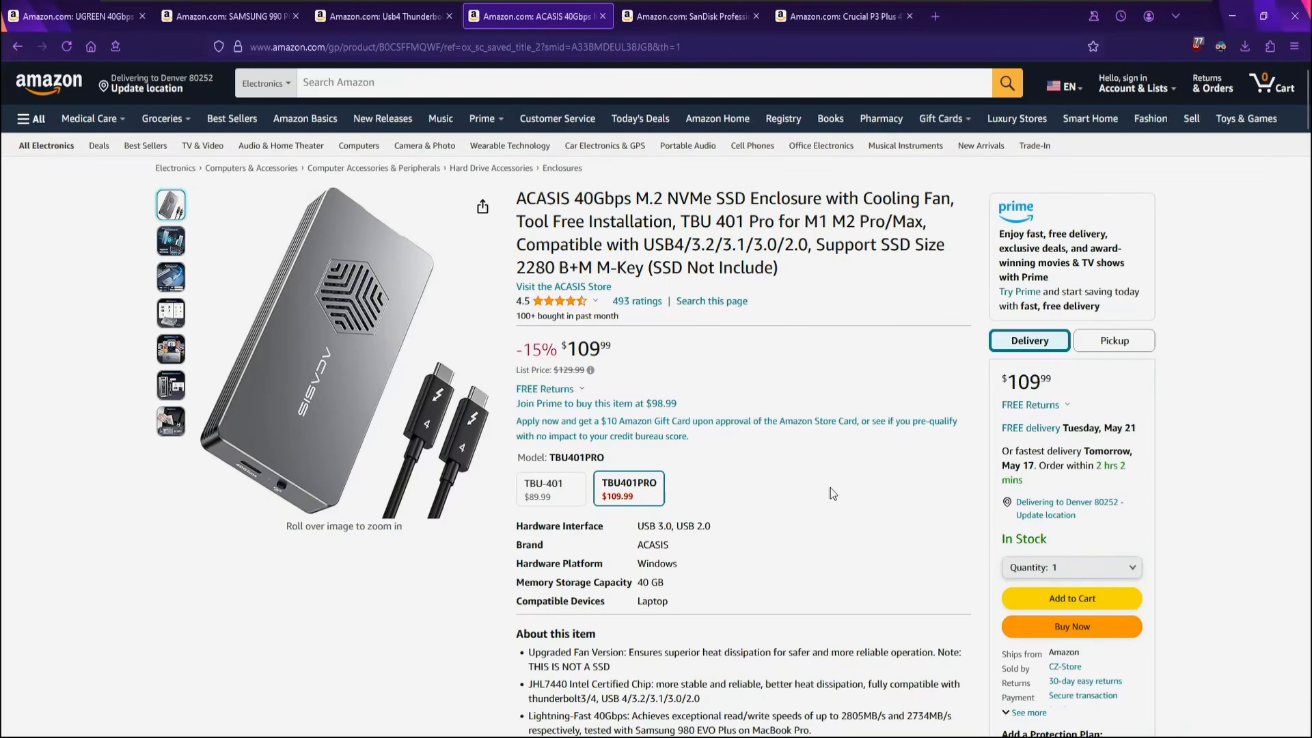
mouse_move(402, 316)
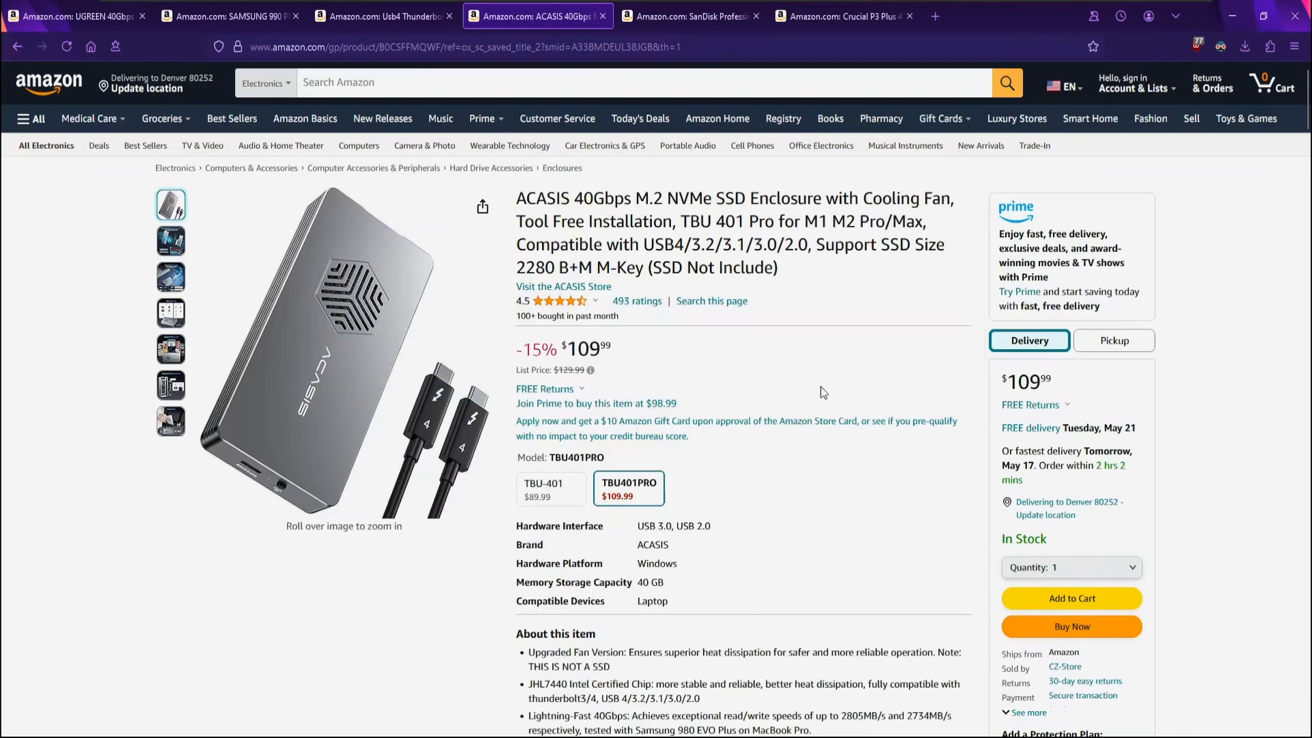
mouse_move(836, 404)
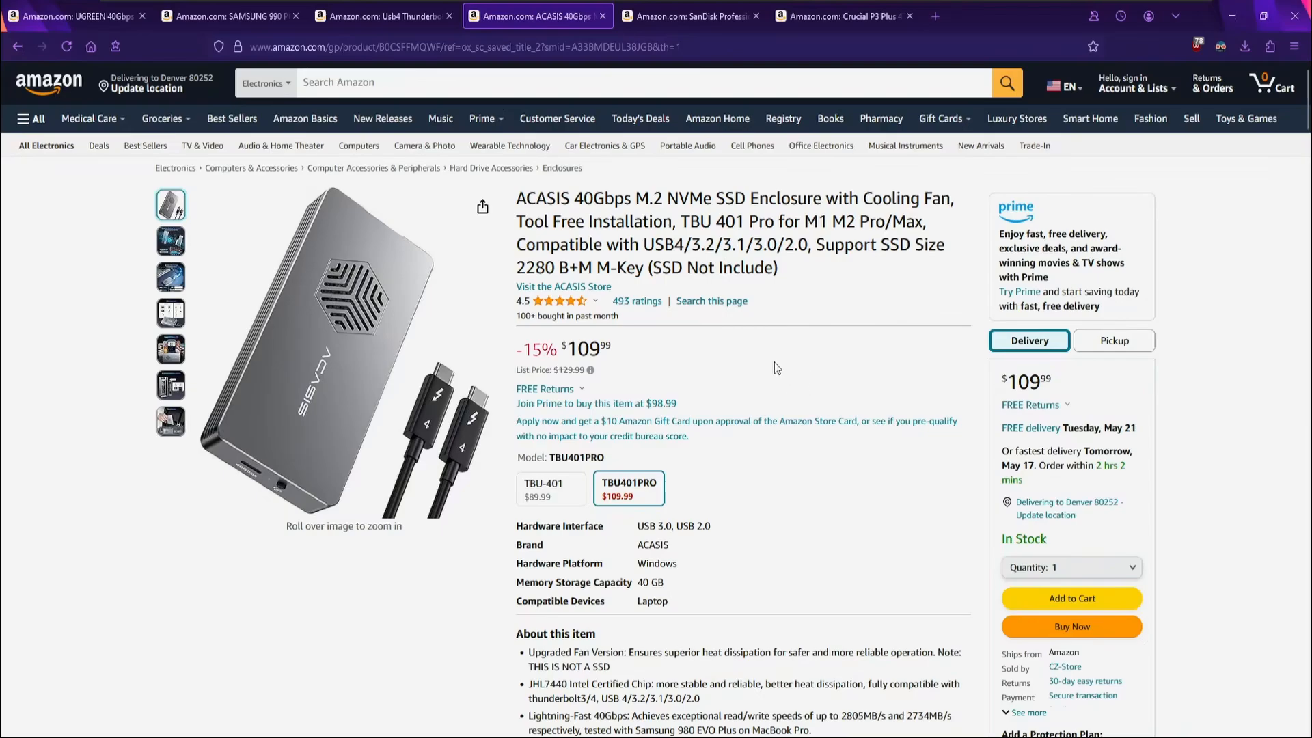
mouse_move(720, 370)
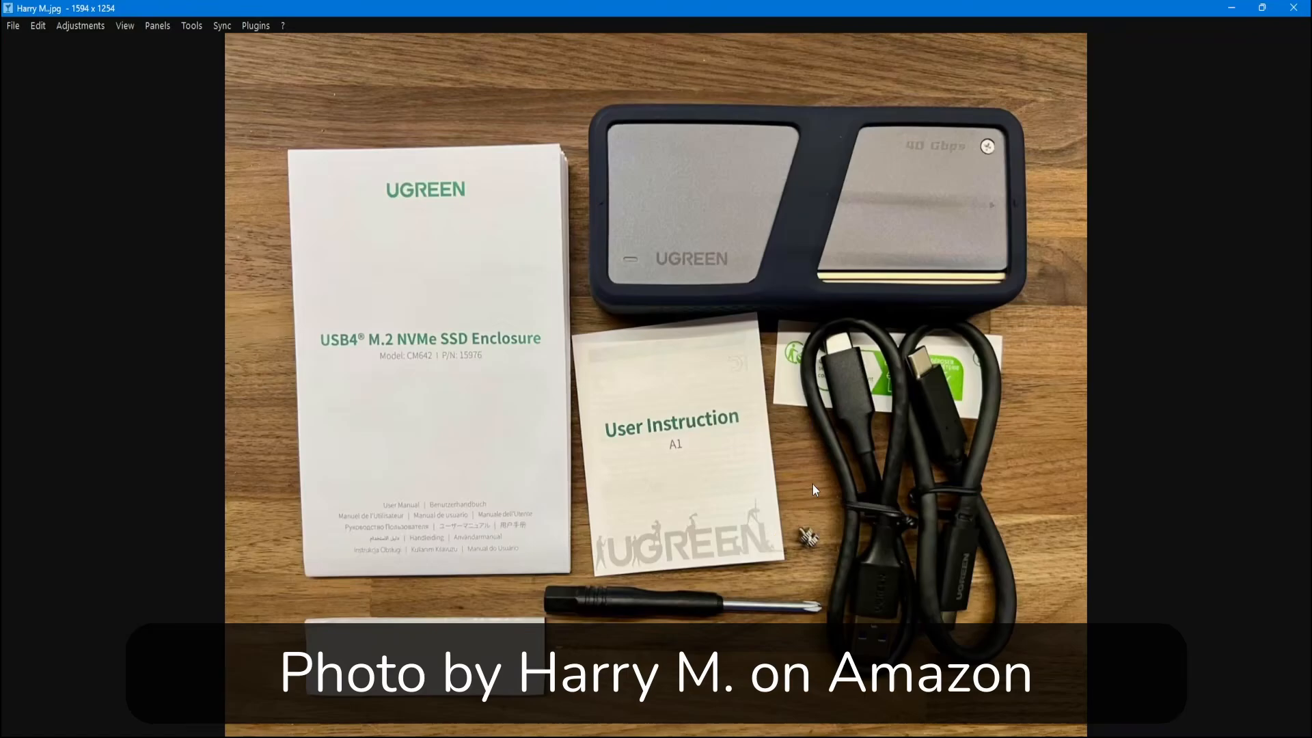
mouse_move(762, 594)
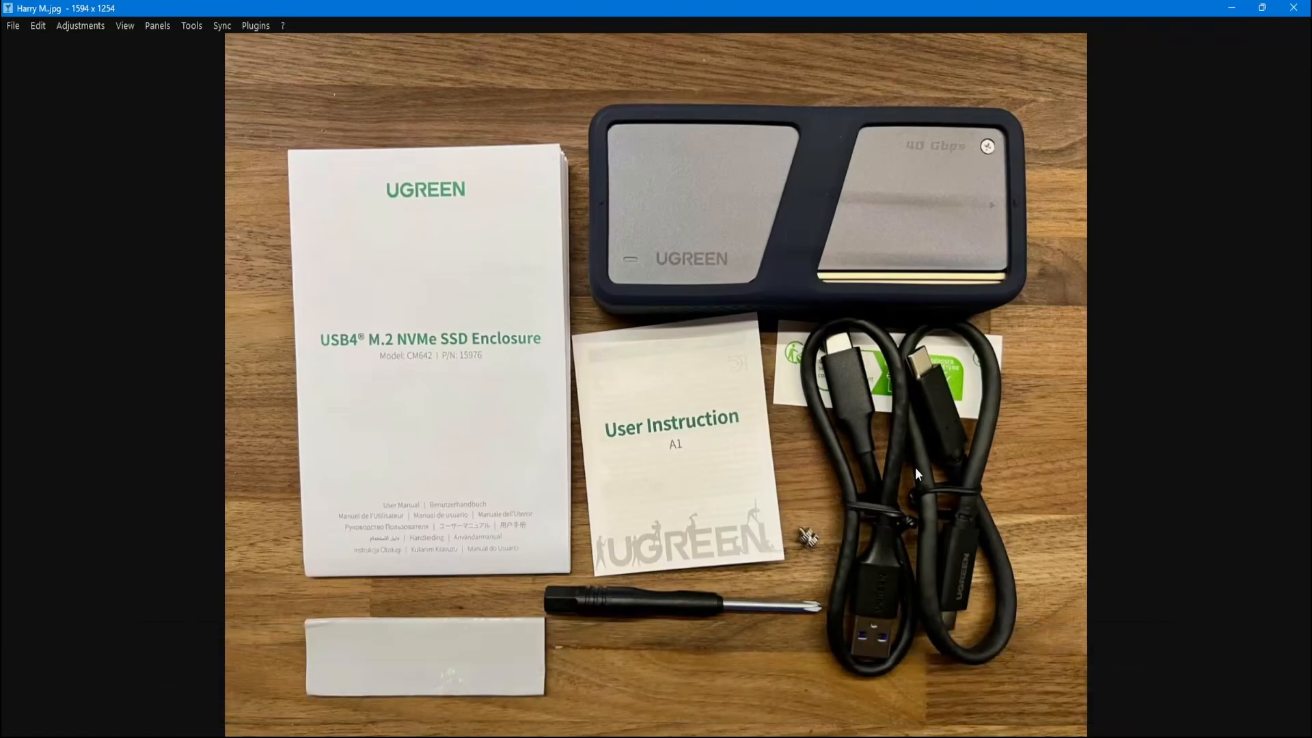
mouse_move(973, 500)
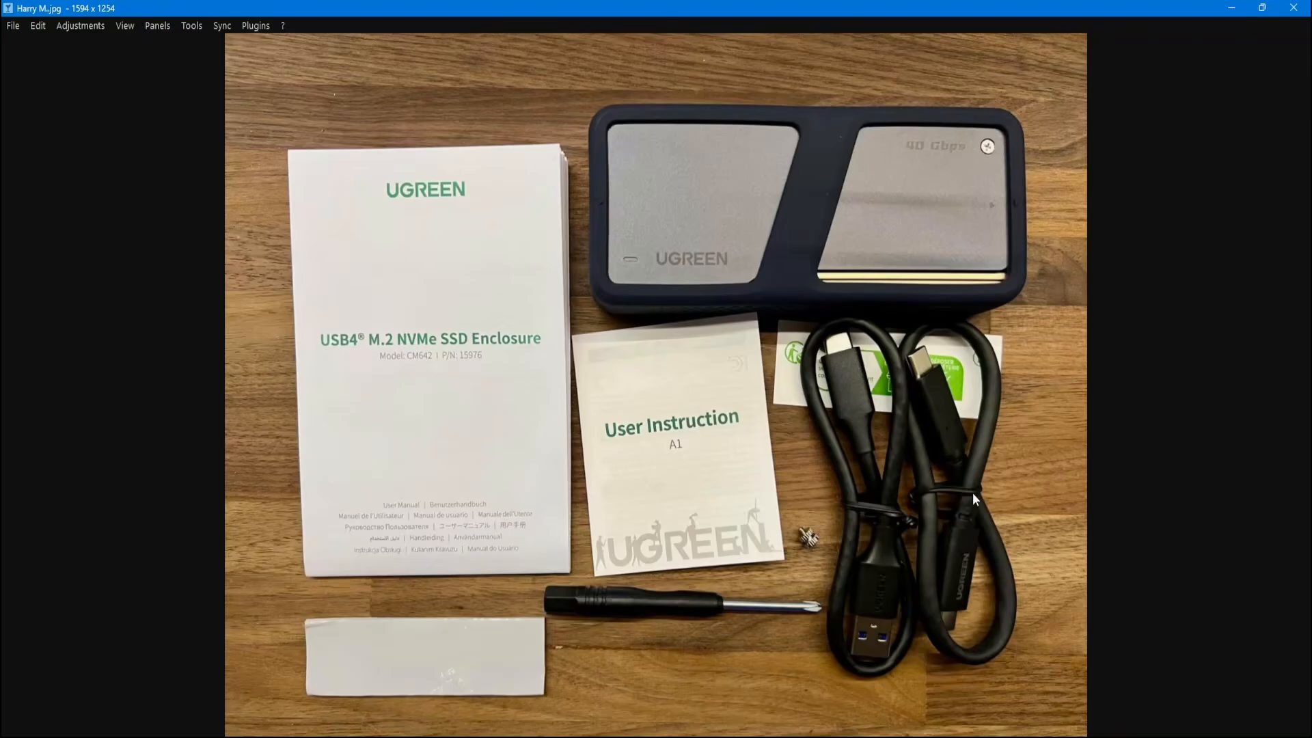
mouse_move(977, 515)
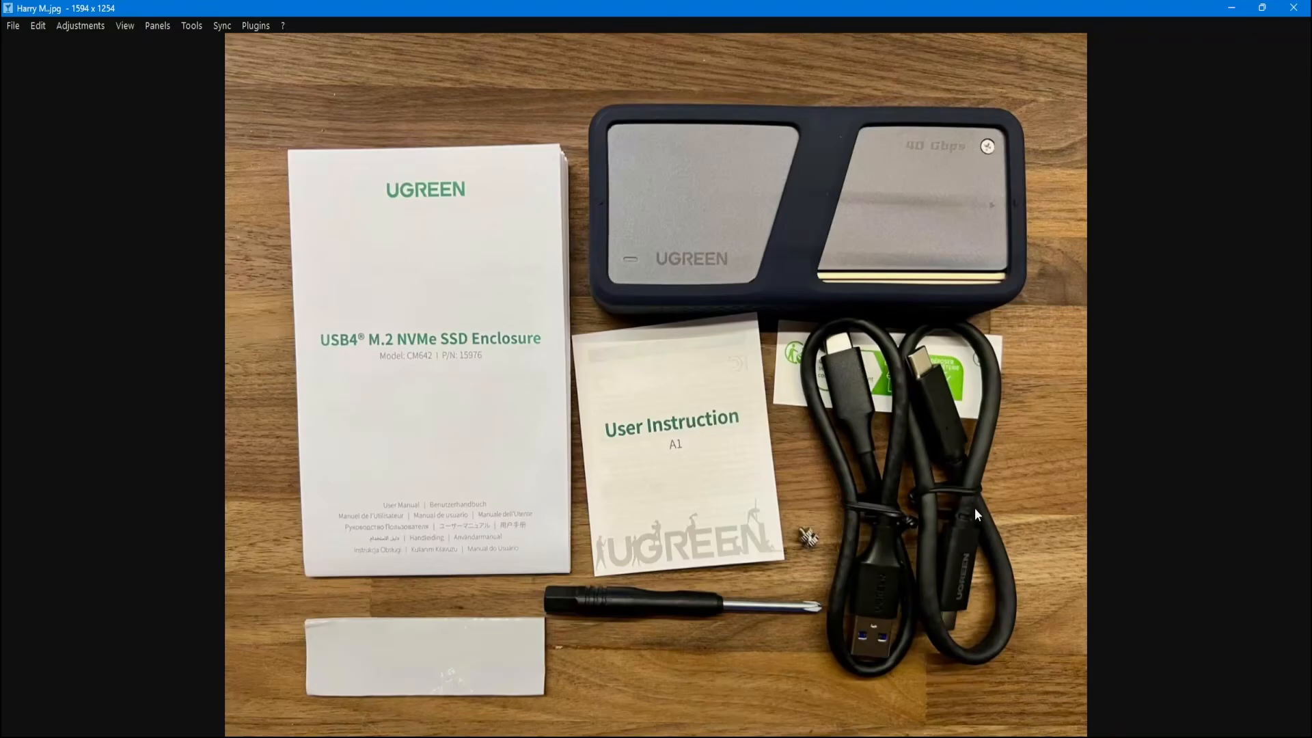
mouse_move(900, 470)
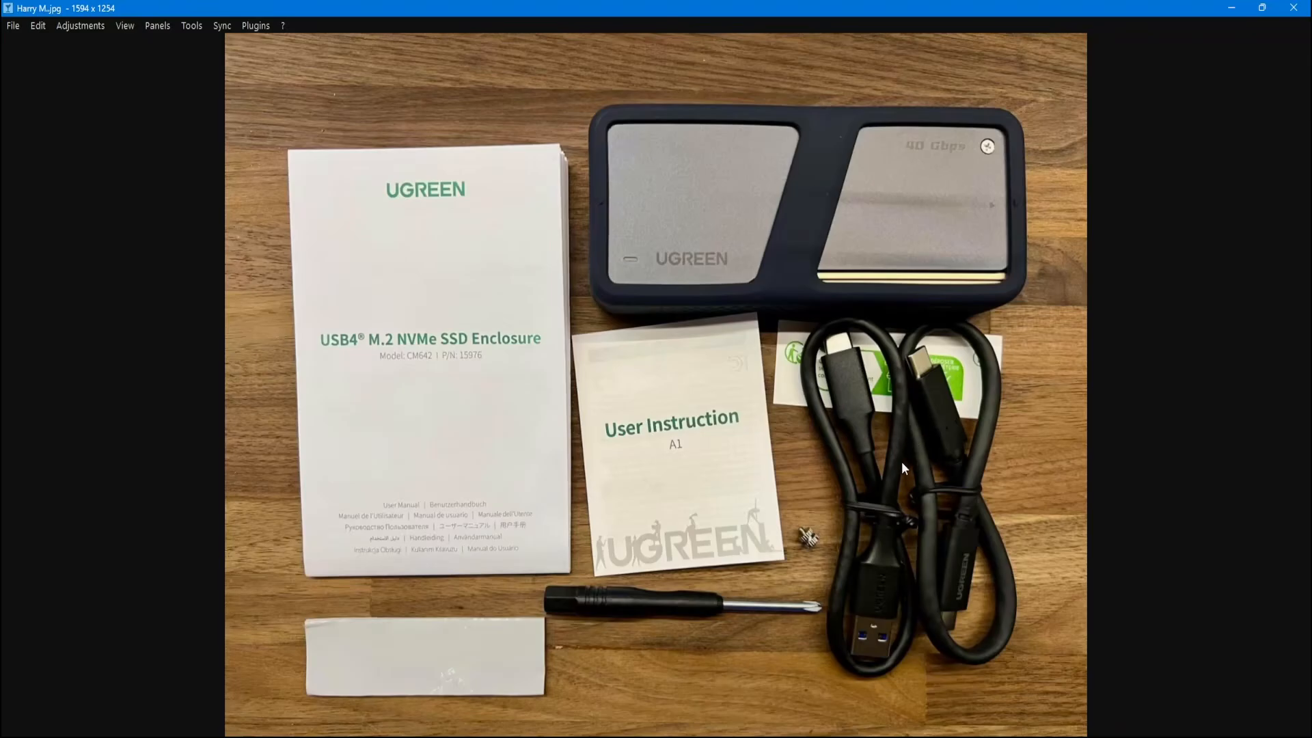
mouse_move(816, 583)
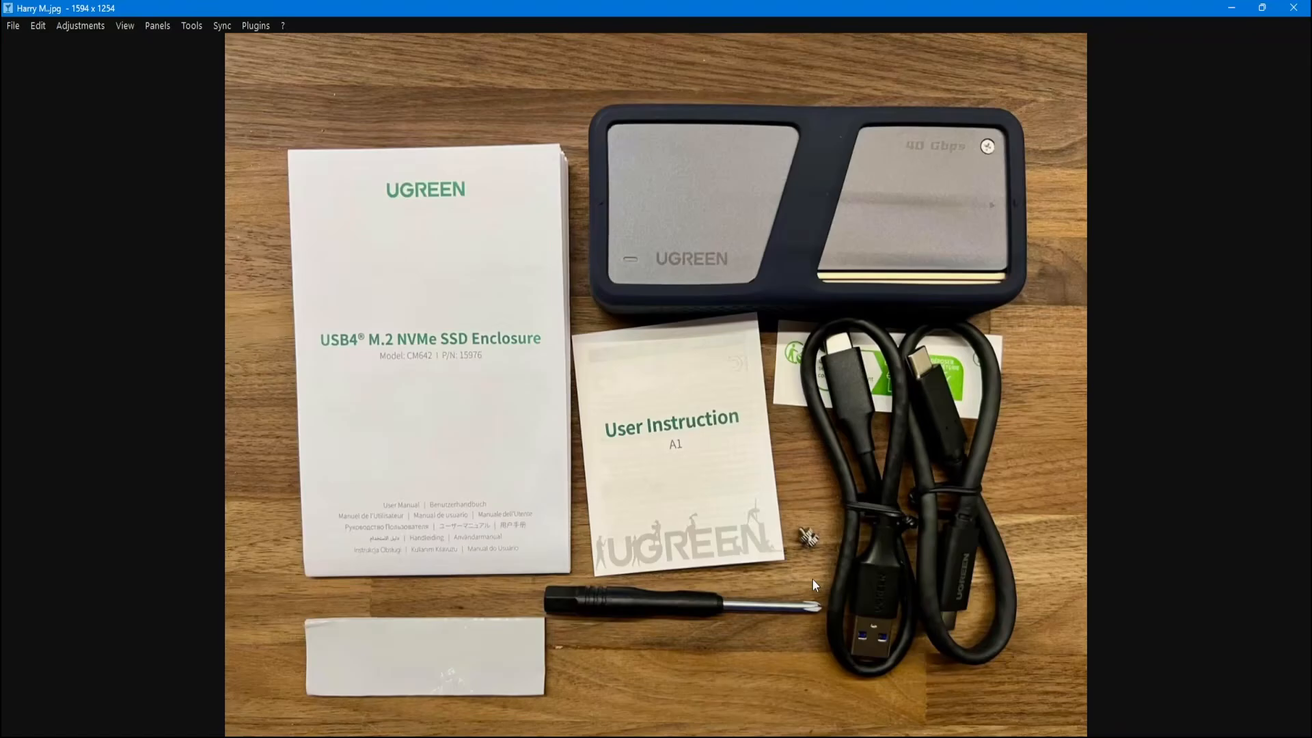
mouse_move(677, 232)
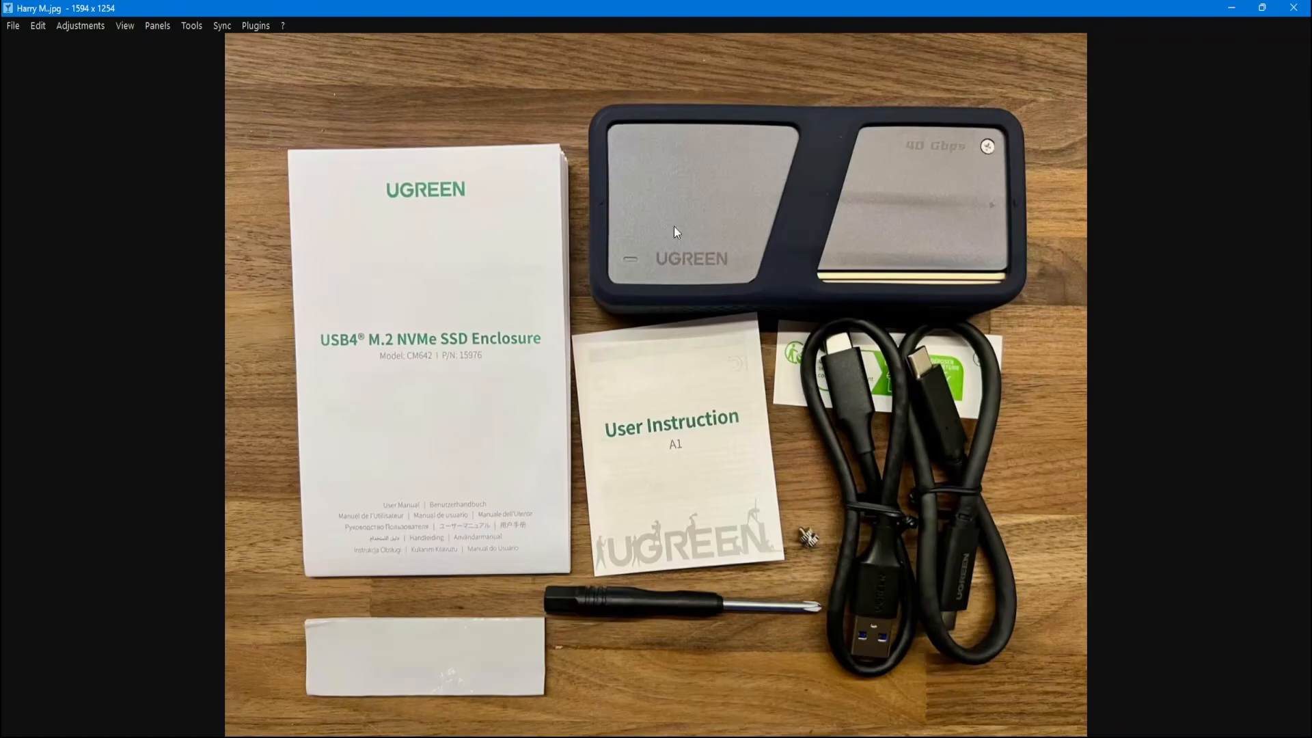
mouse_move(819, 485)
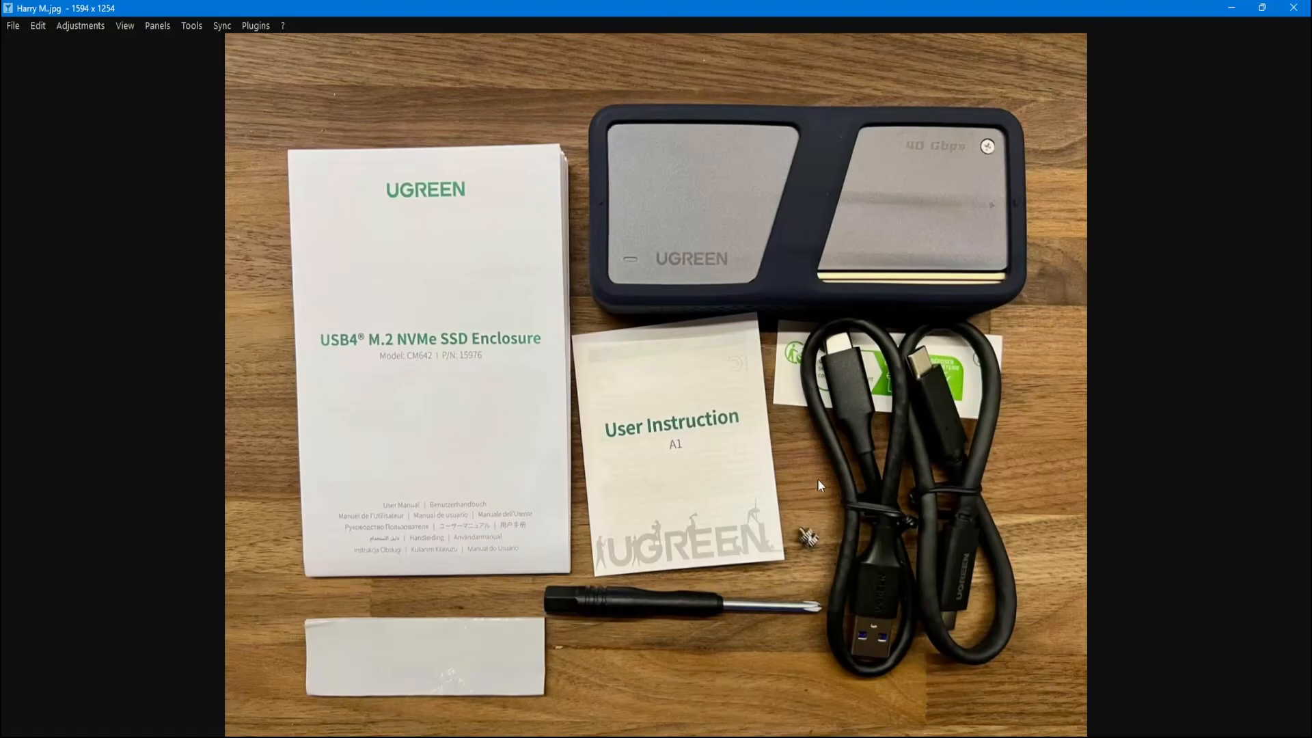
mouse_move(807, 626)
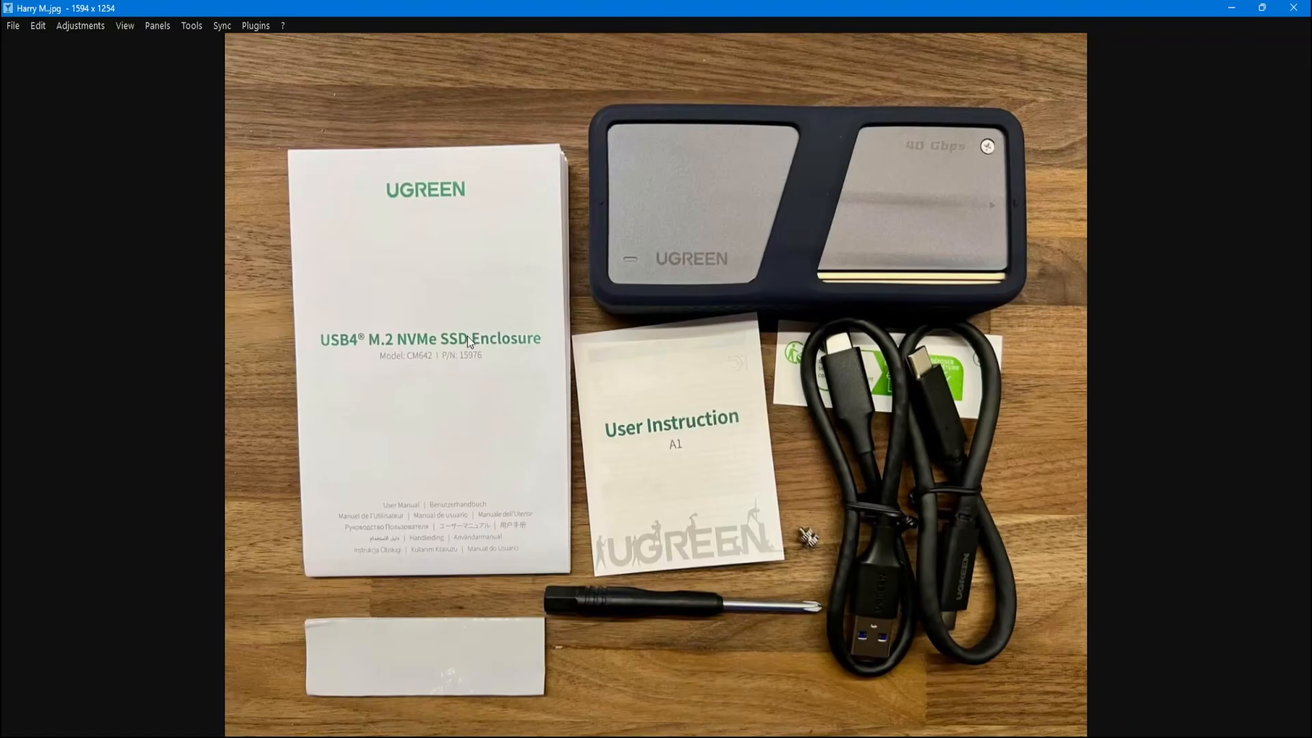
mouse_move(737, 455)
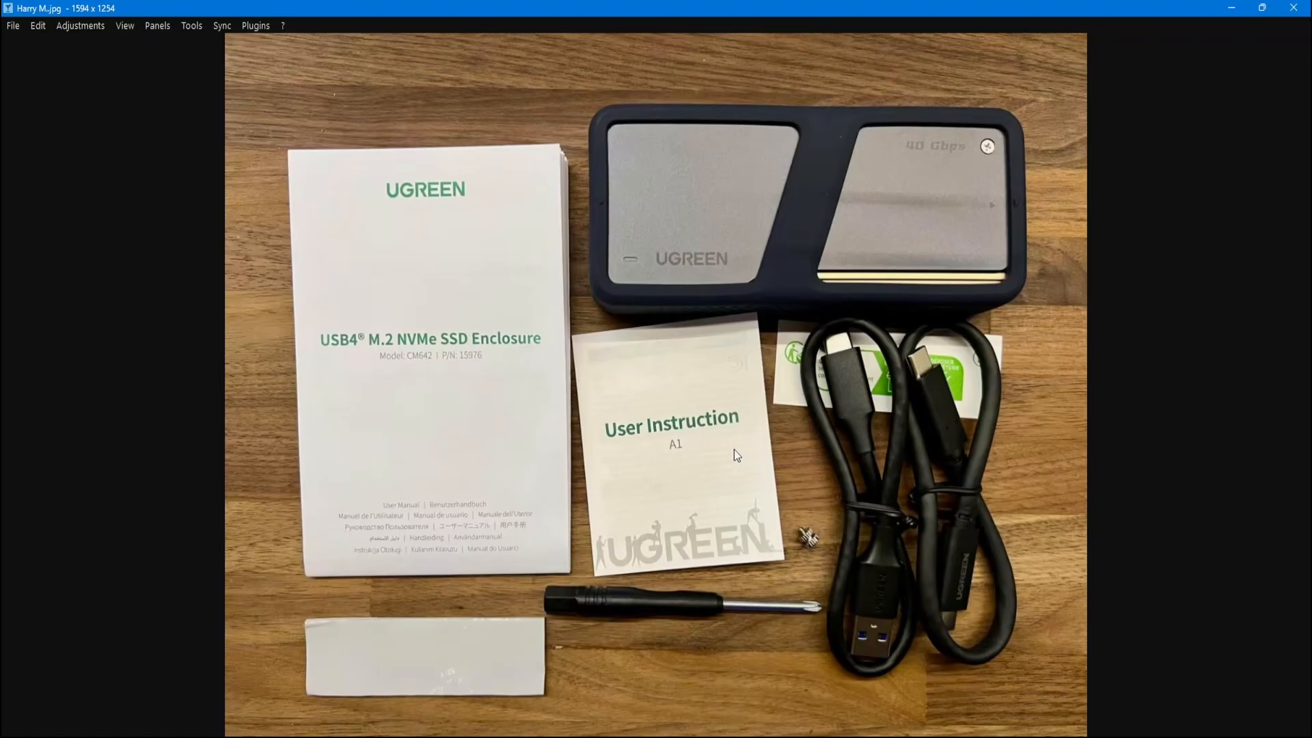
mouse_move(745, 306)
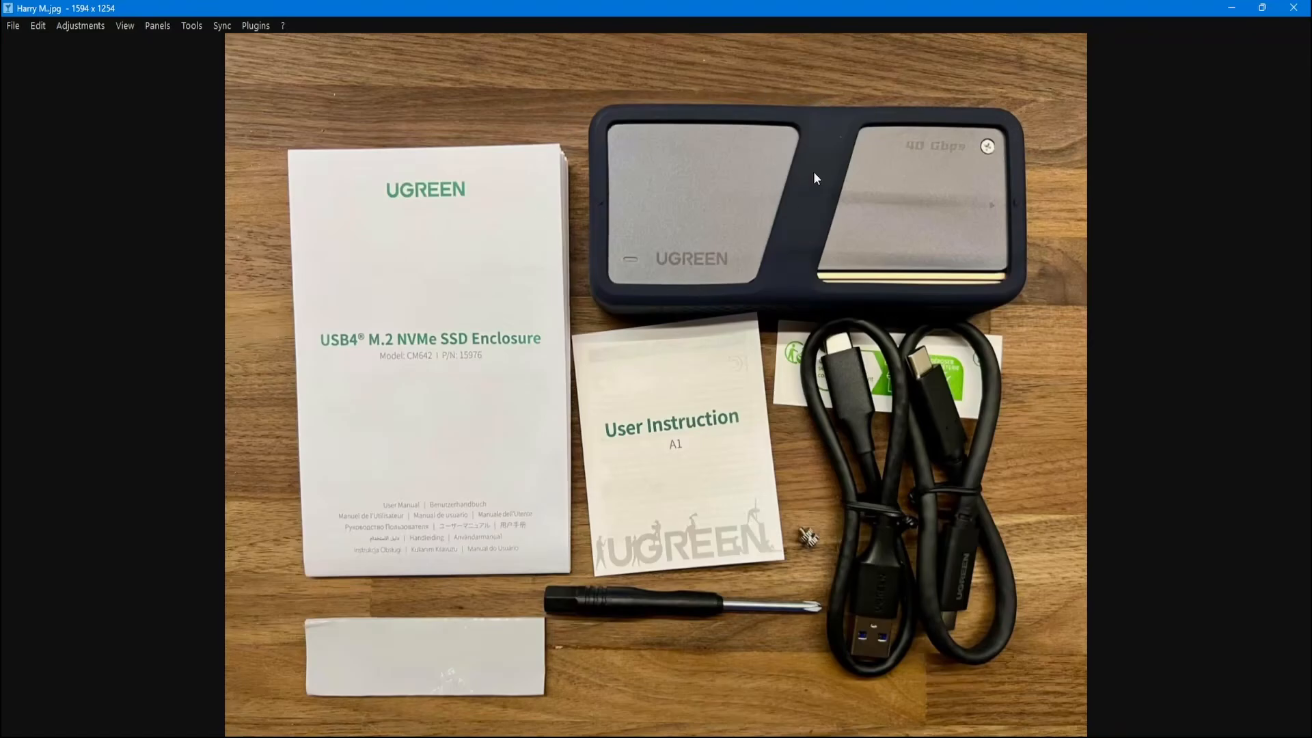
mouse_move(866, 280)
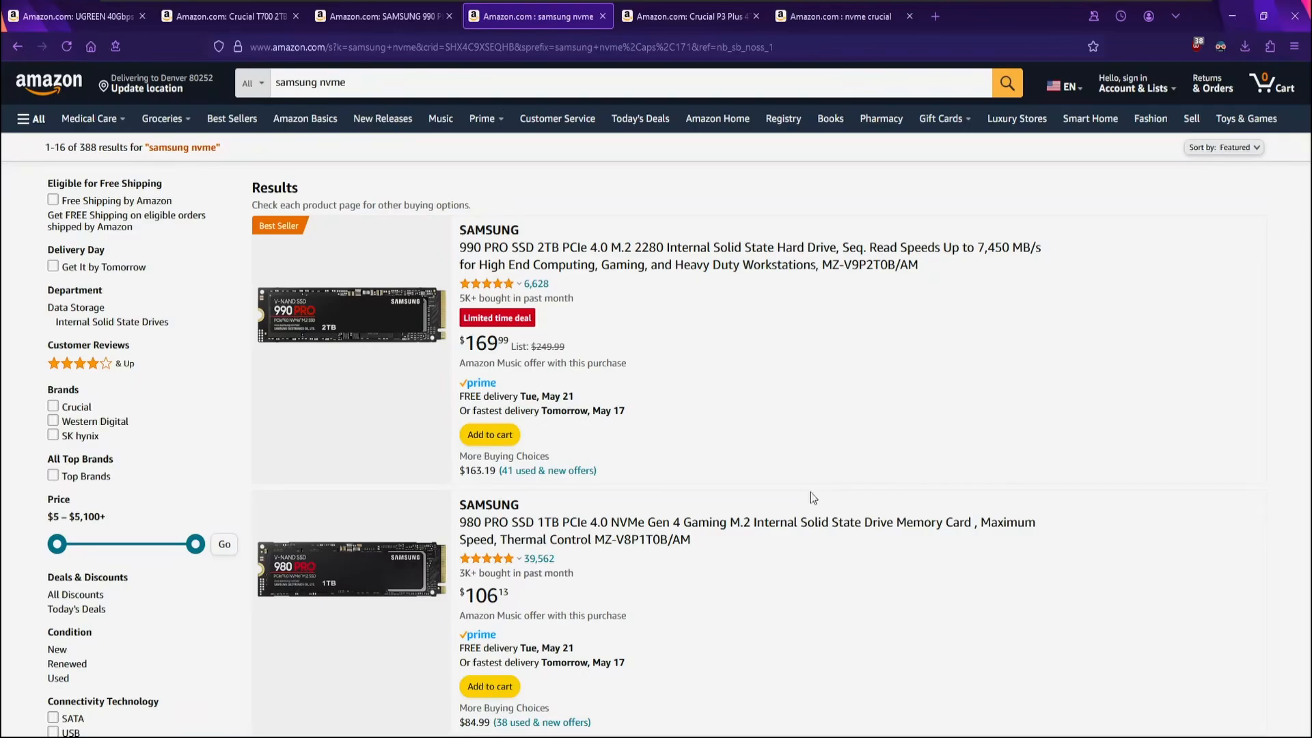
Step: Check the Crucial P3 Plus 4TB listing, then the Samsung 990 PRO 4TB at $308
scroll("down", 3)
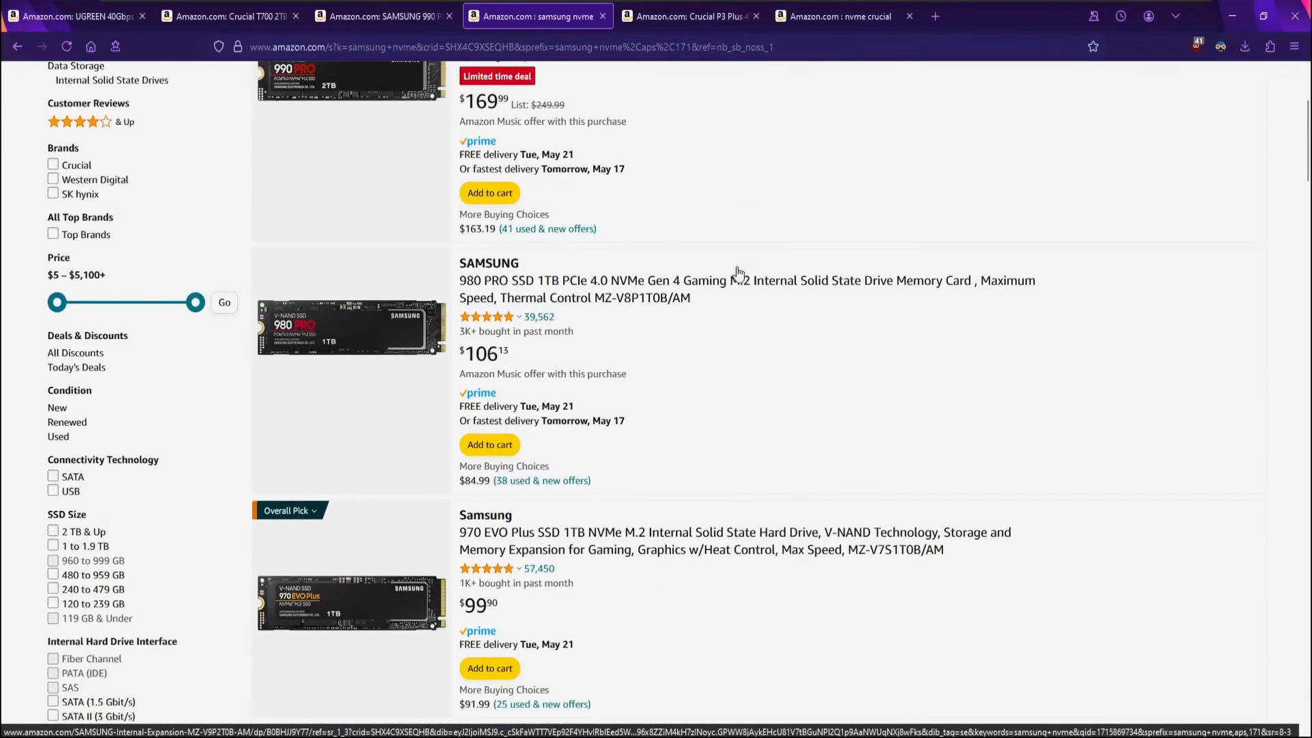
left_click(686, 15)
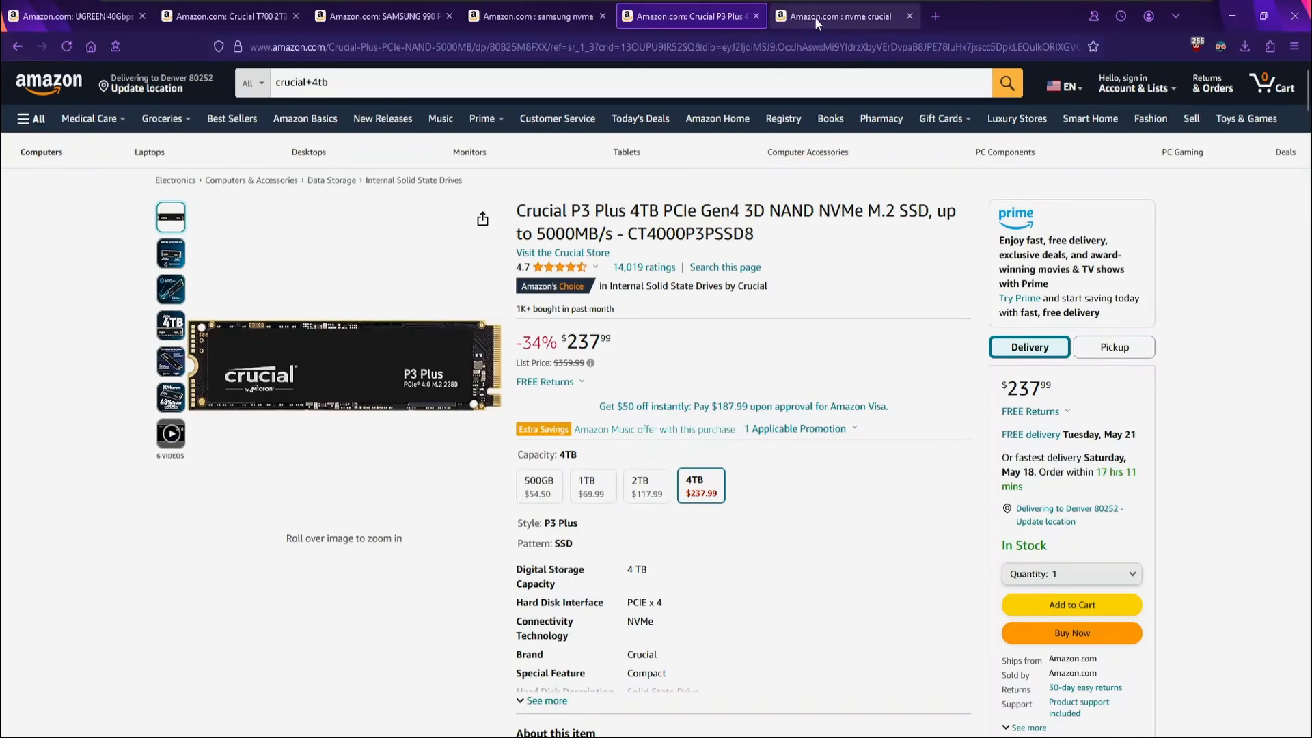
left_click(382, 17)
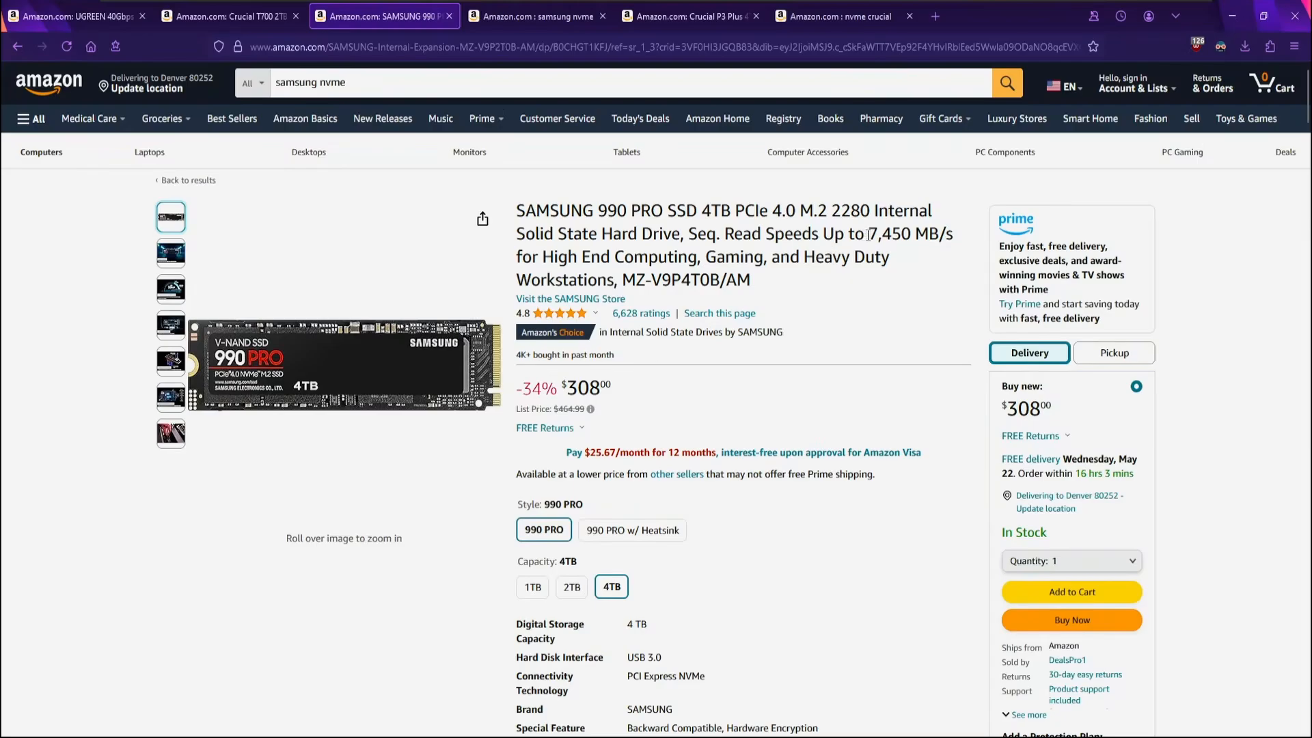
double_click(889, 234)
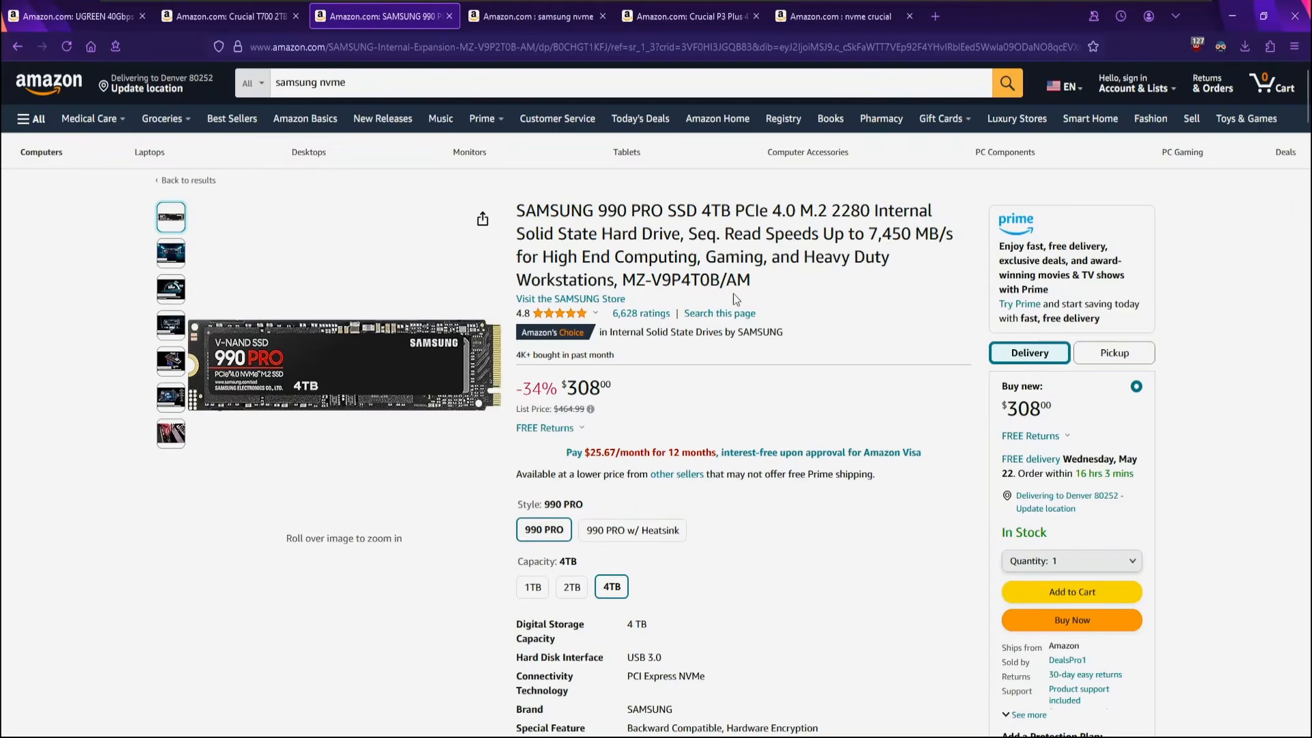
mouse_move(733, 220)
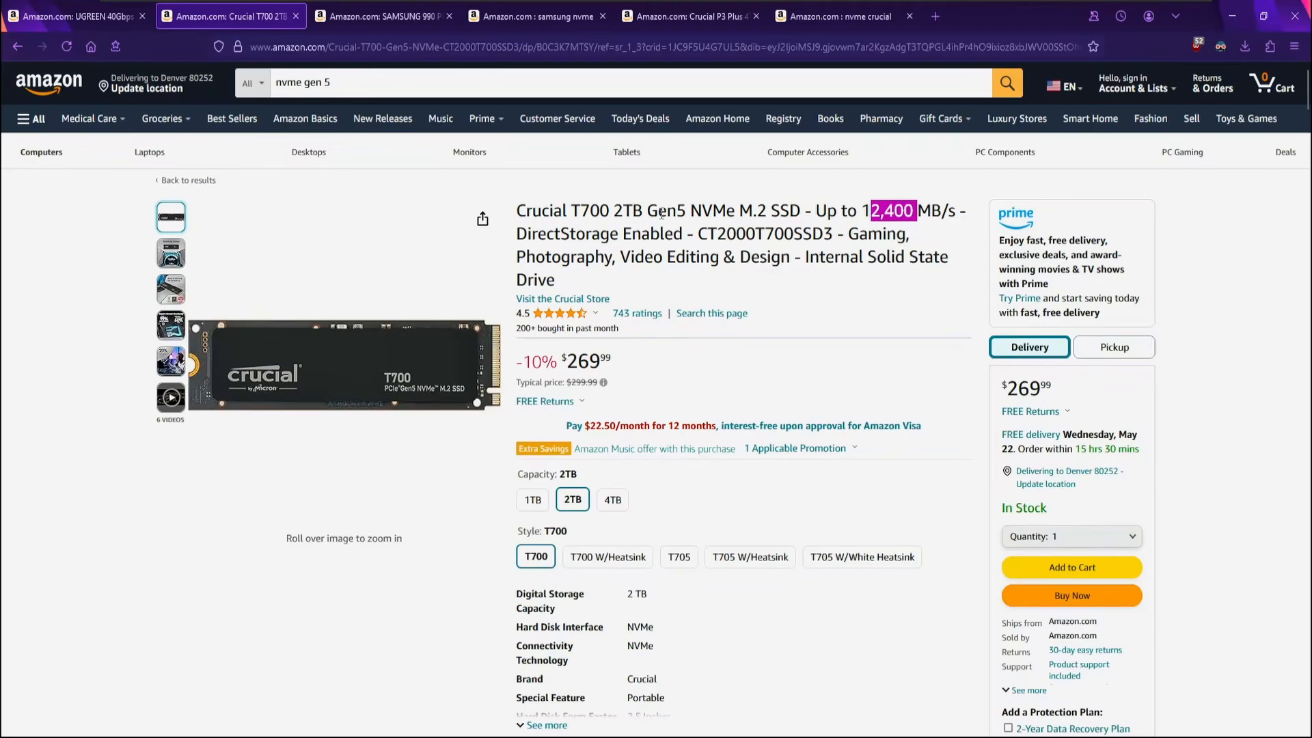
mouse_move(858, 417)
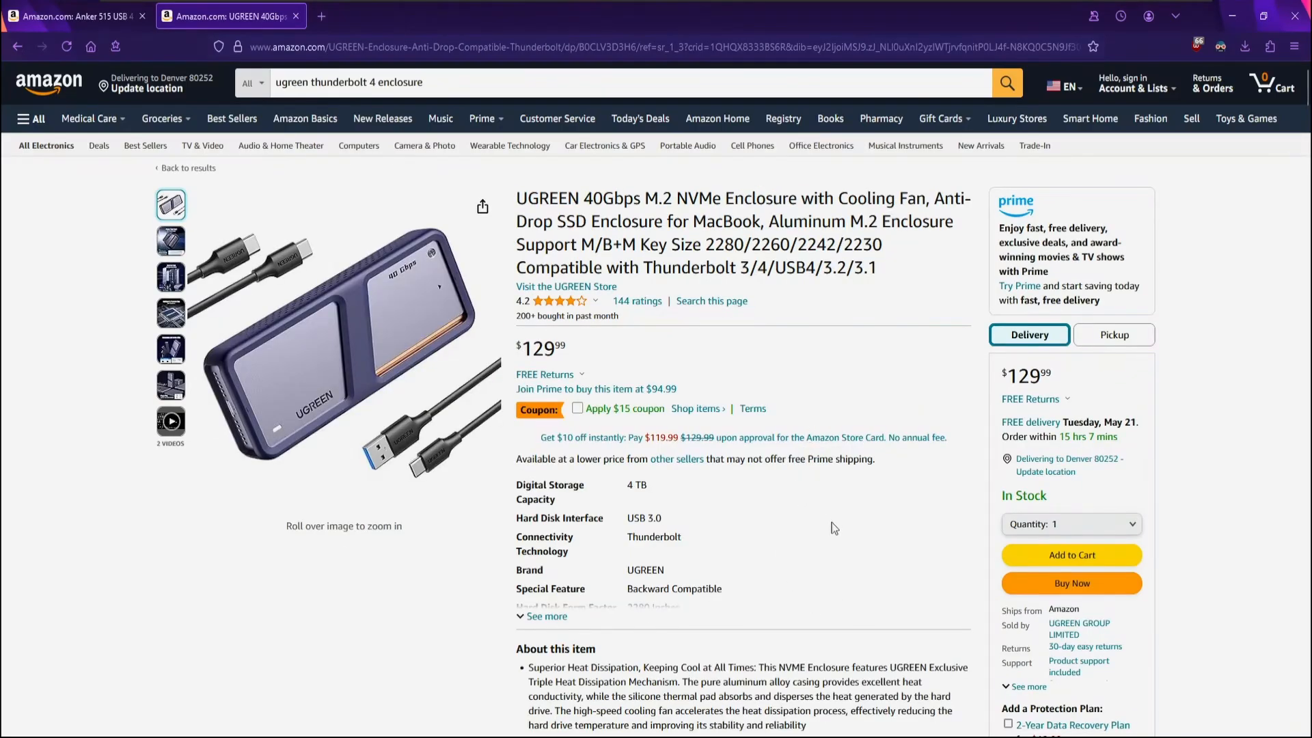
mouse_move(893, 450)
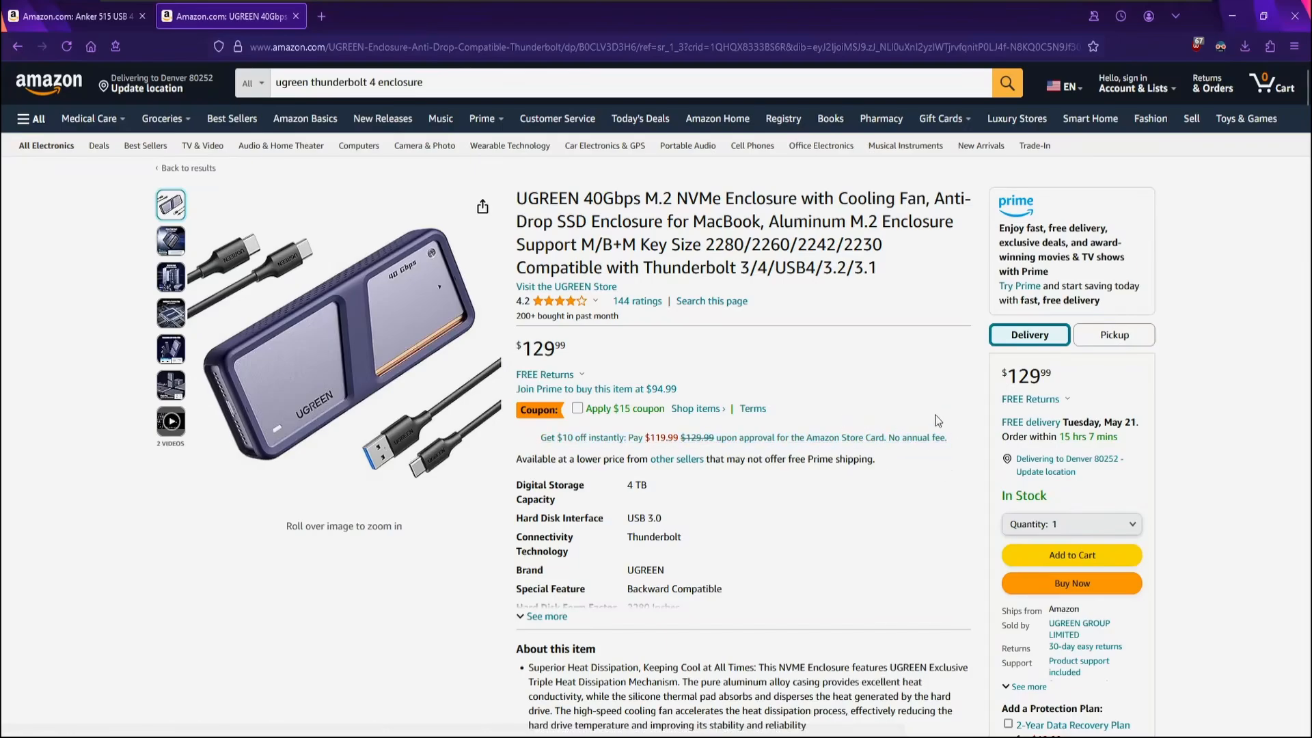
Step: Show the Anker 515 USB 4 cable listing rated for 40 Gbps at $34.99
left_click(75, 17)
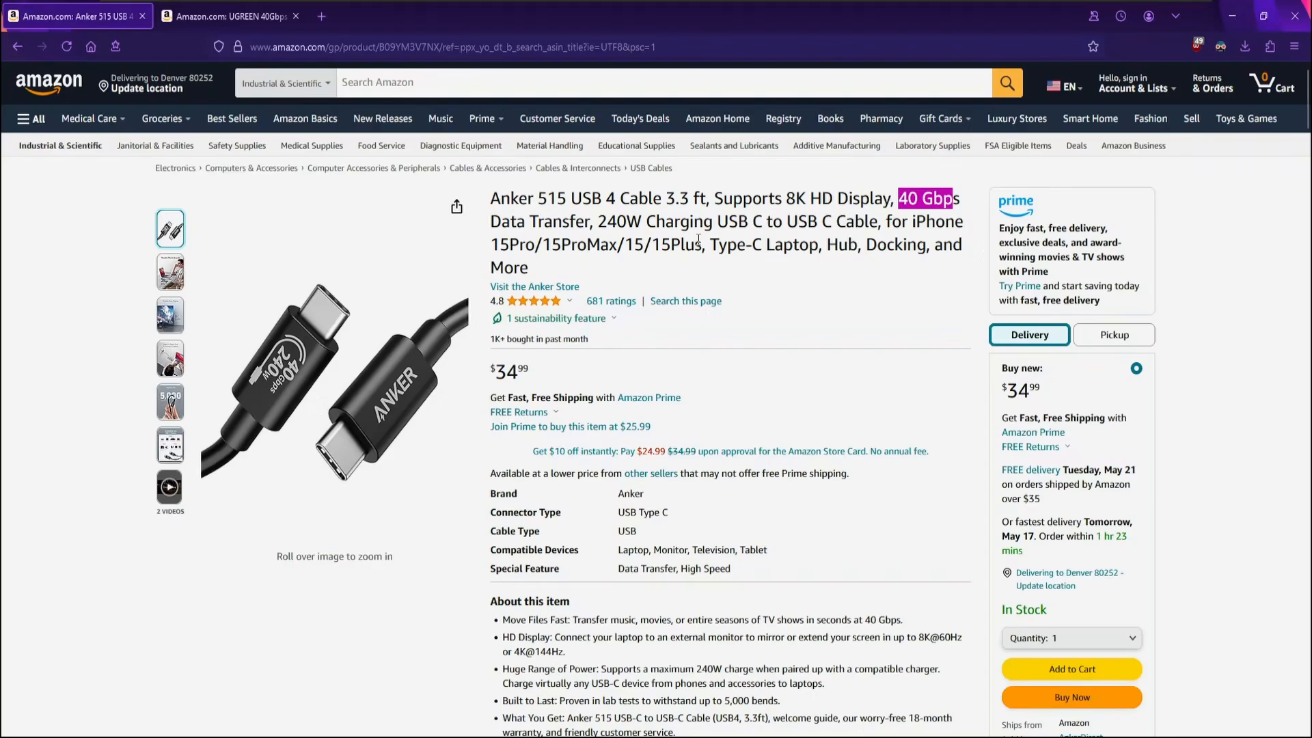
mouse_move(683, 281)
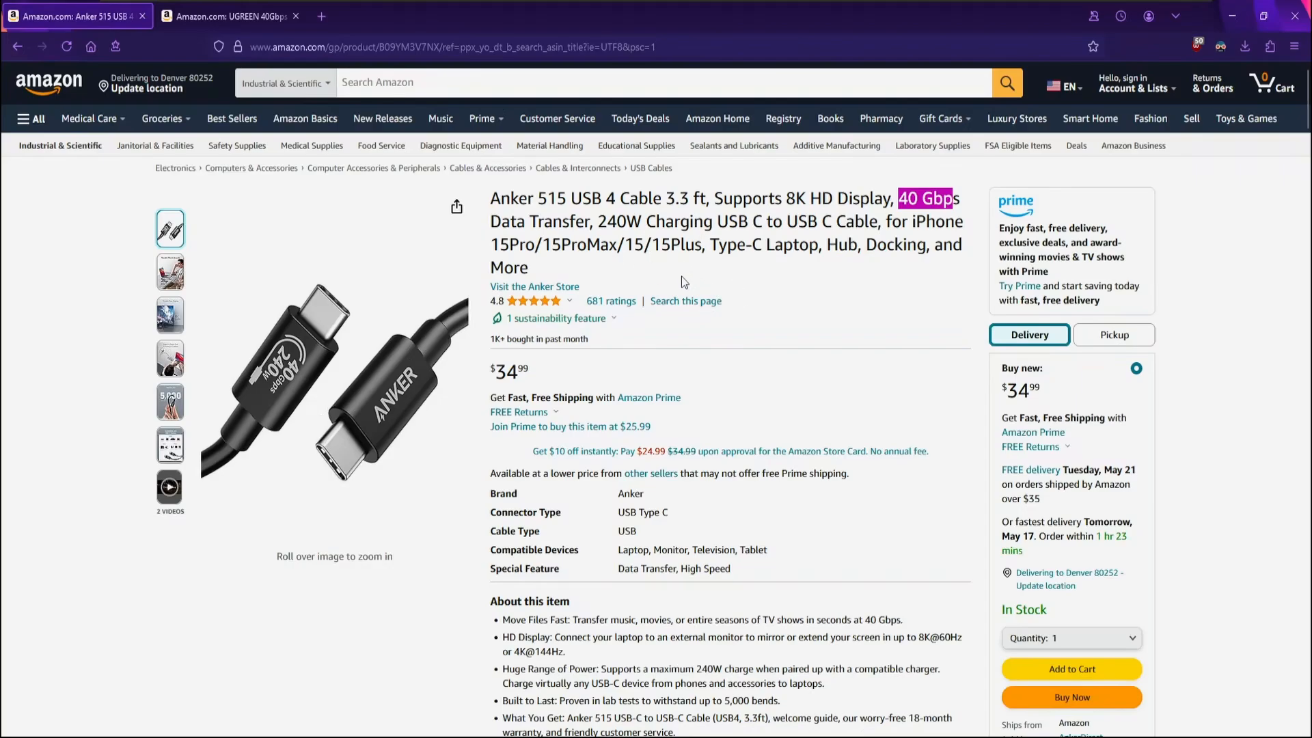
mouse_move(708, 288)
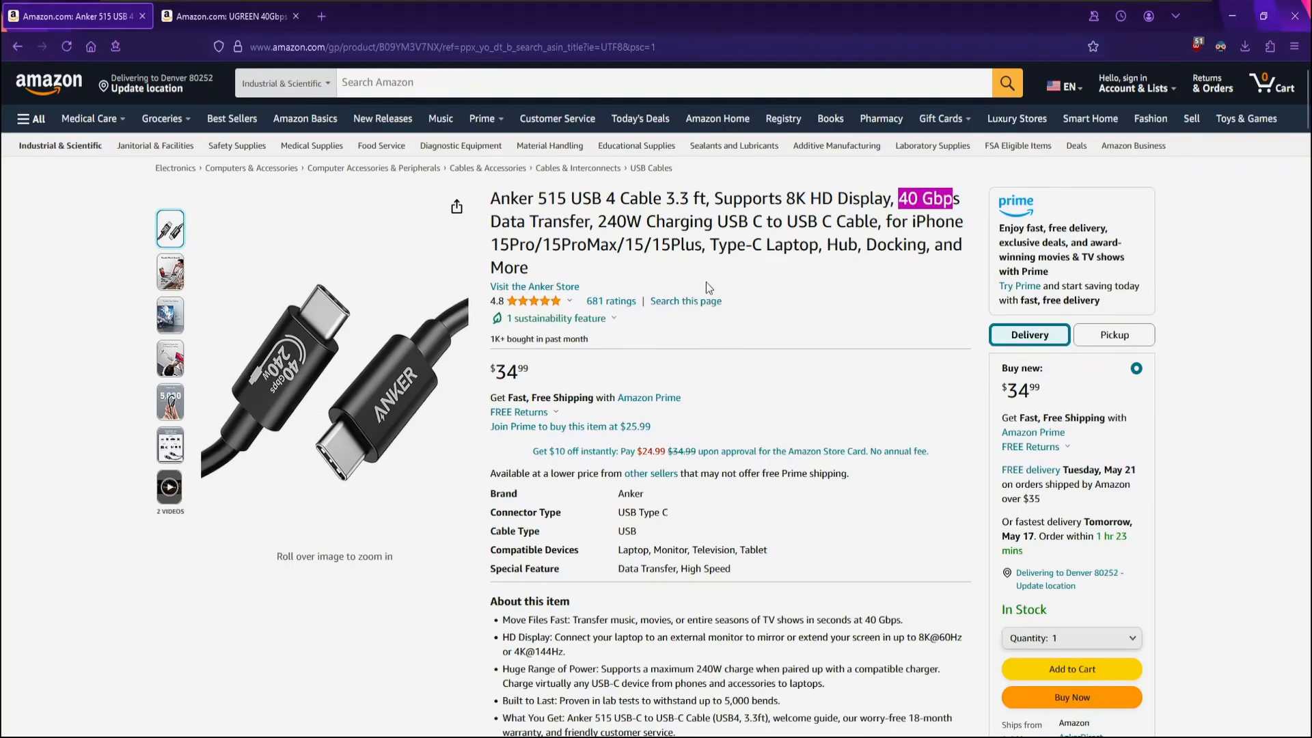
mouse_move(748, 319)
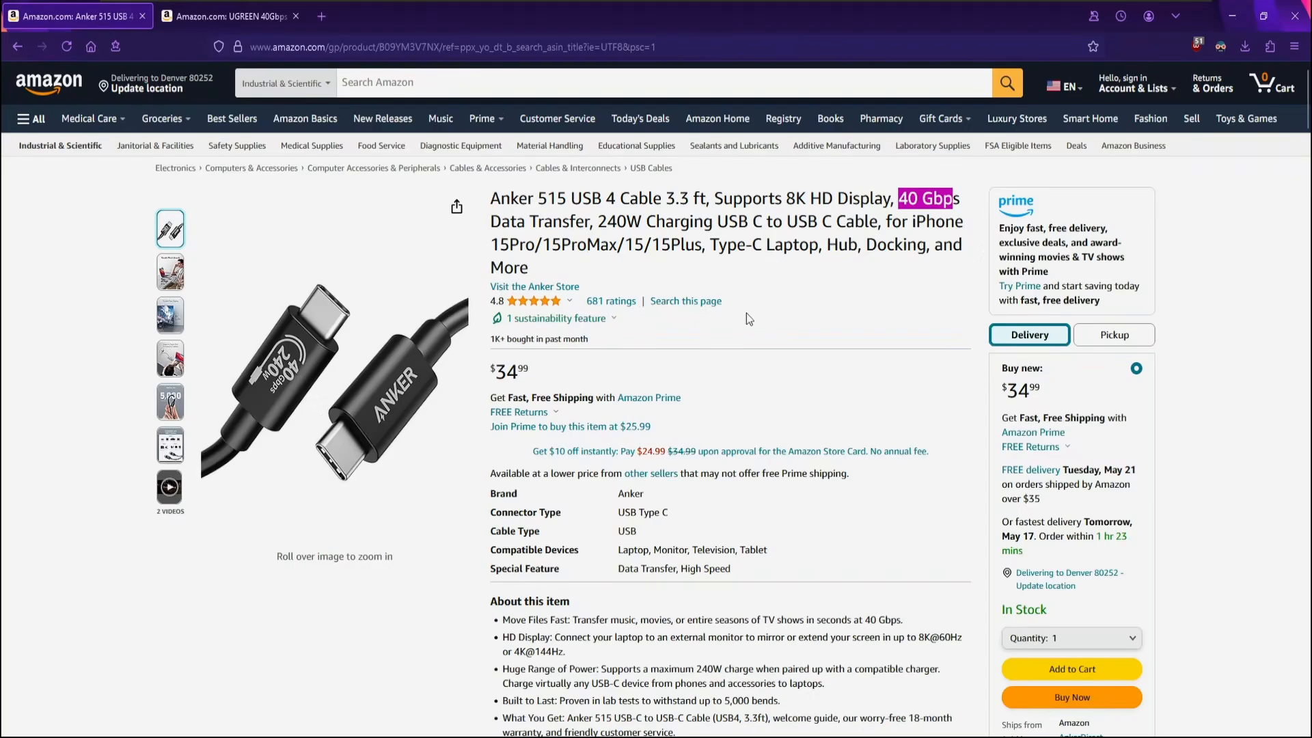
mouse_move(743, 397)
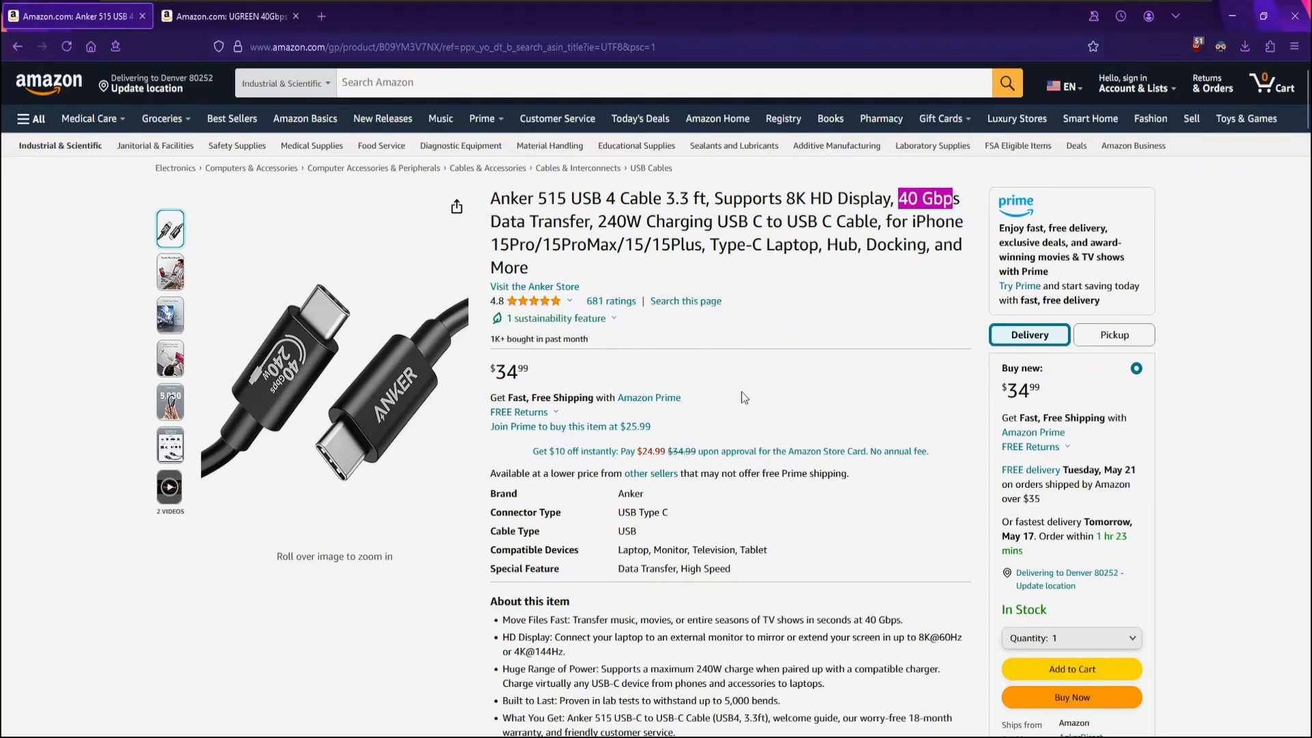
mouse_move(825, 416)
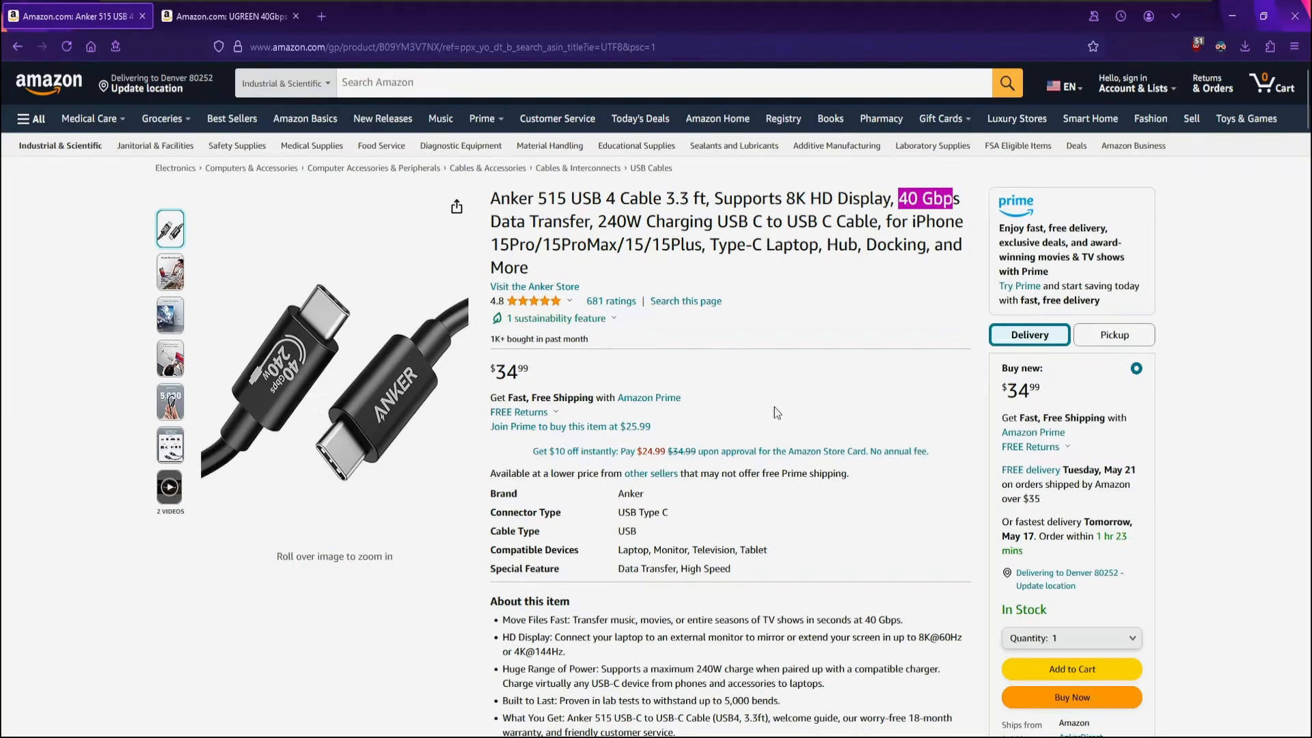
Step: Return to the Samsung 990 PRO 4TB SSD listing at $308
left_click(226, 16)
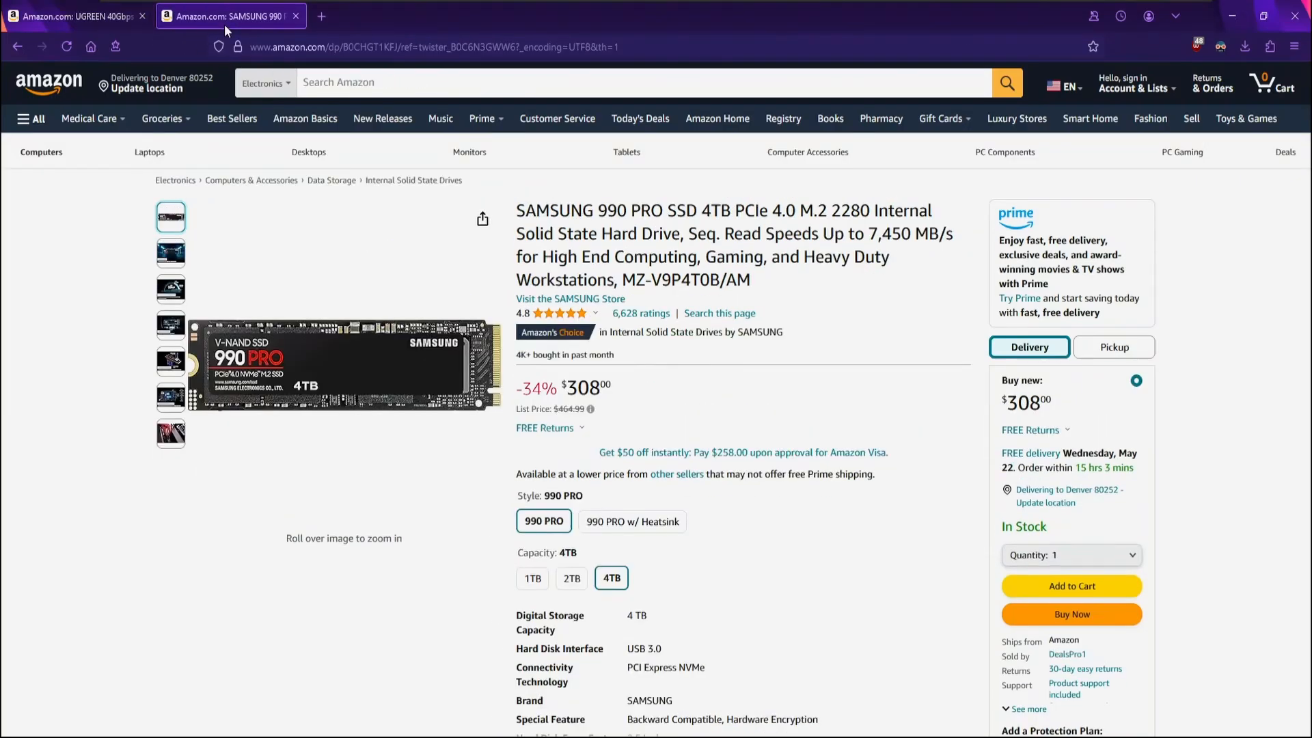
mouse_move(226, 17)
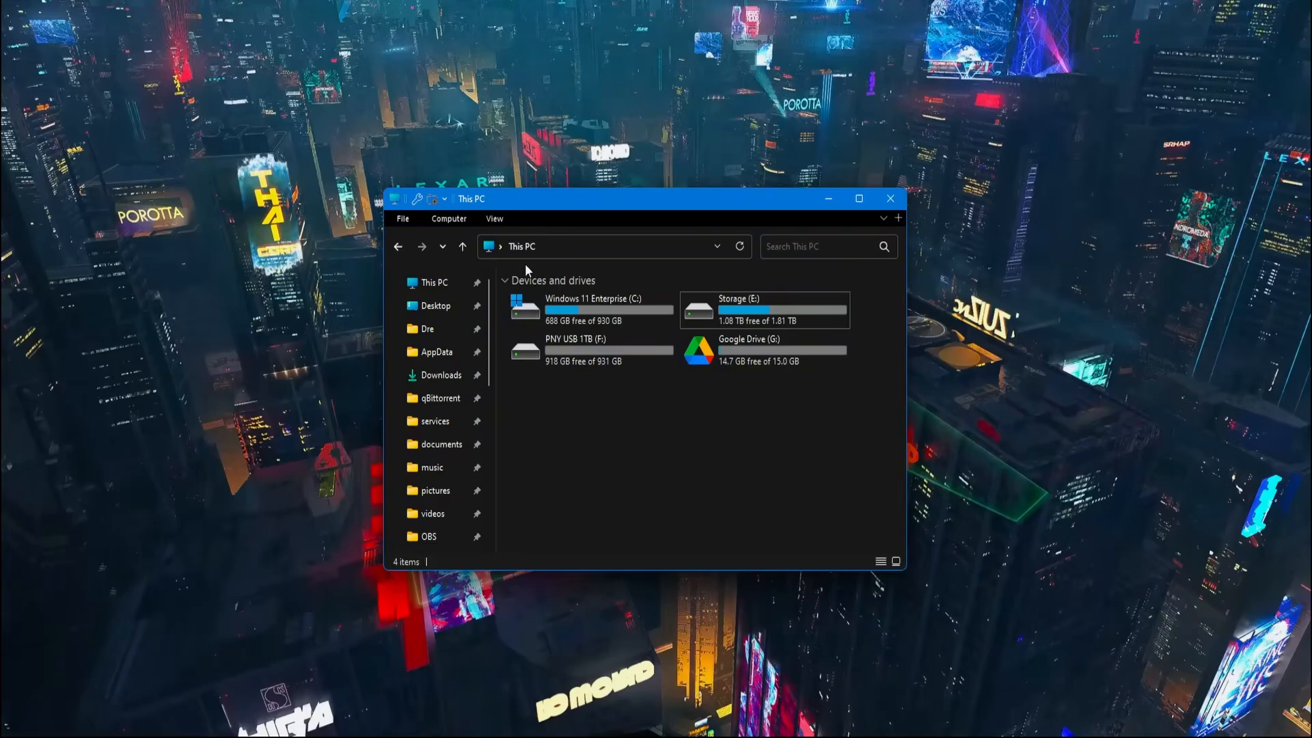
mouse_move(679, 449)
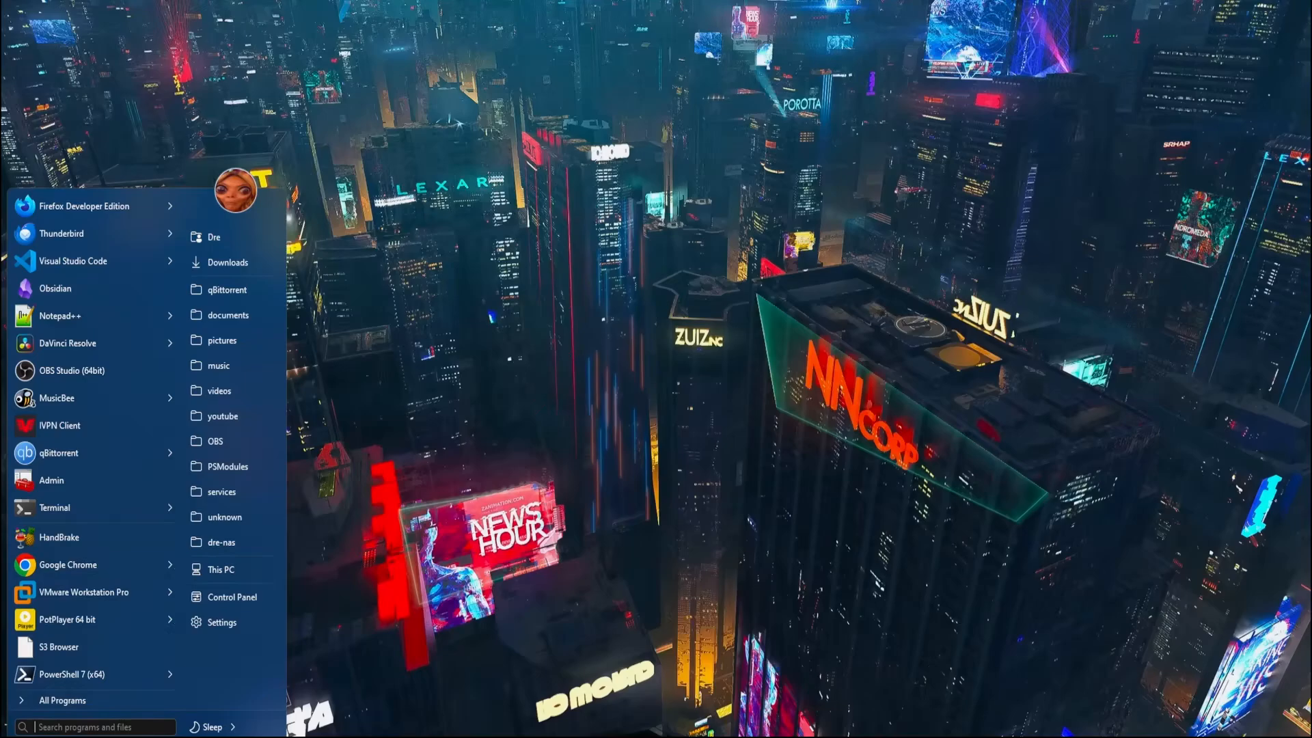
Step: Launch Computer Management from a Start search for 'comput' to reach Disk Management
type("comput")
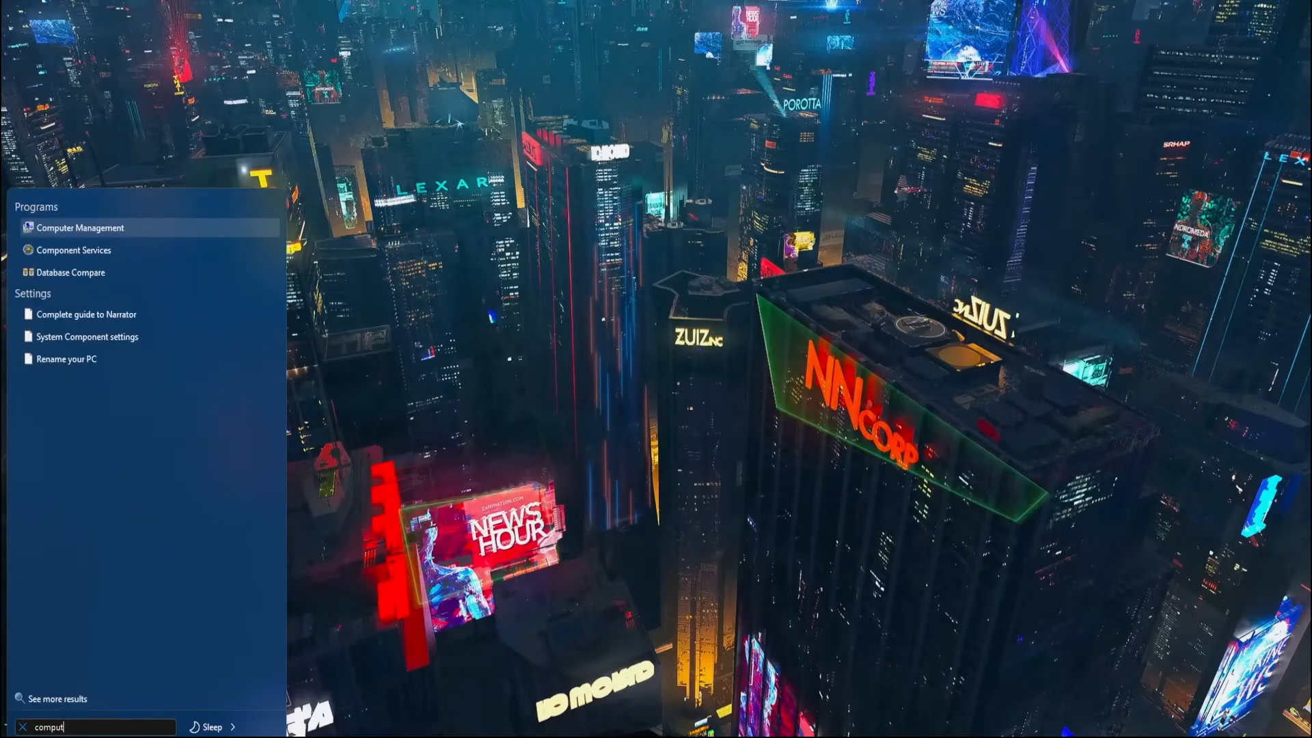
left_click(81, 228)
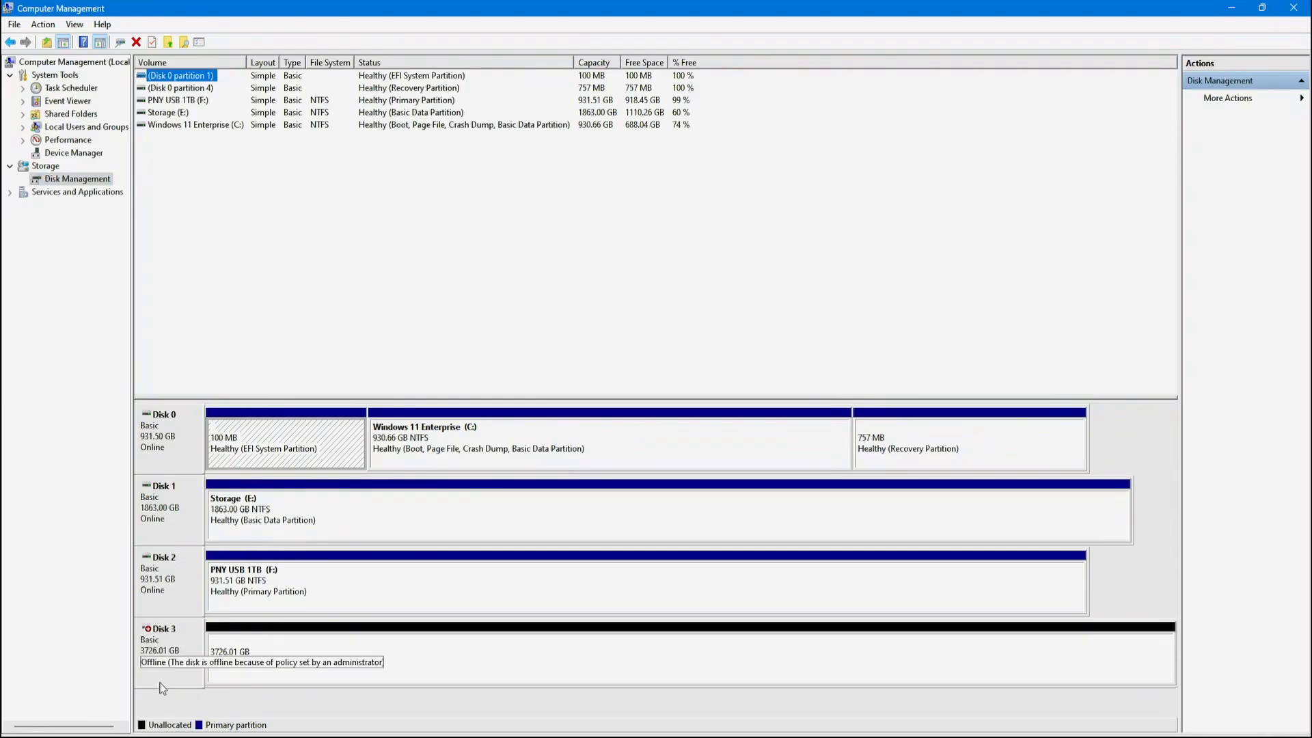
Step: Bring Disk 3 online and create a simple NTFS volume D labelled Samsung Evo 4TB
right_click(167, 661)
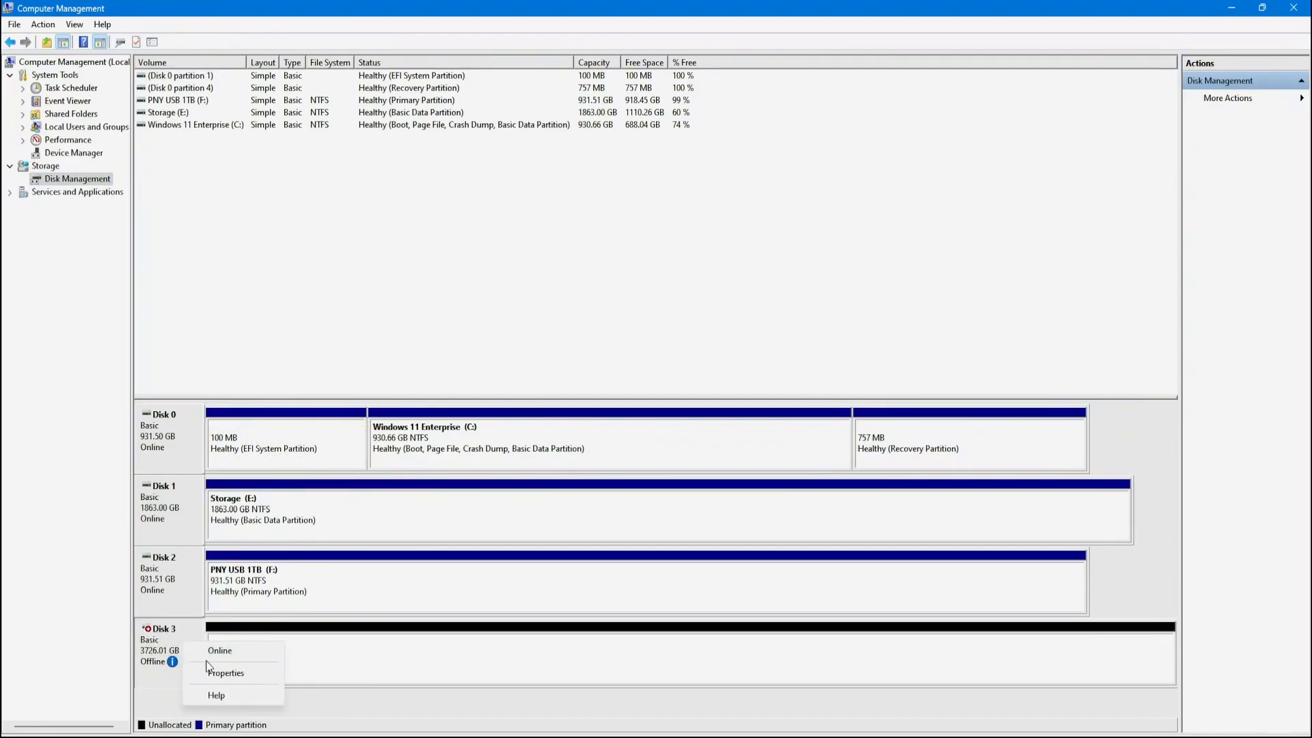
left_click(220, 650)
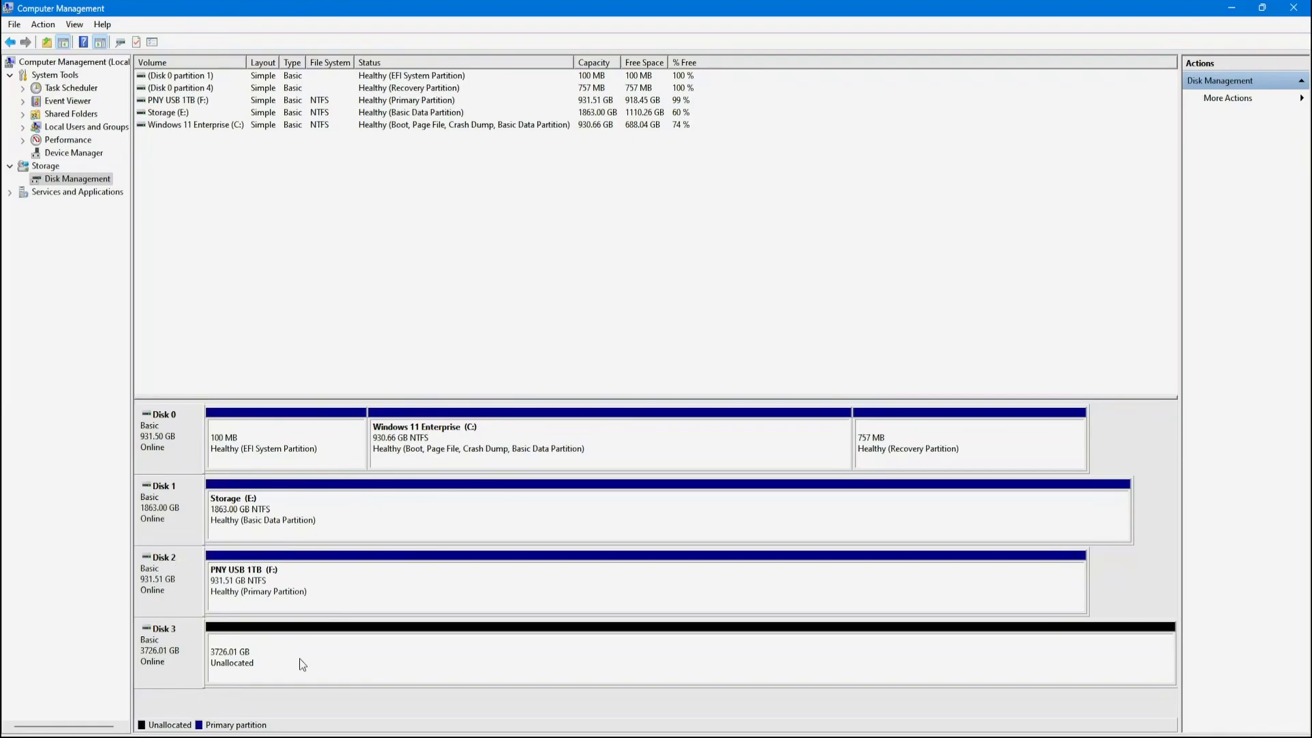
right_click(300, 661)
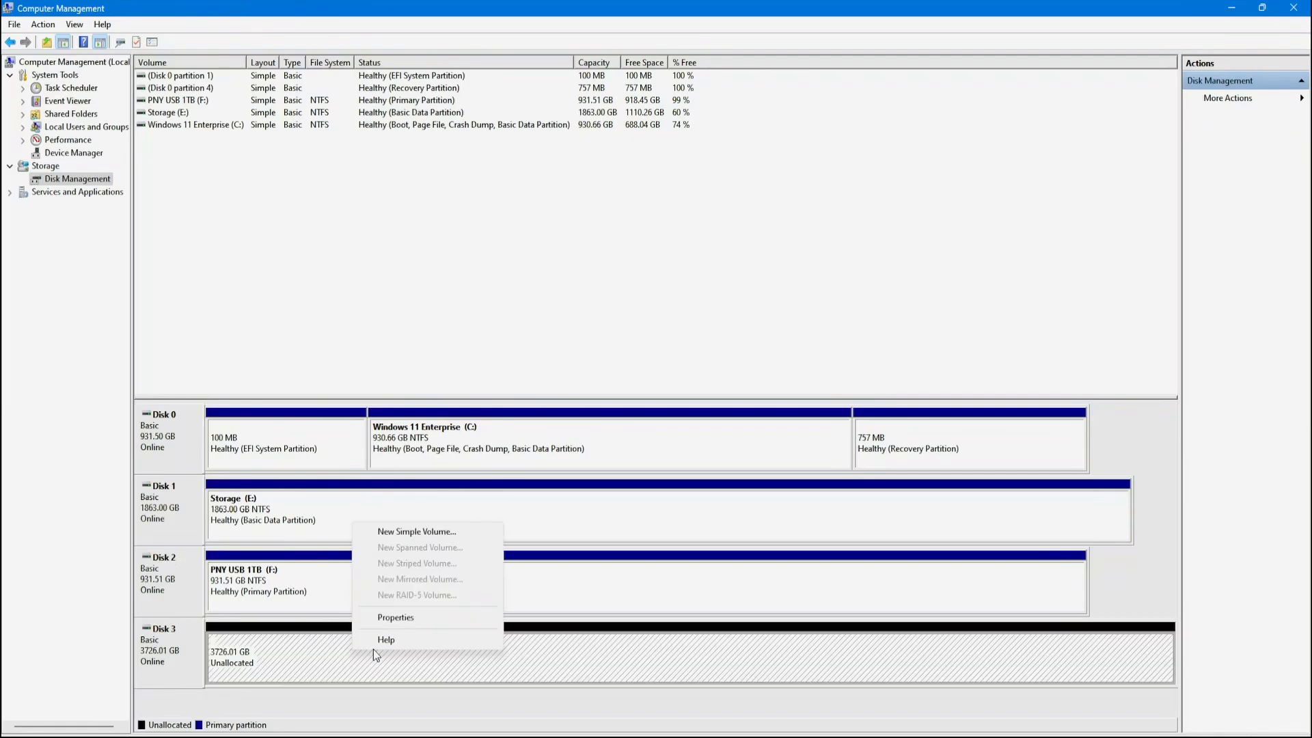
left_click(416, 532)
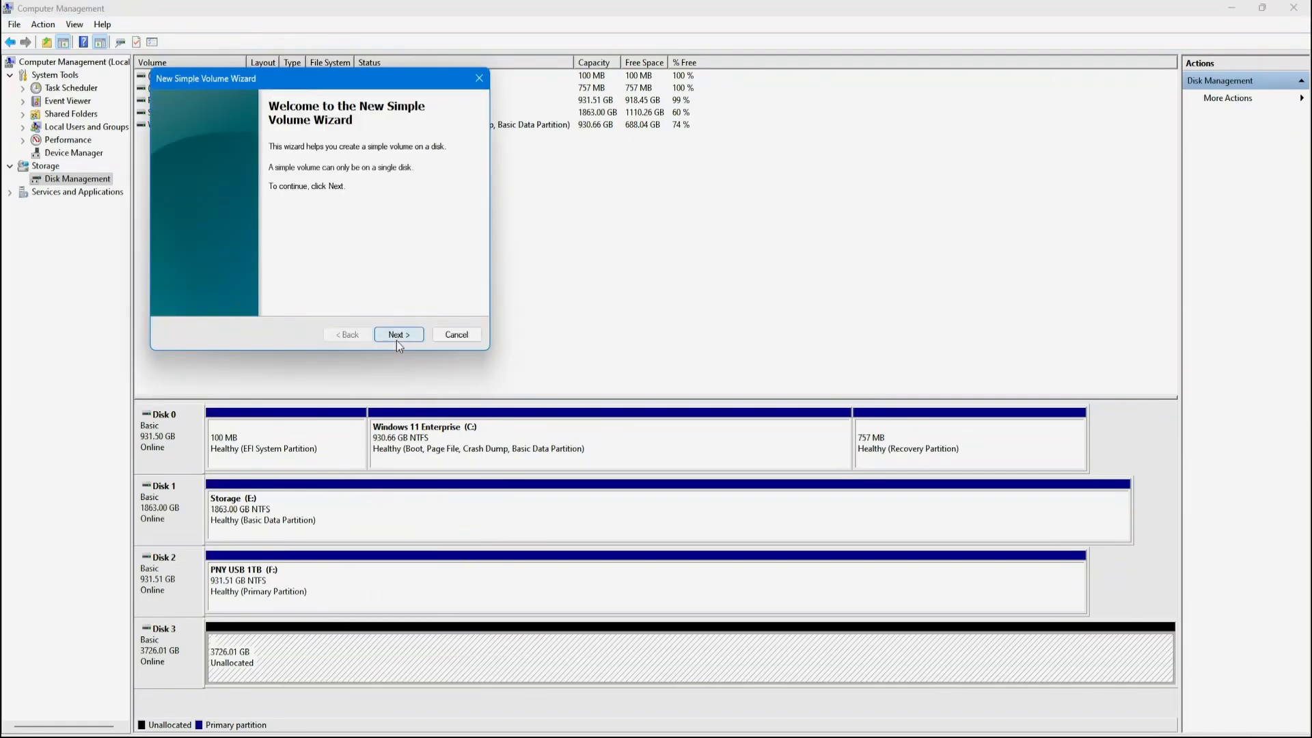
left_click(397, 335)
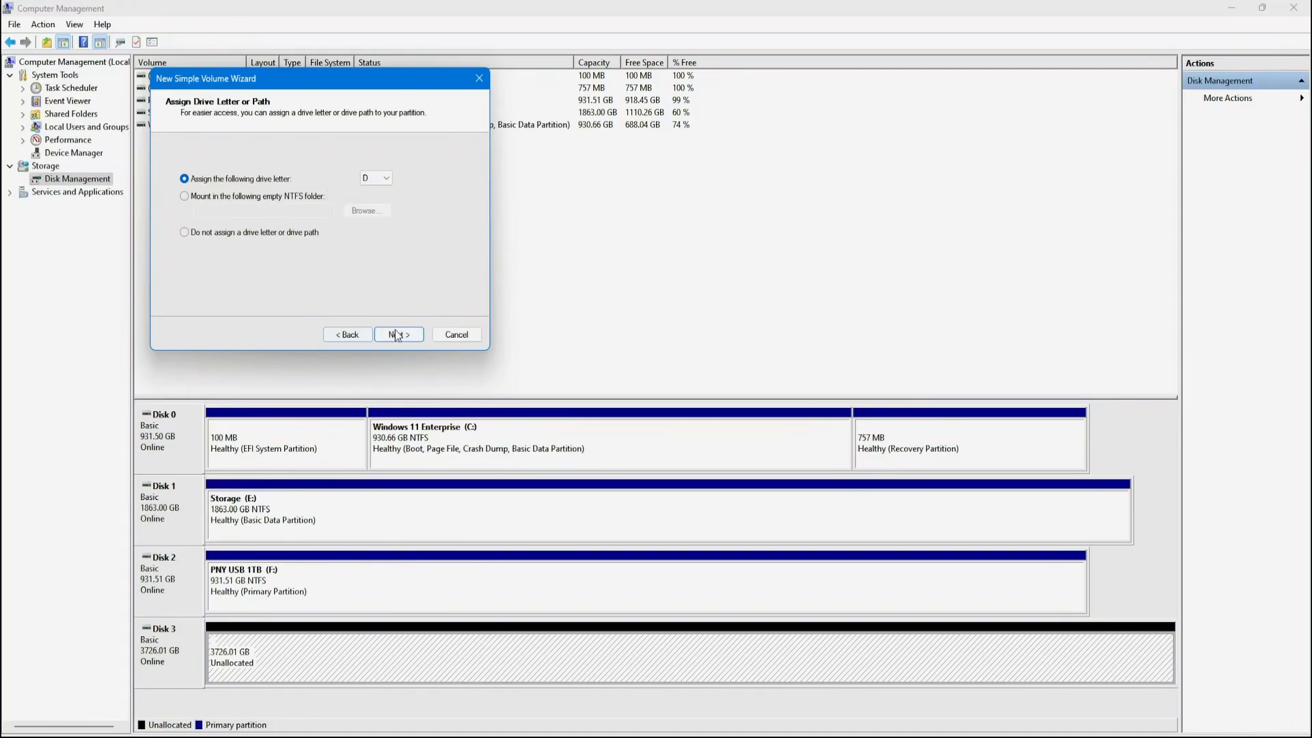
left_click(397, 334)
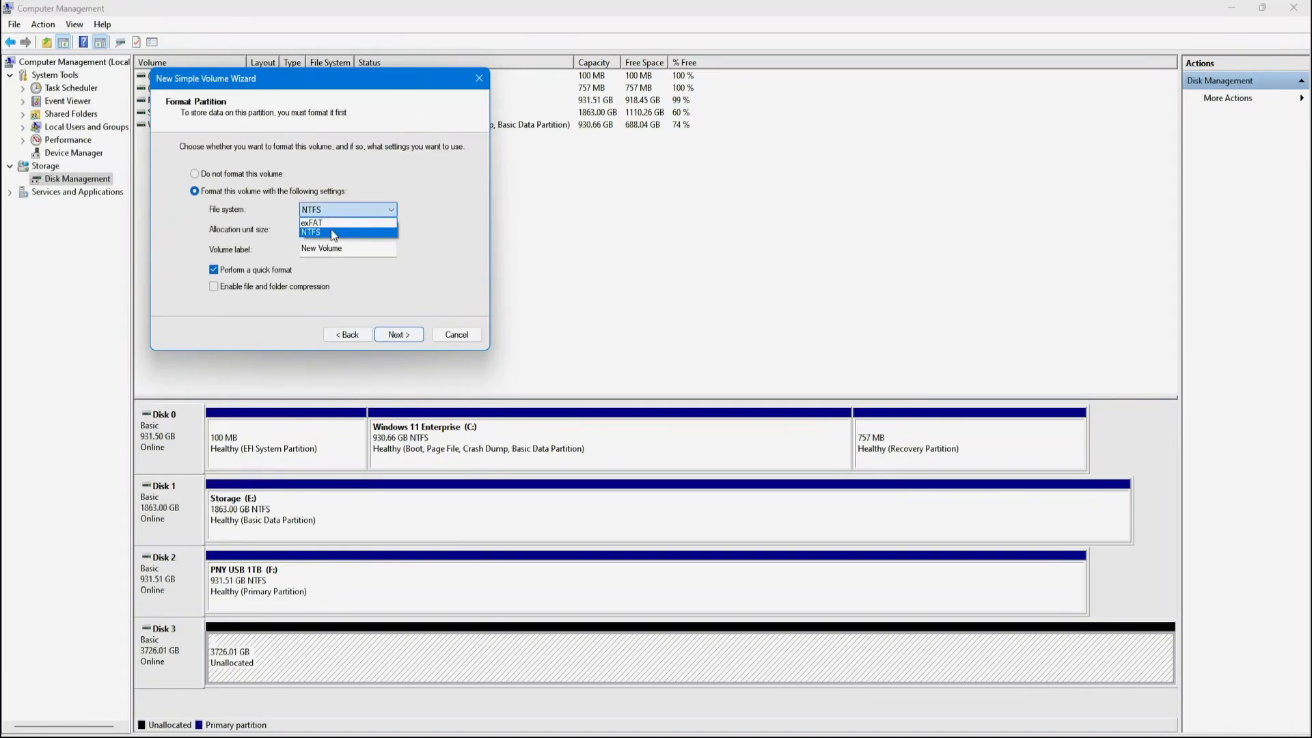
mouse_move(329, 240)
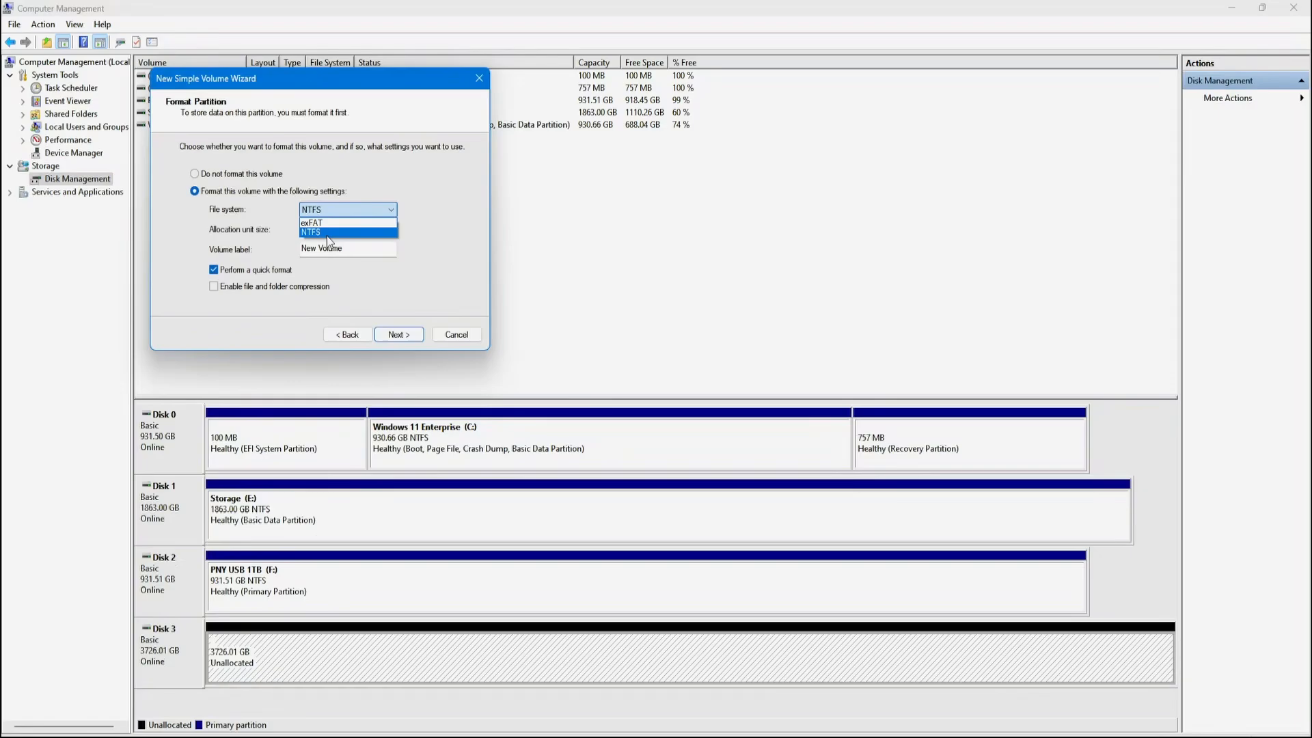
left_click(310, 232)
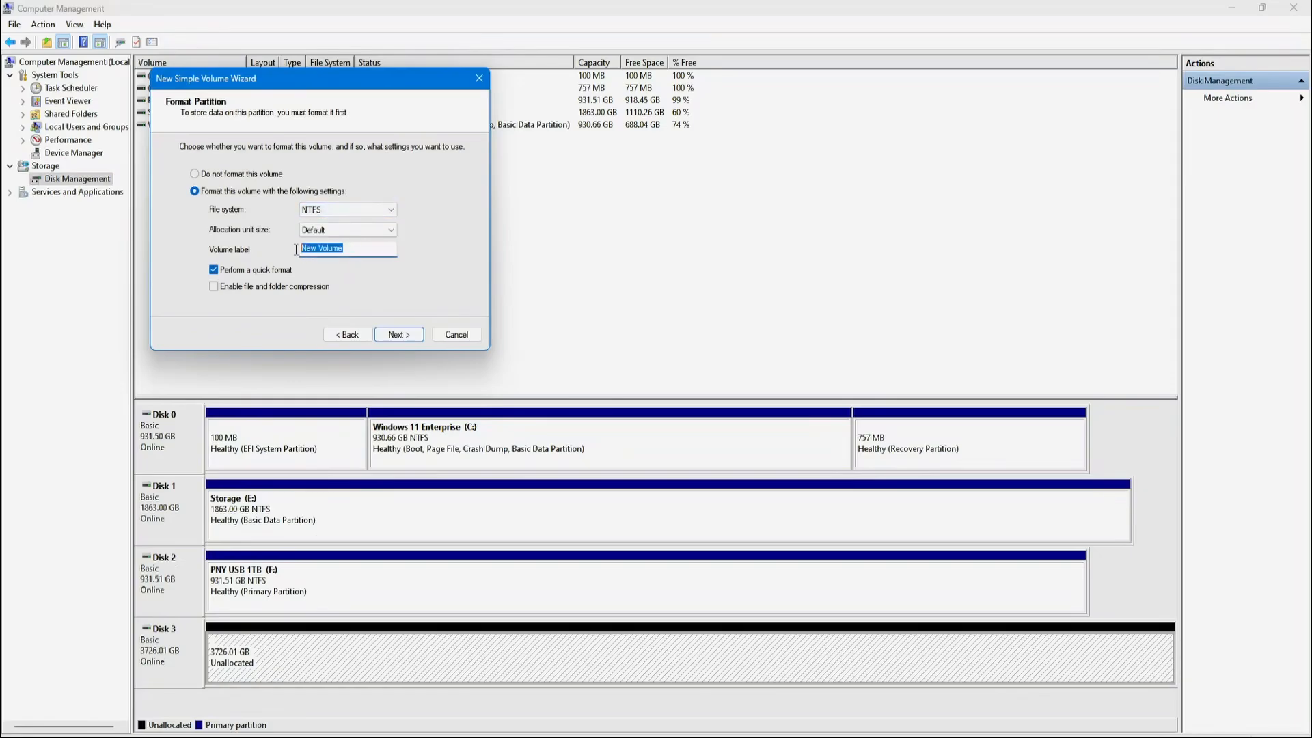
left_click(397, 334)
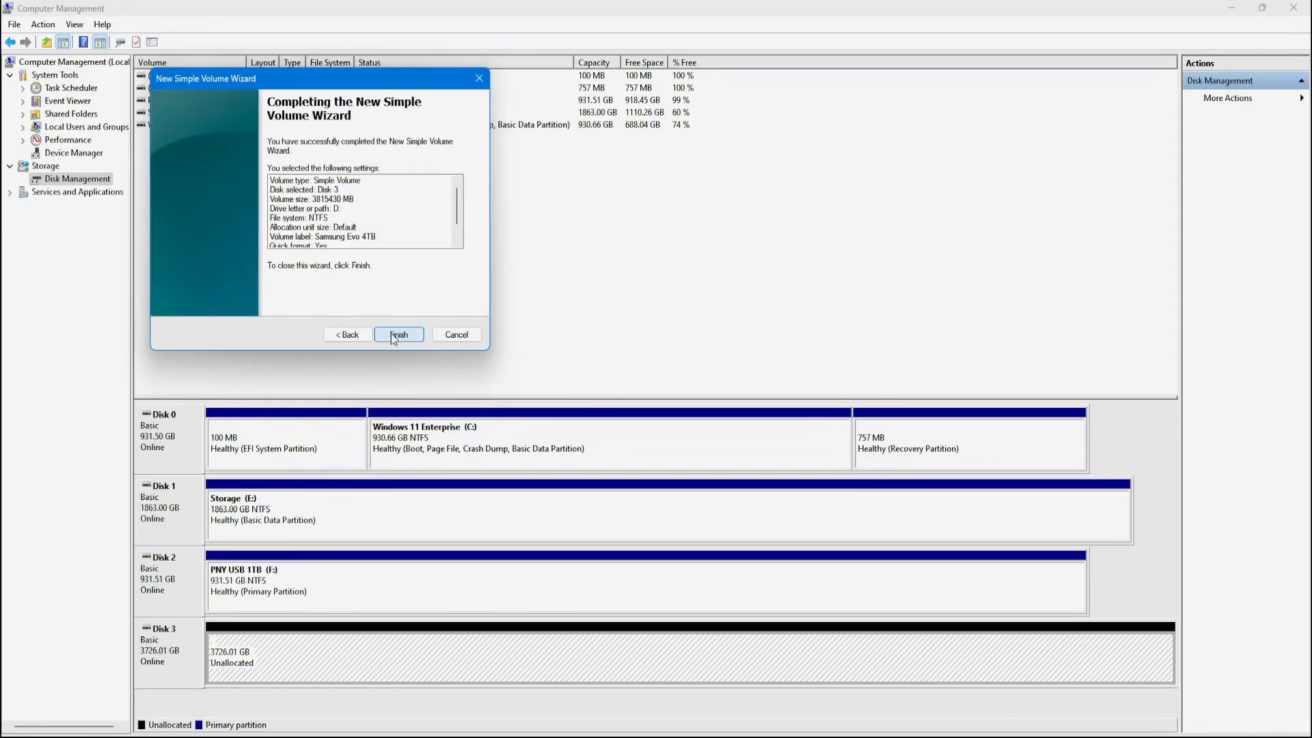
left_click(398, 334)
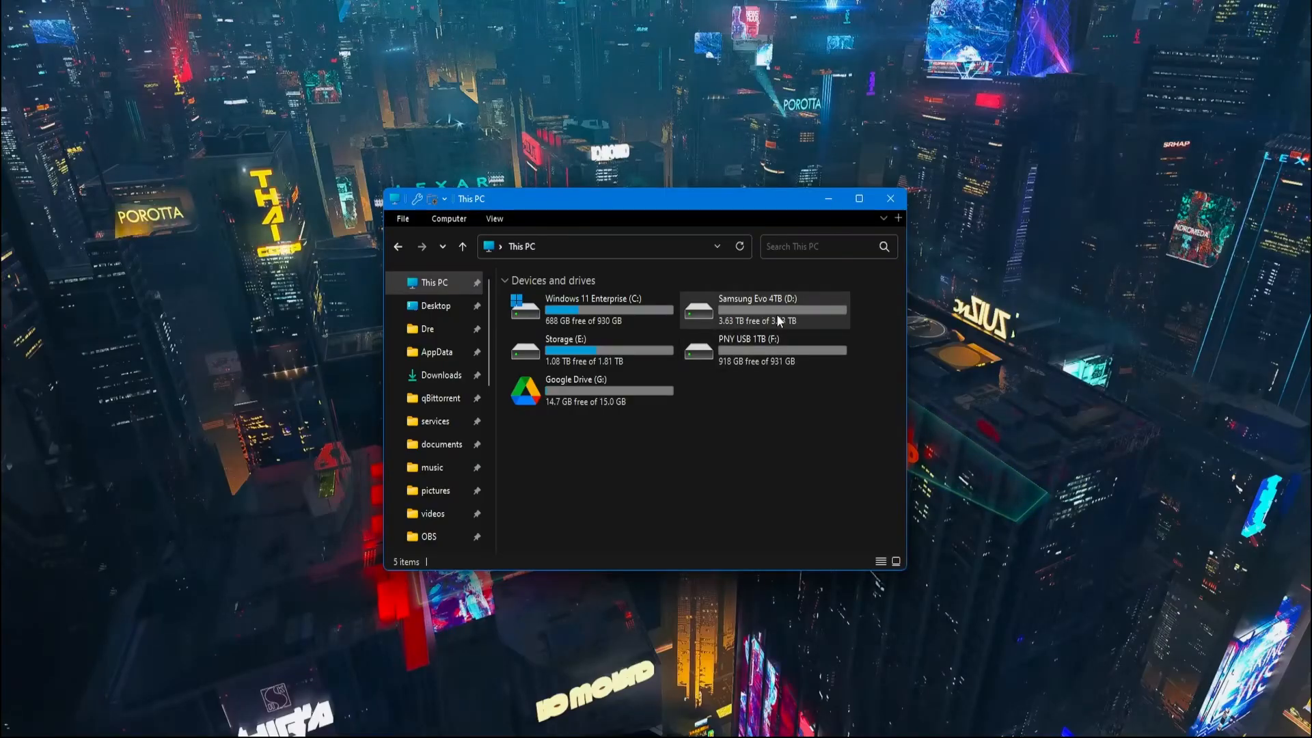
Step: Open the empty Samsung Evo 4TB (D:) drive from This PC
double_click(758, 310)
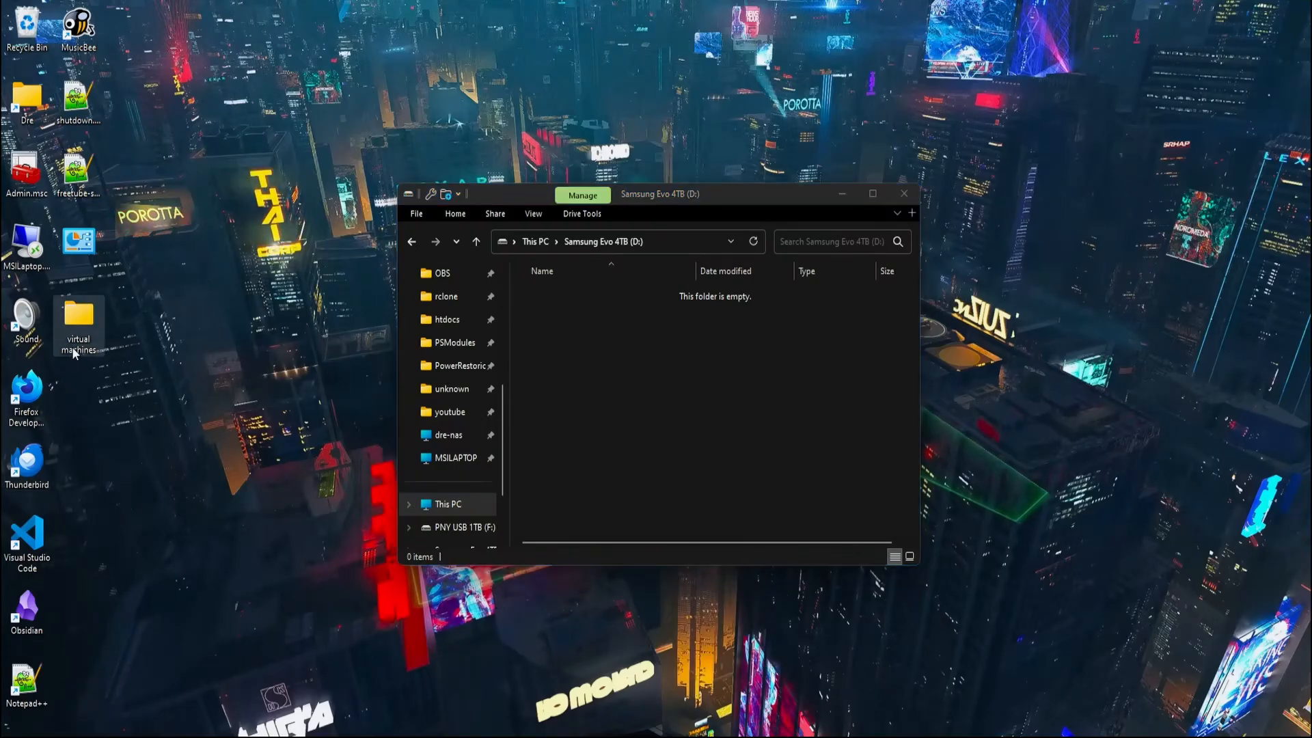
double_click(77, 320)
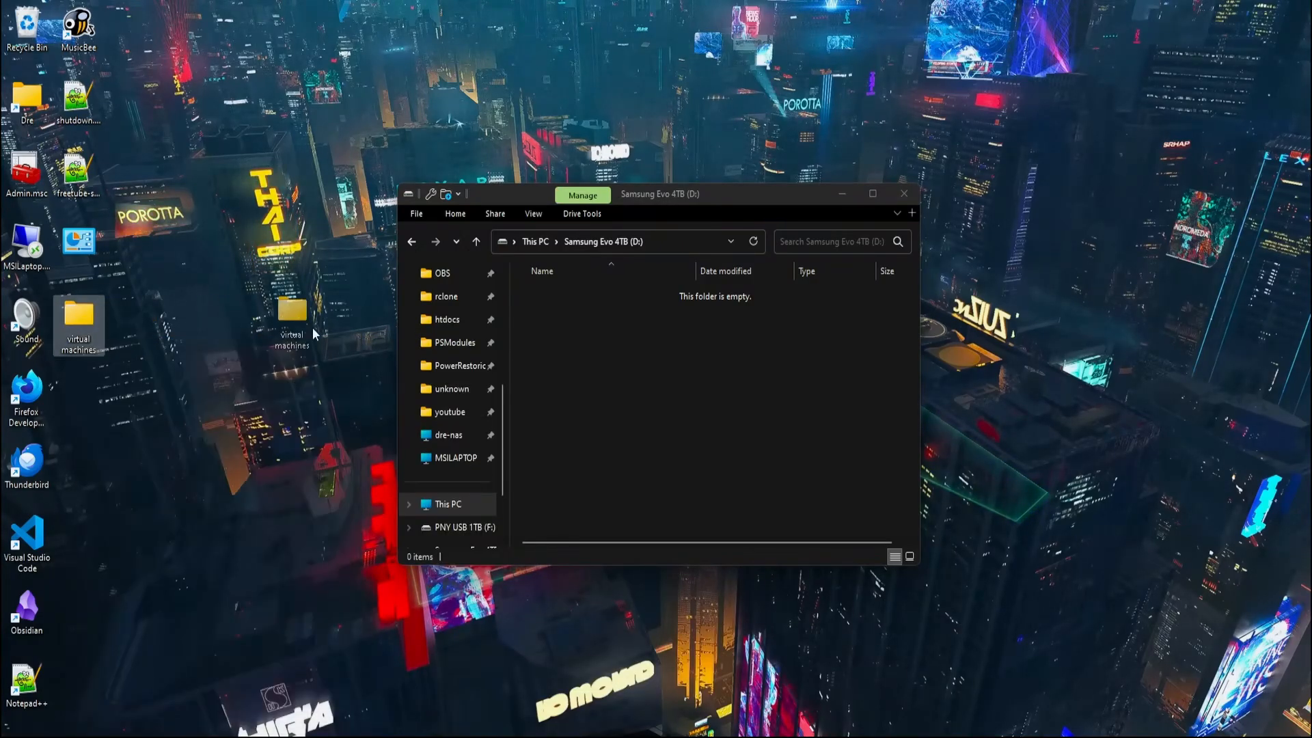
Step: Copy the 119 GB virtual machines folder from the desktop onto drive D: at about 2 GB/s
left_click_drag(292, 310, 690, 367)
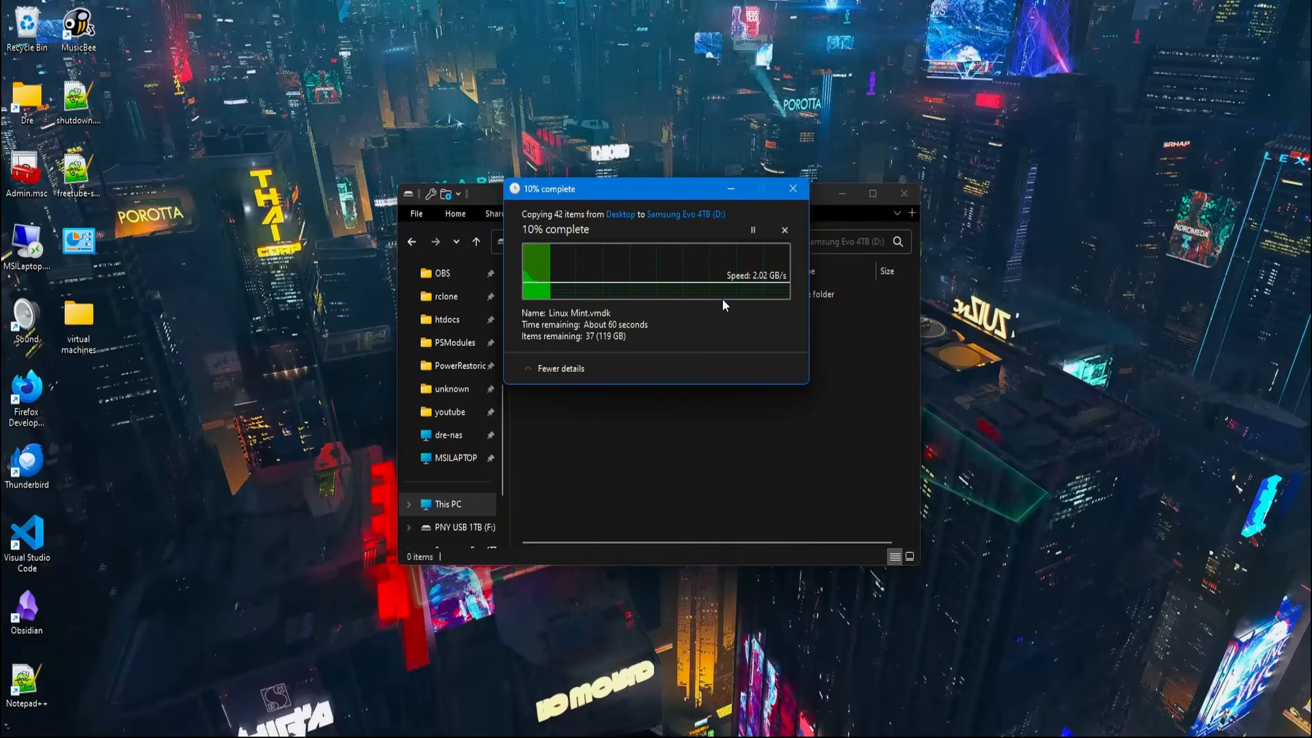
mouse_move(678, 336)
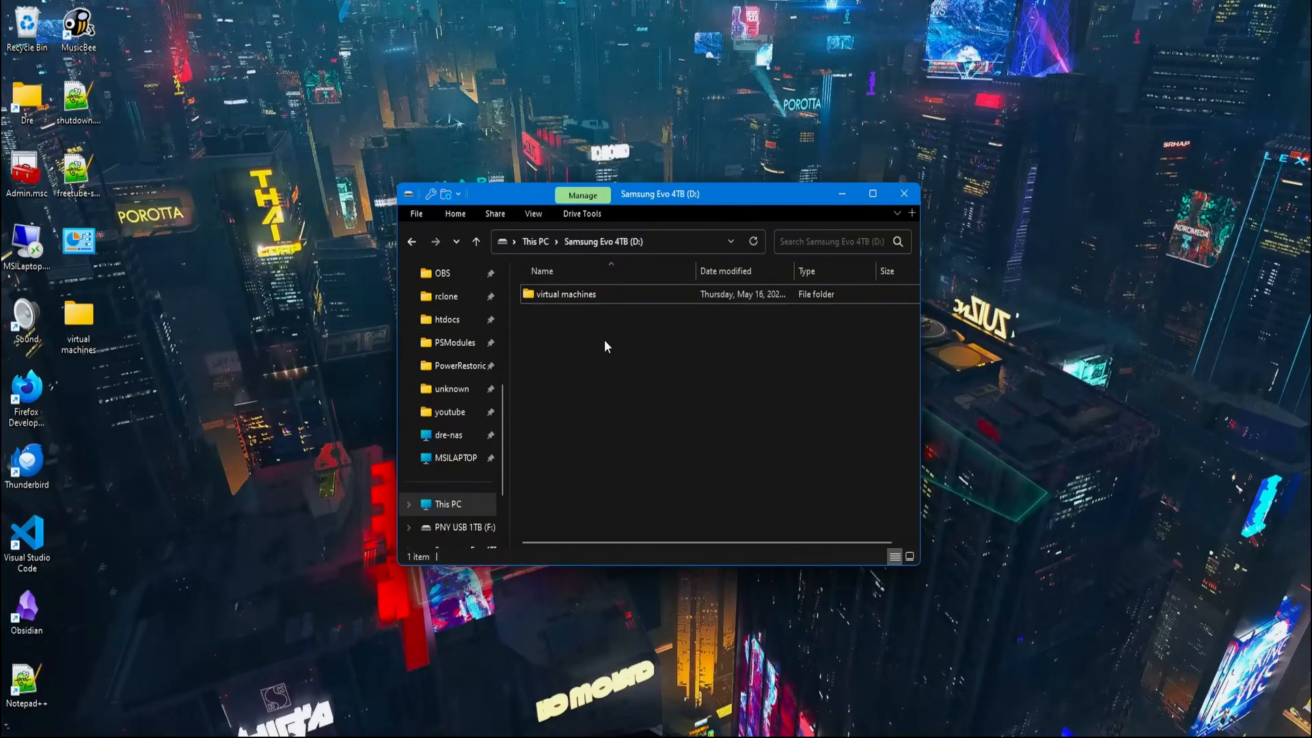
mouse_move(699, 360)
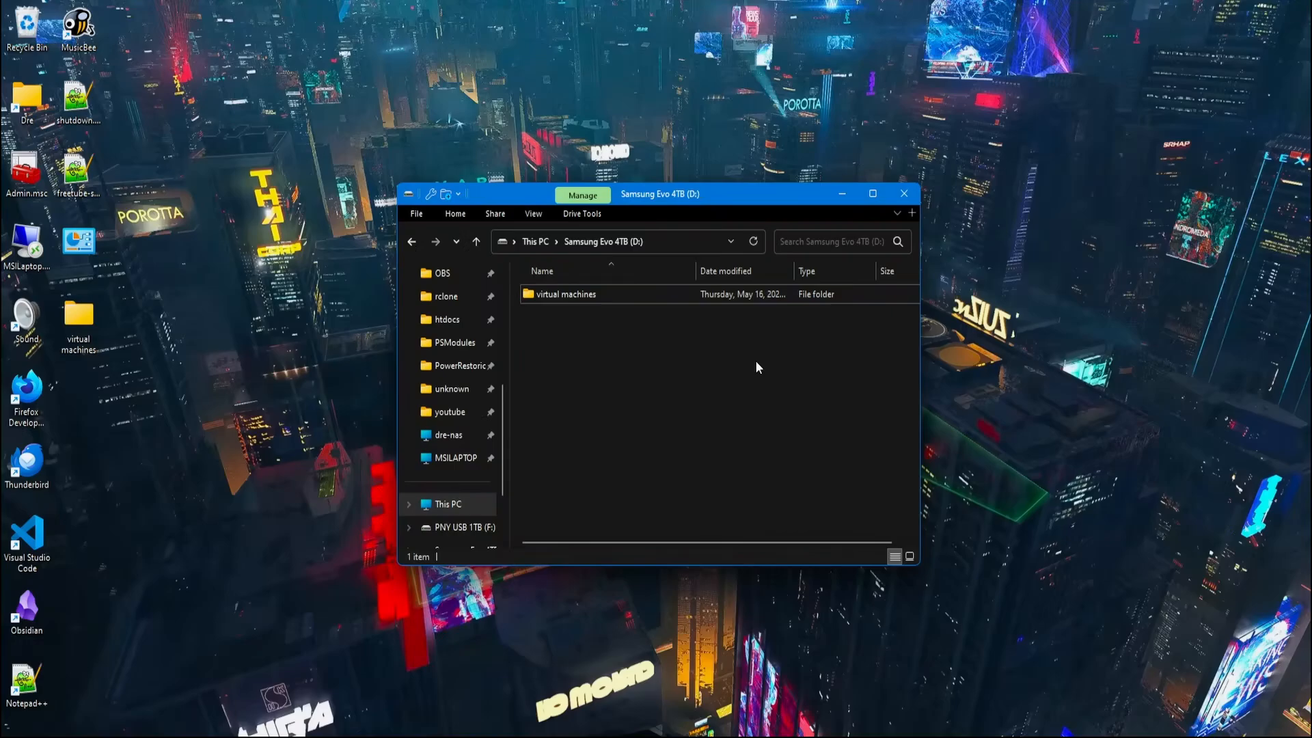
mouse_move(598, 322)
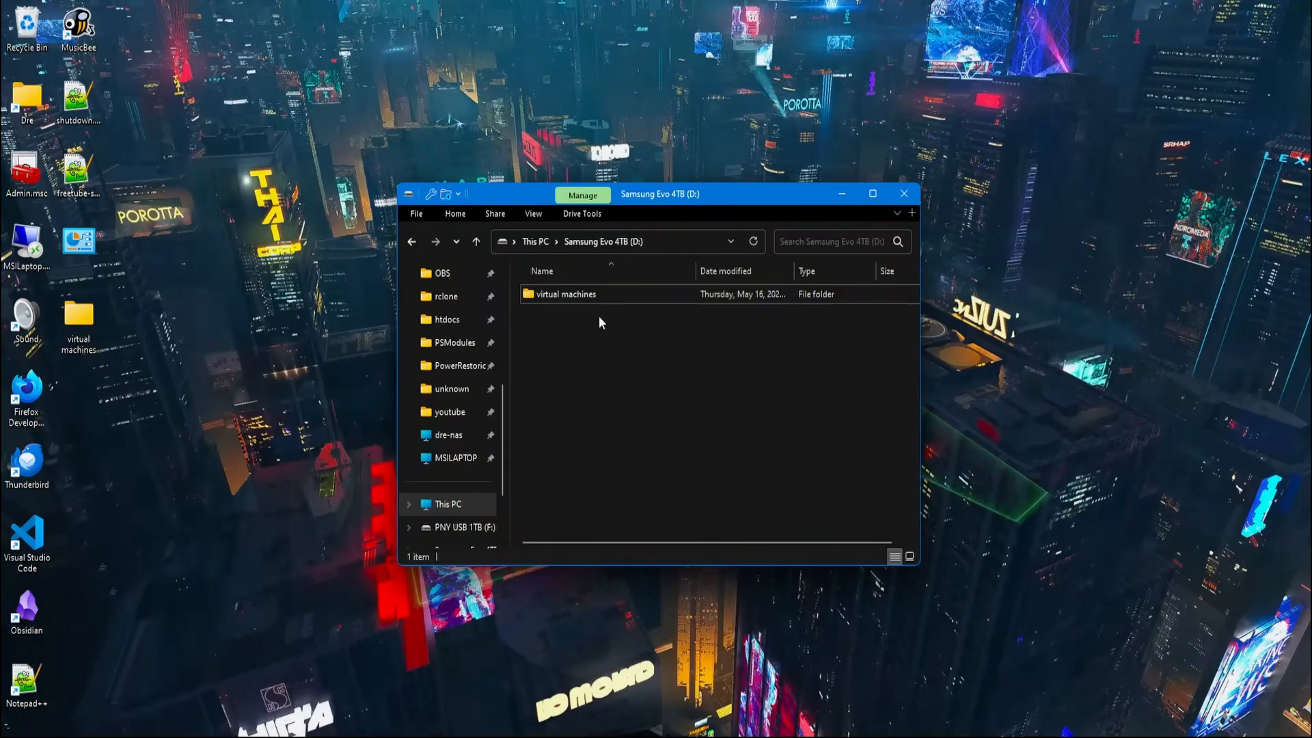
mouse_move(740, 367)
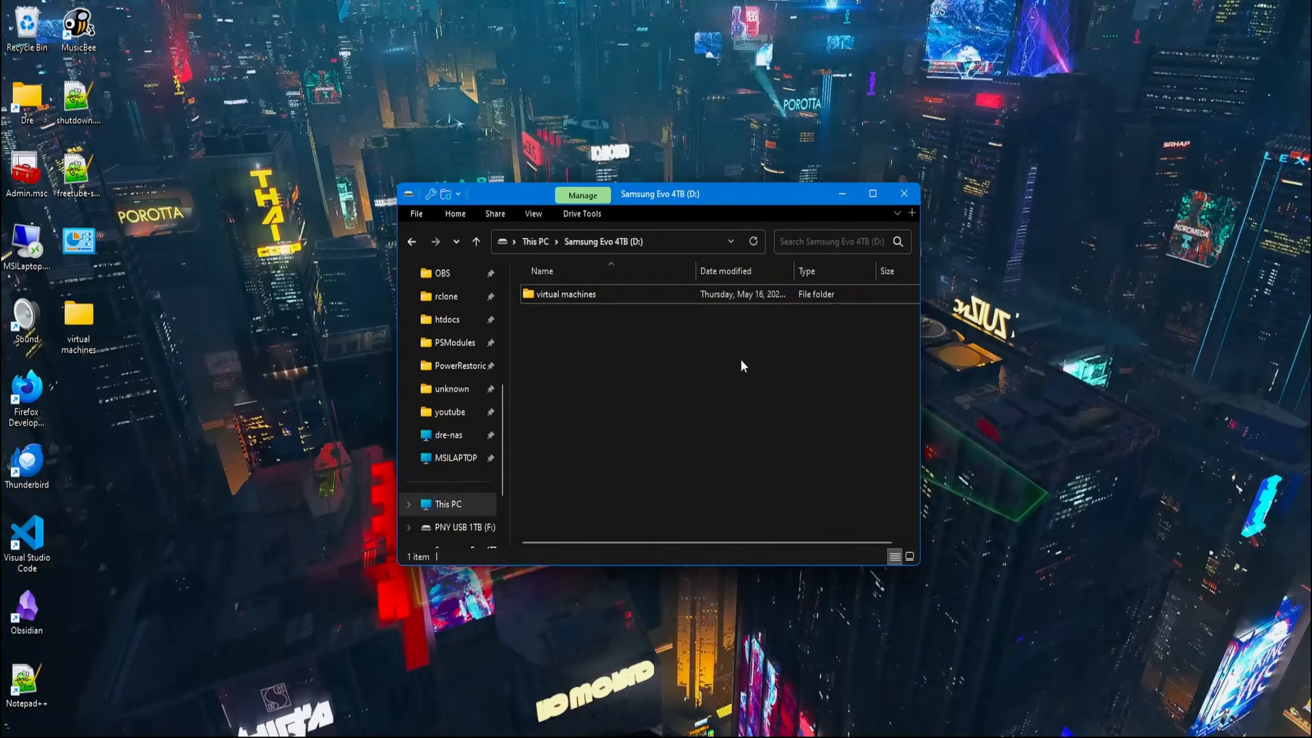
left_click(9, 726)
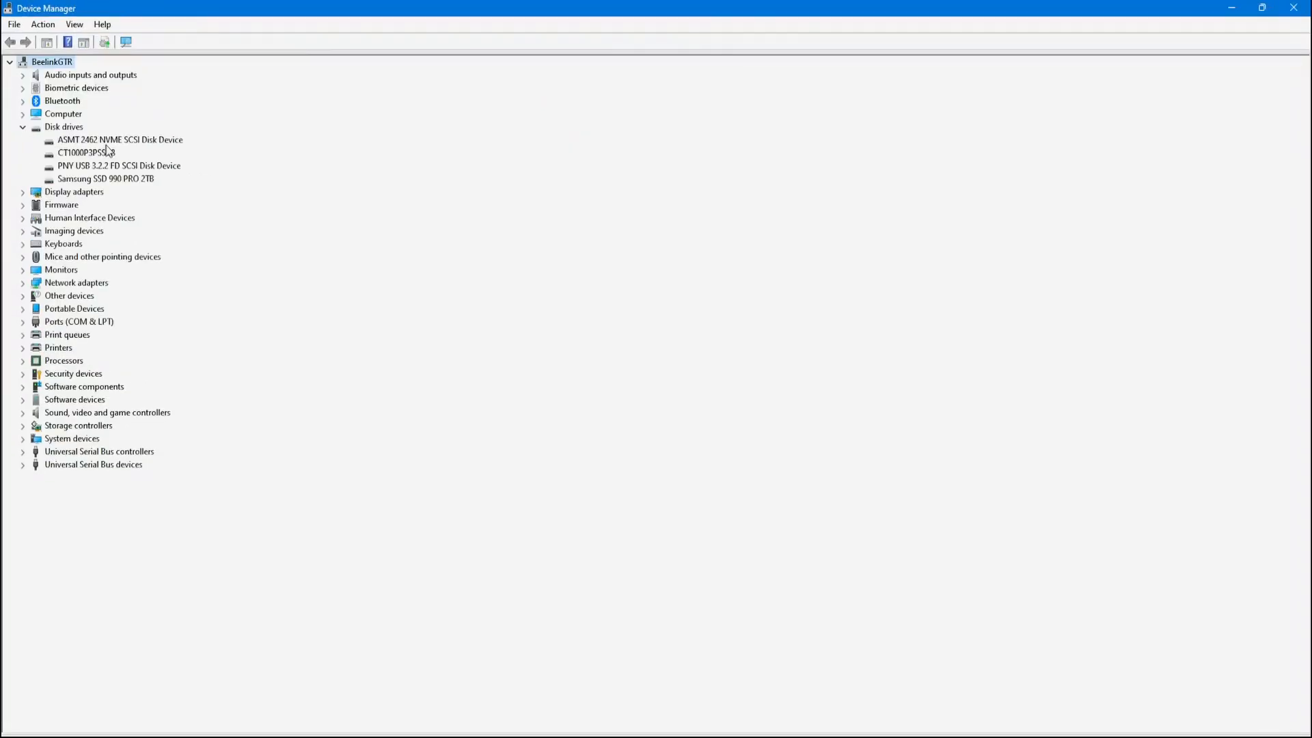
Step: Give the ASMT 2462 NVMe disk the Better performance policy with write caching enabled, and confirm
left_click(120, 139)
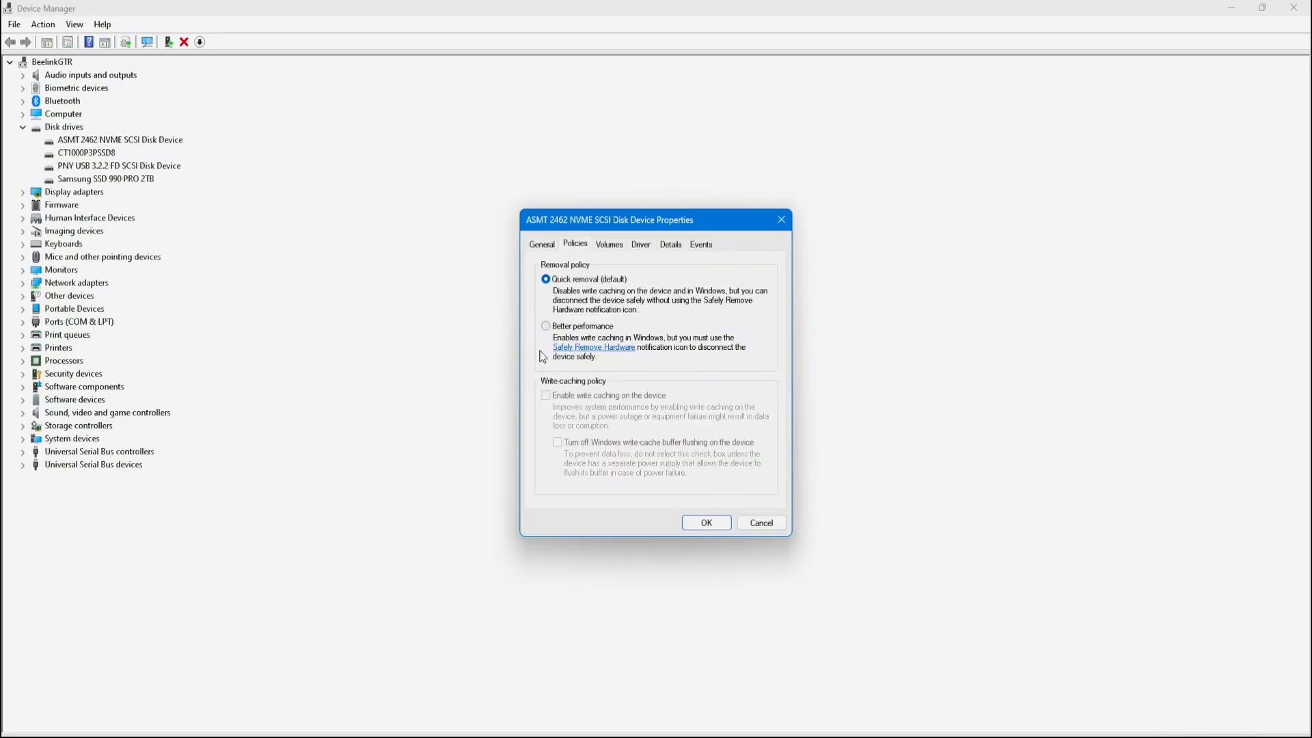
left_click(547, 325)
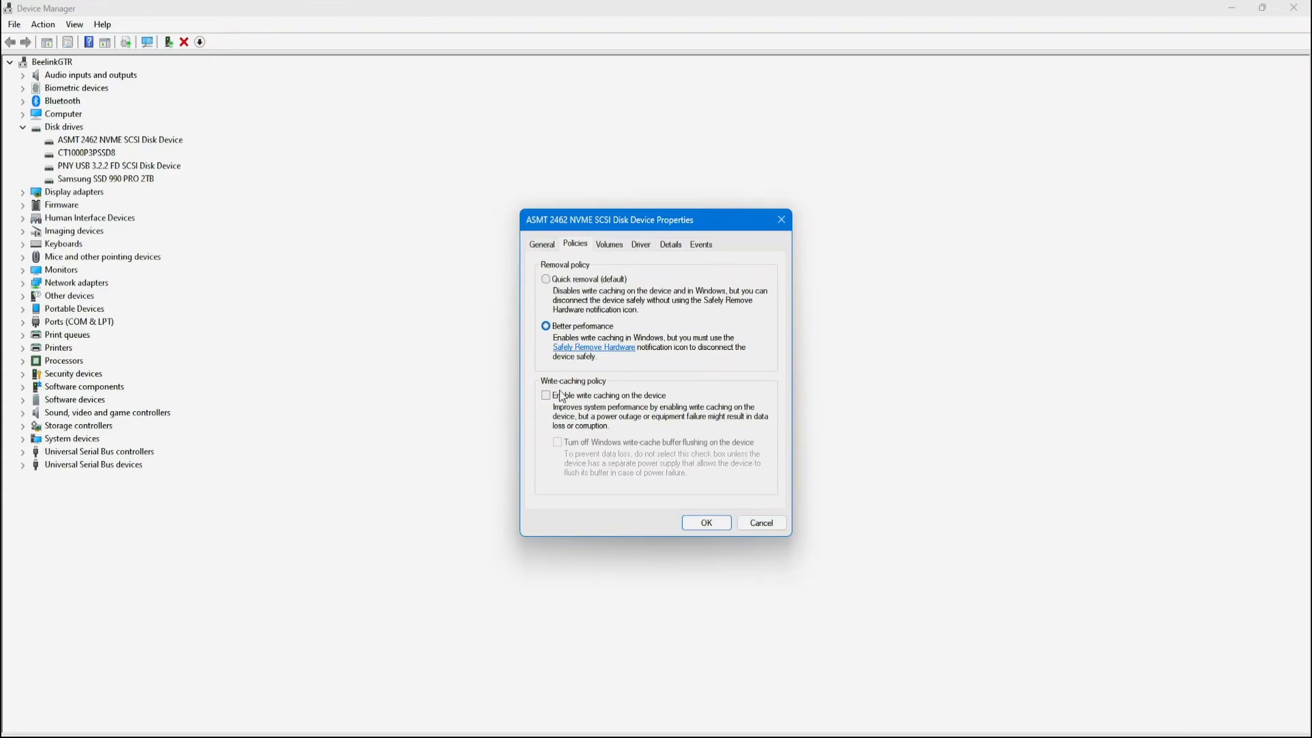
left_click(546, 395)
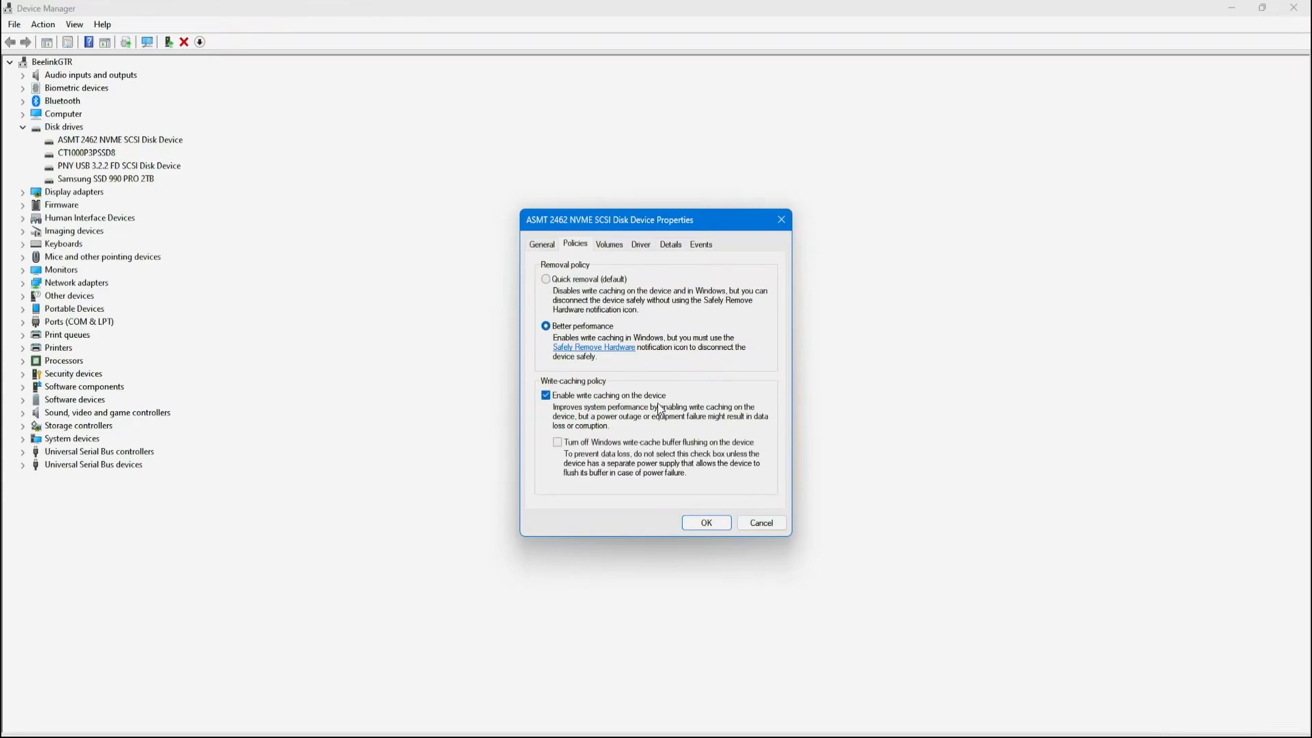
mouse_move(621, 385)
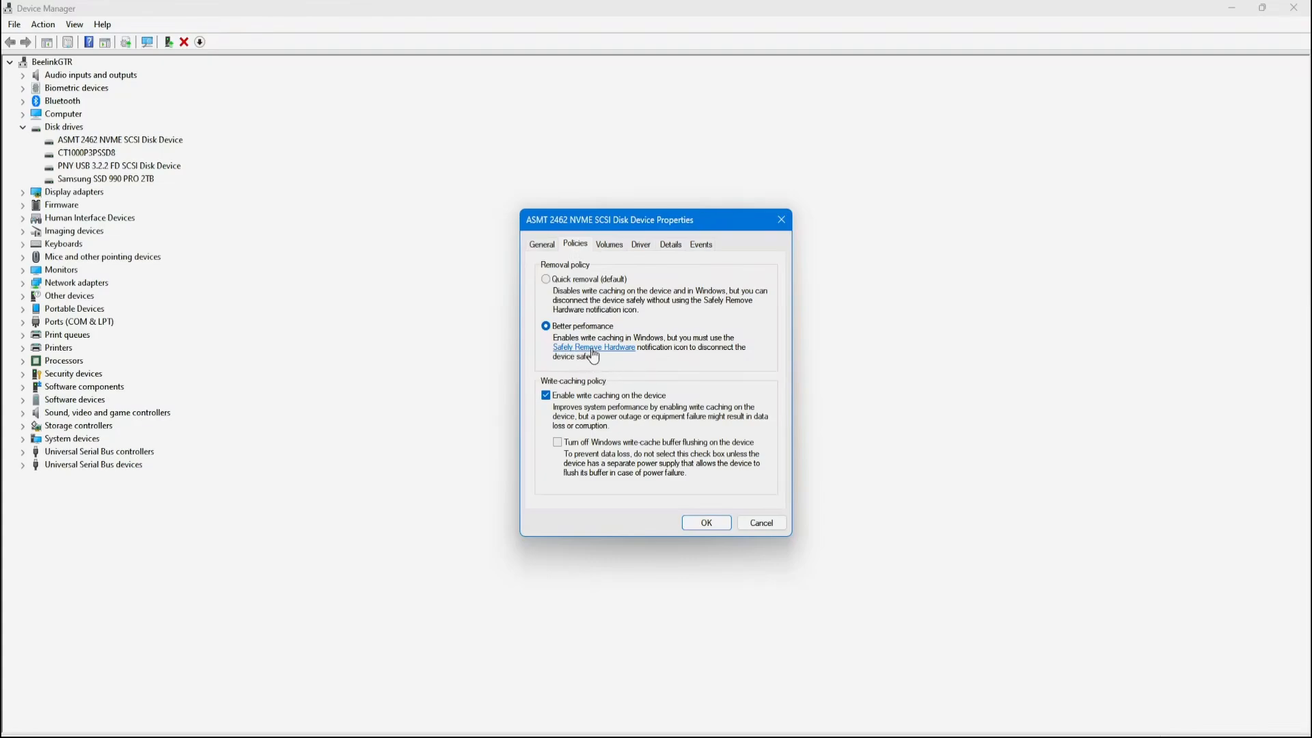
mouse_move(628, 366)
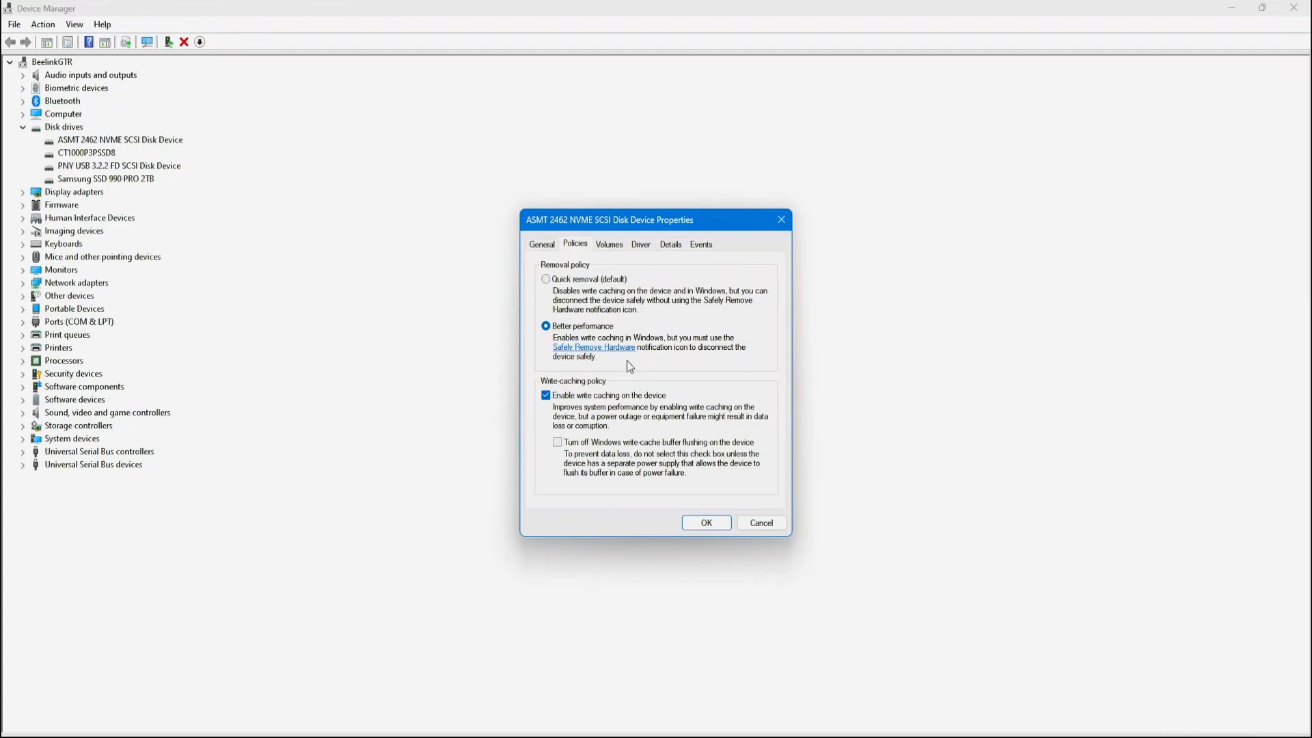
mouse_move(651, 373)
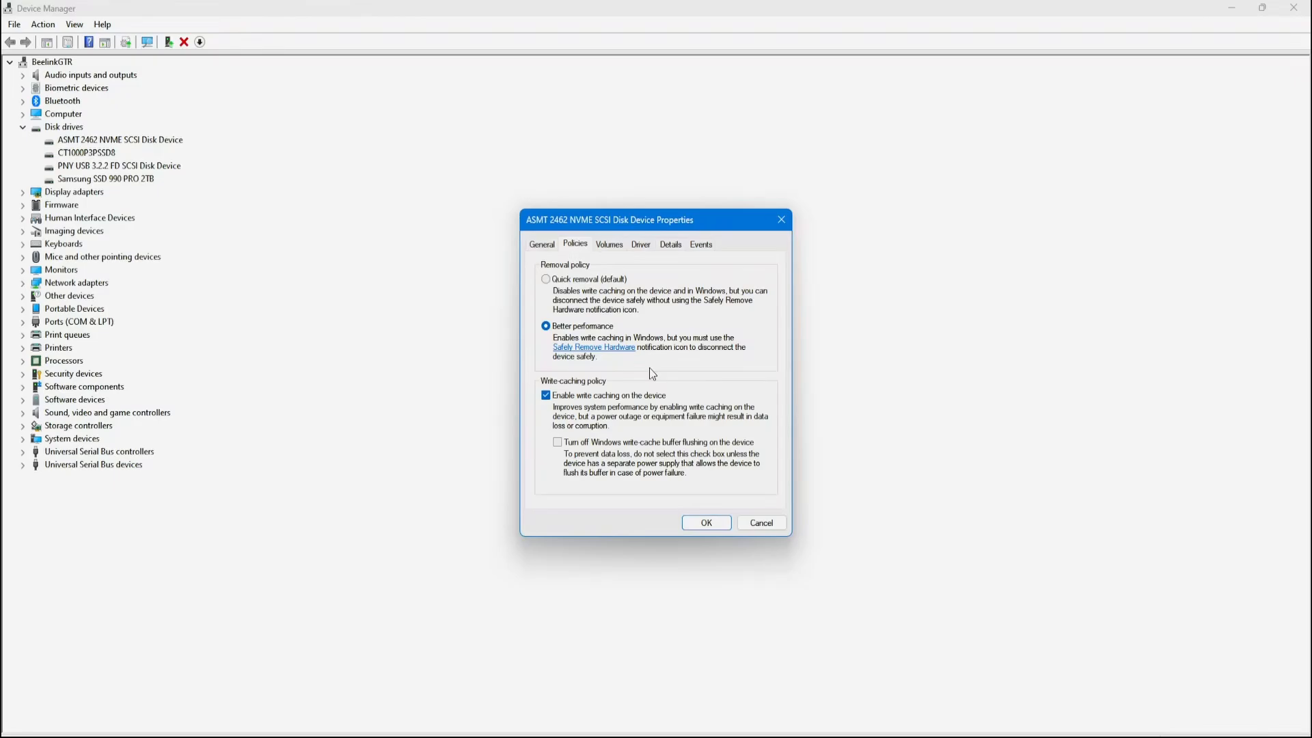
left_click(705, 522)
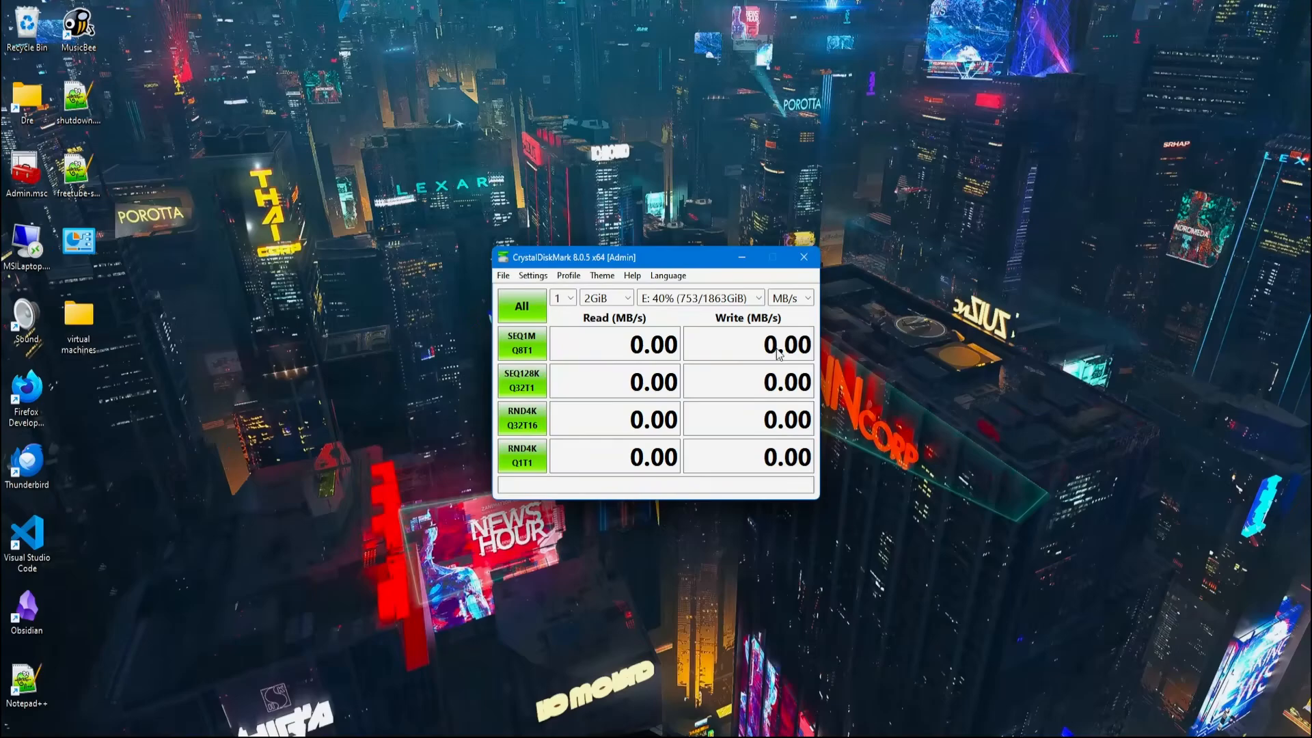
Step: Run all CrystalDiskMark tests on the empty 3726 GiB D: drive, reaching about 3800 MB/s sequential
left_click(756, 298)
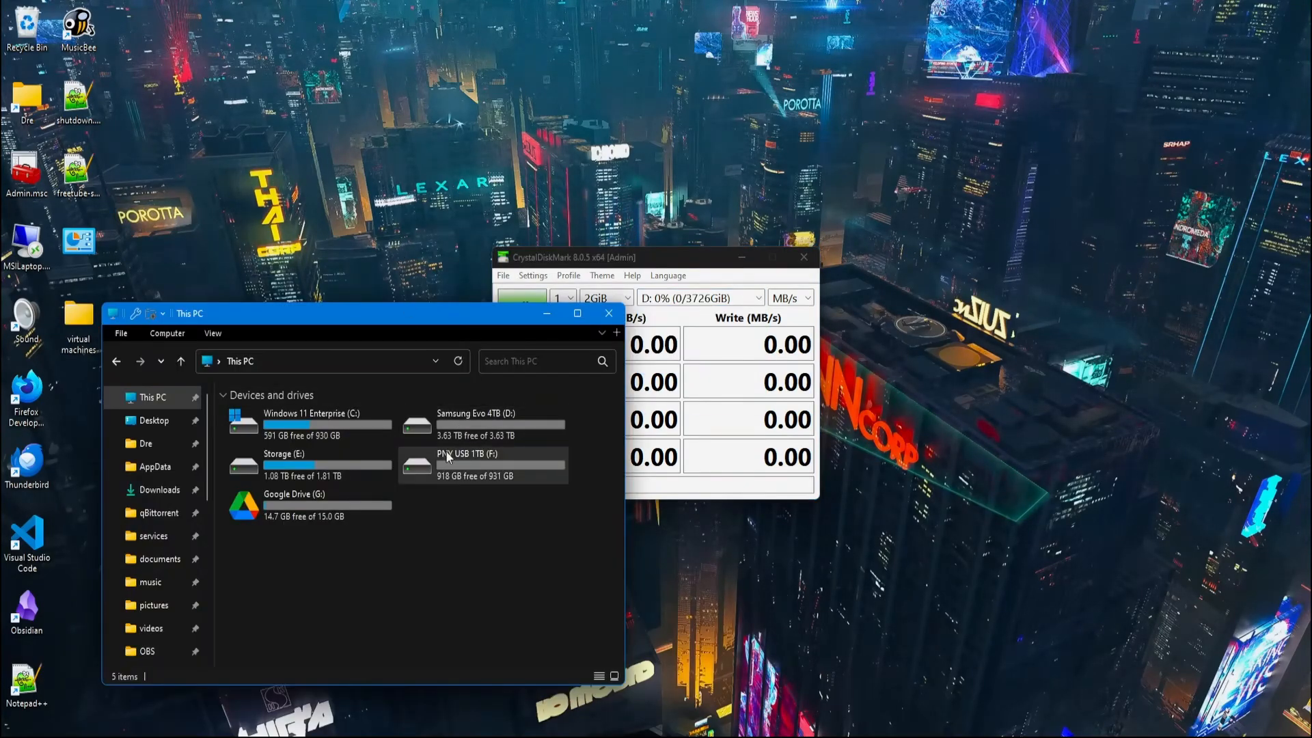
left_click(520, 308)
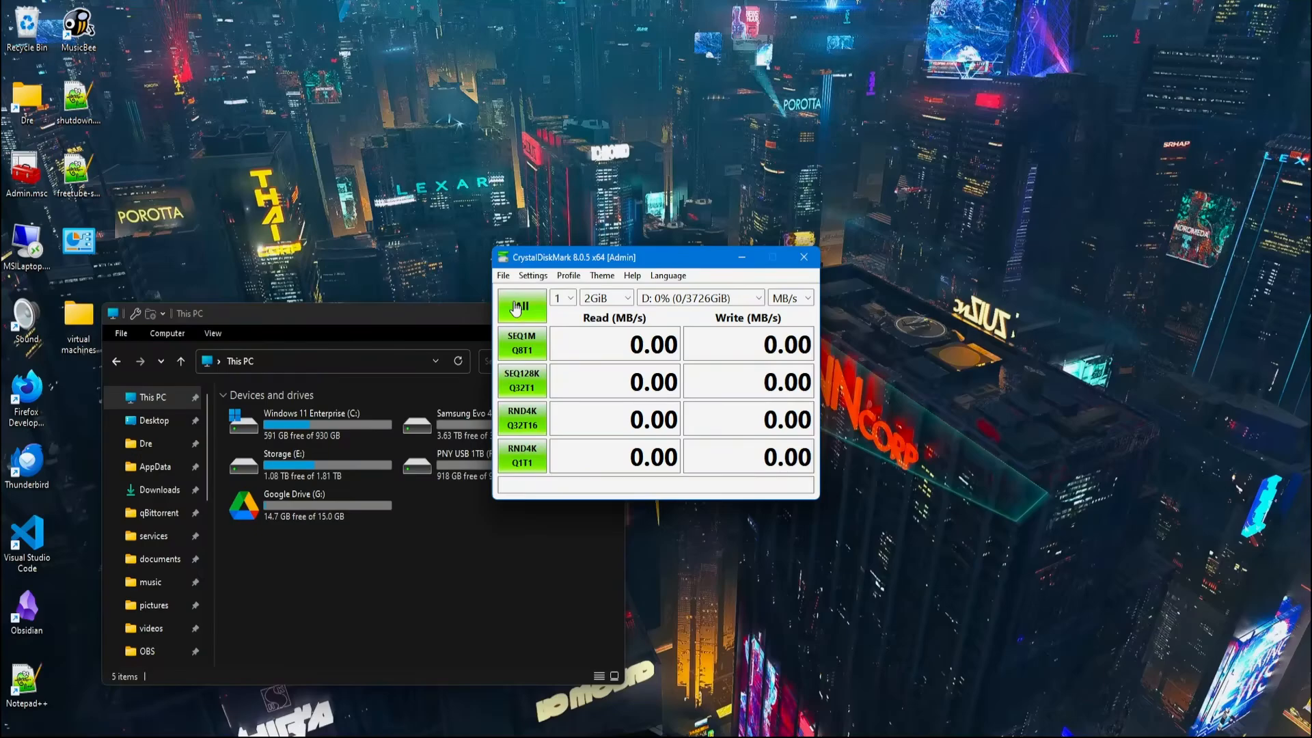
left_click(520, 308)
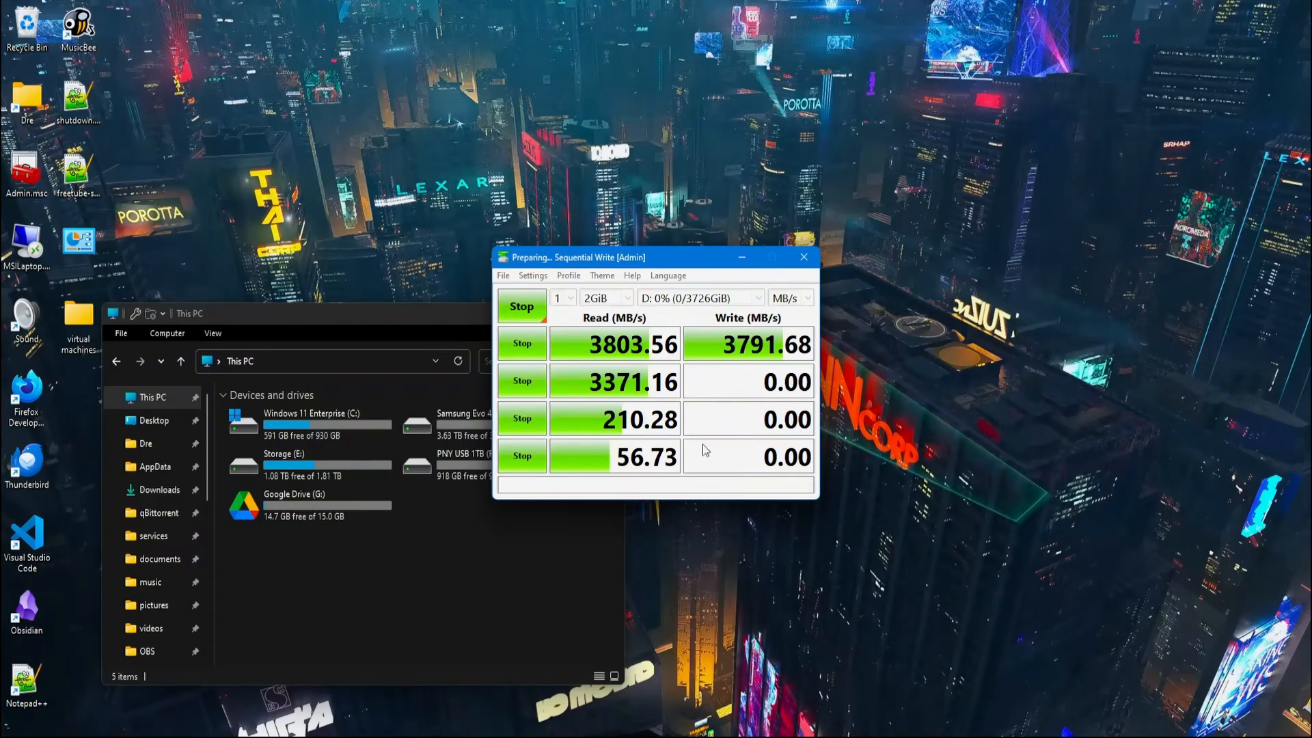
mouse_move(857, 411)
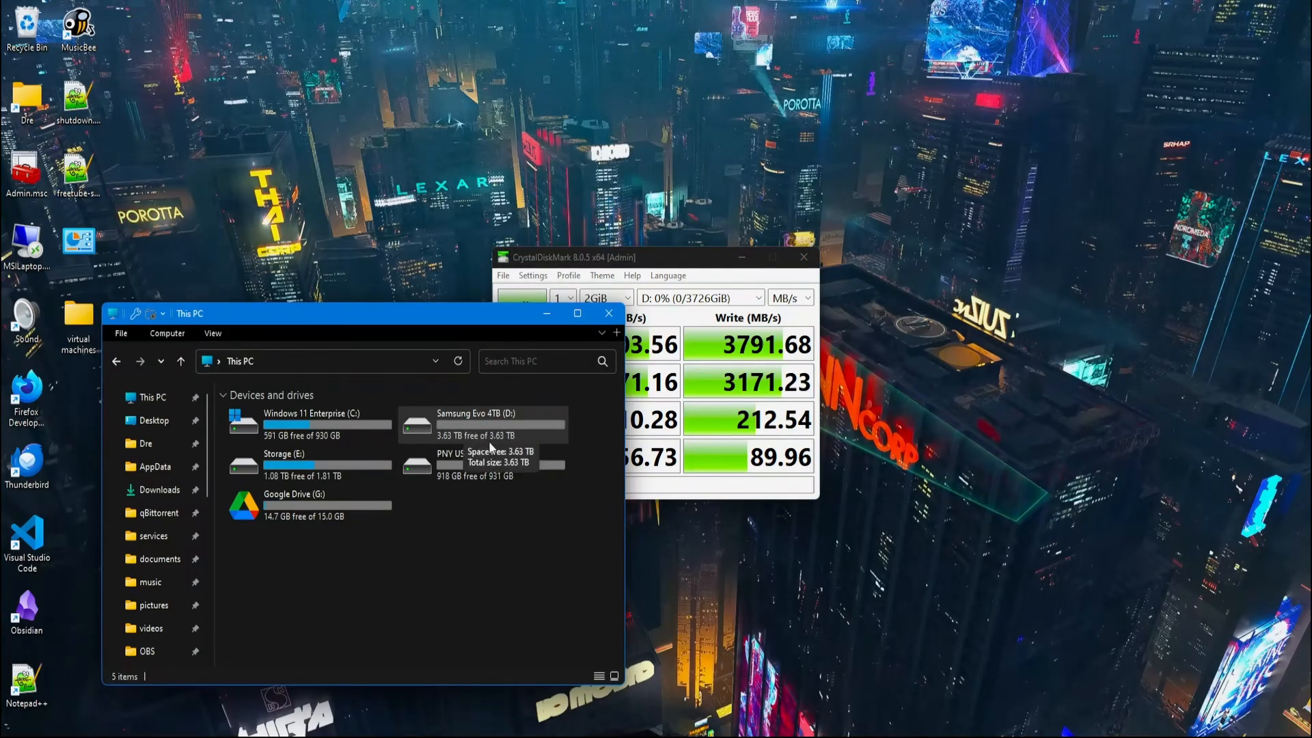
mouse_move(512, 437)
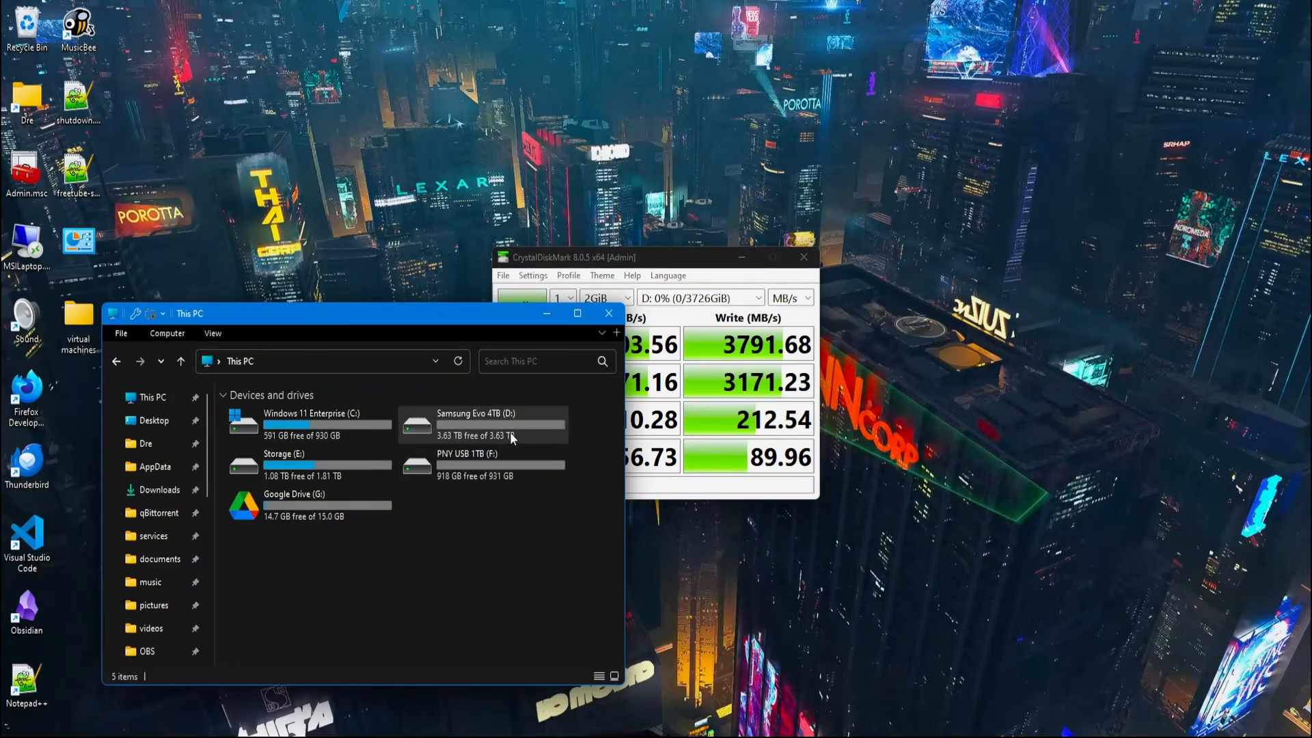
Step: Bring the CrystalDiskMark results forward to retarget the benchmark at the internal C: drive
left_click(521, 305)
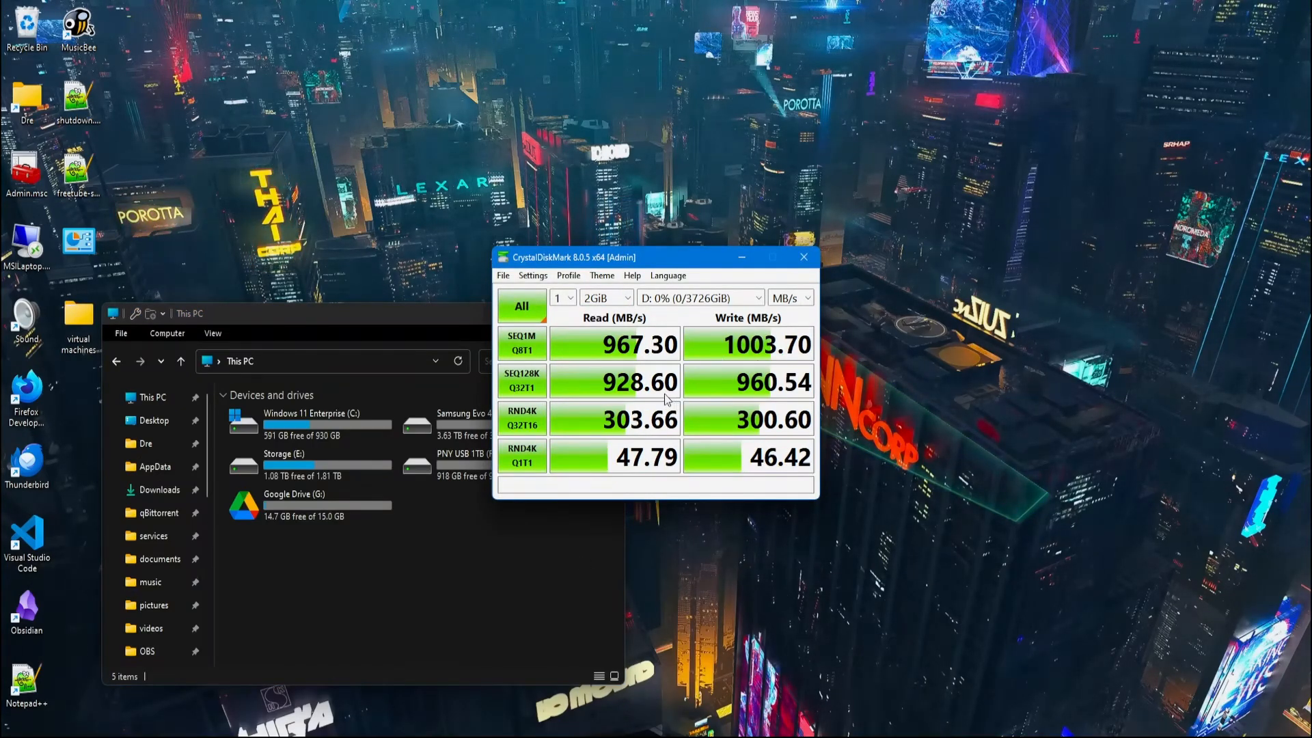
mouse_move(635, 421)
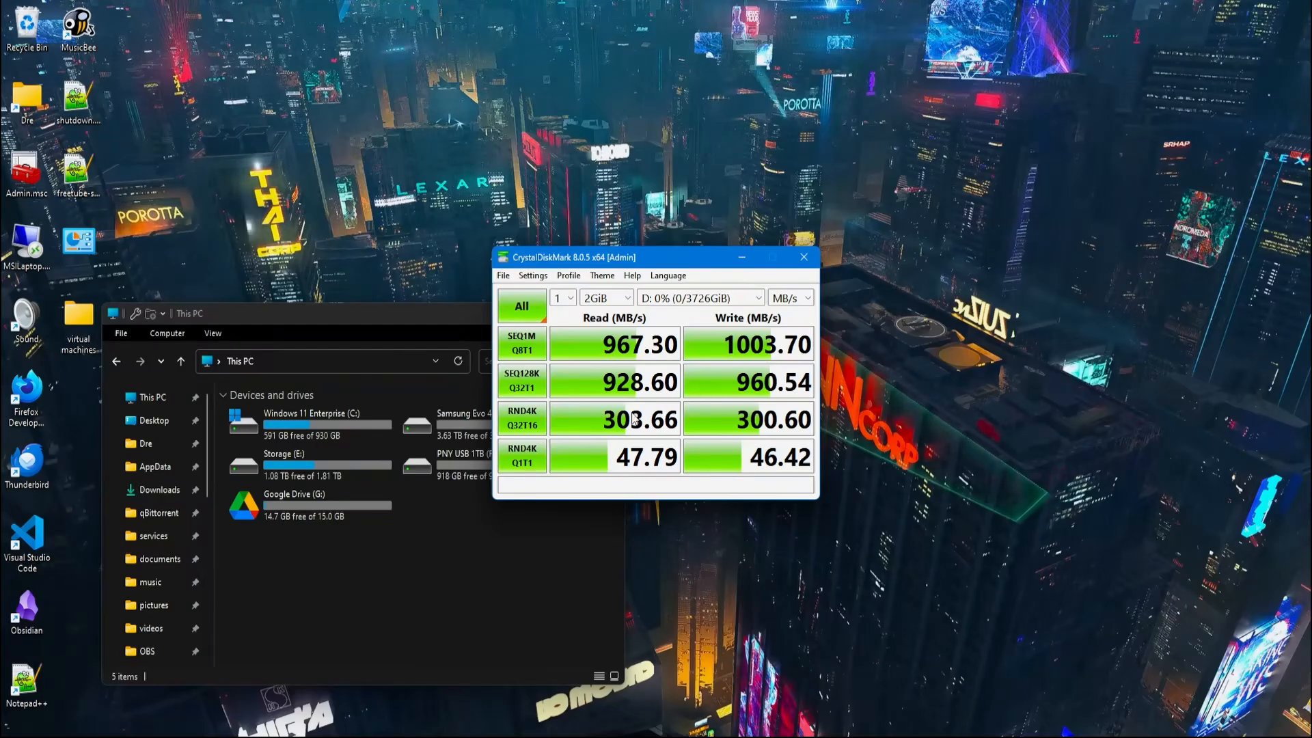
mouse_move(730, 351)
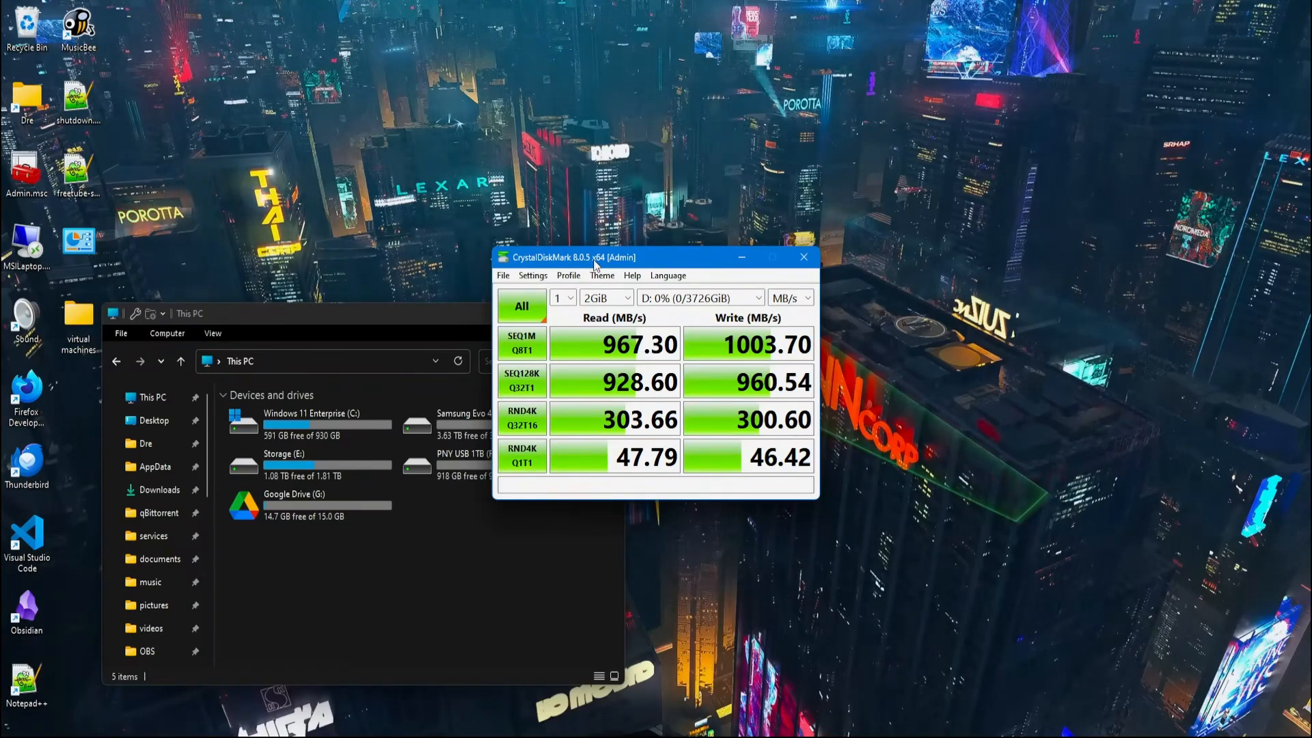
mouse_move(632, 275)
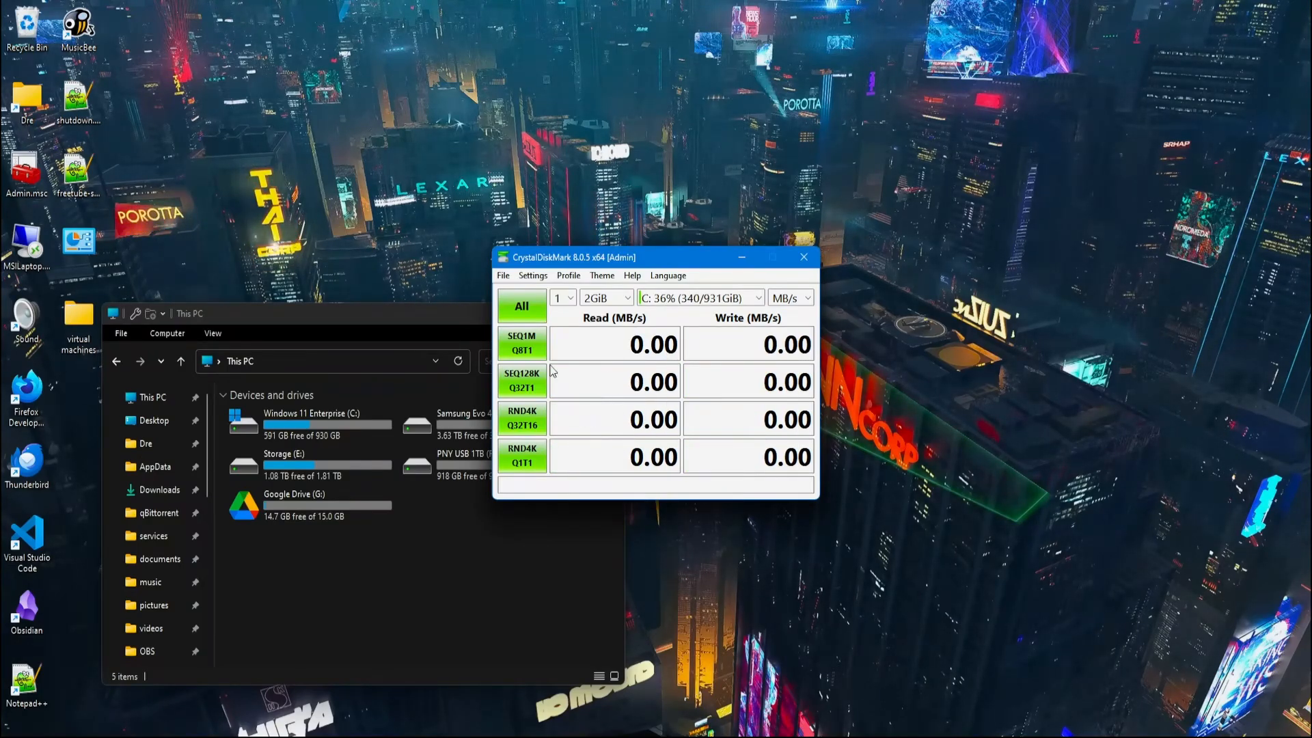
Step: Run all tests on the internal C: drive, reaching about 5193 MB/s read and 3679 MB/s write
left_click(521, 305)
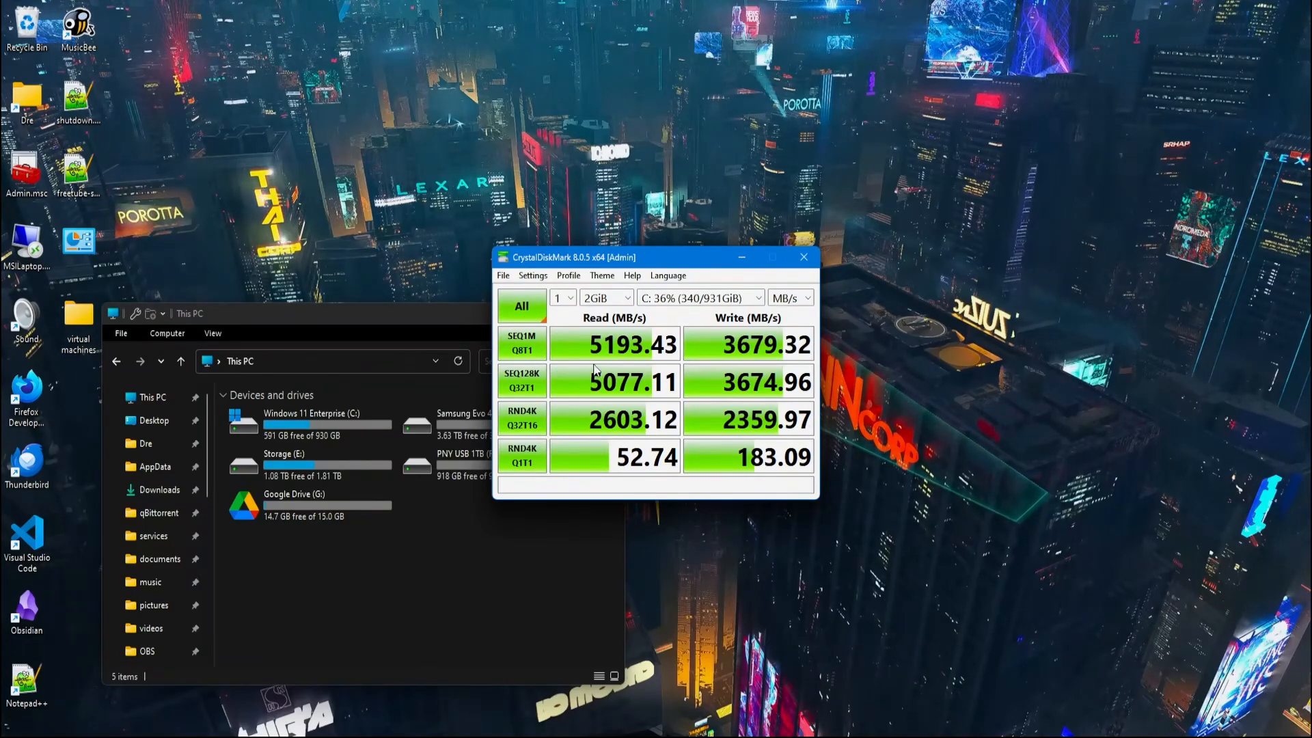
mouse_move(722, 402)
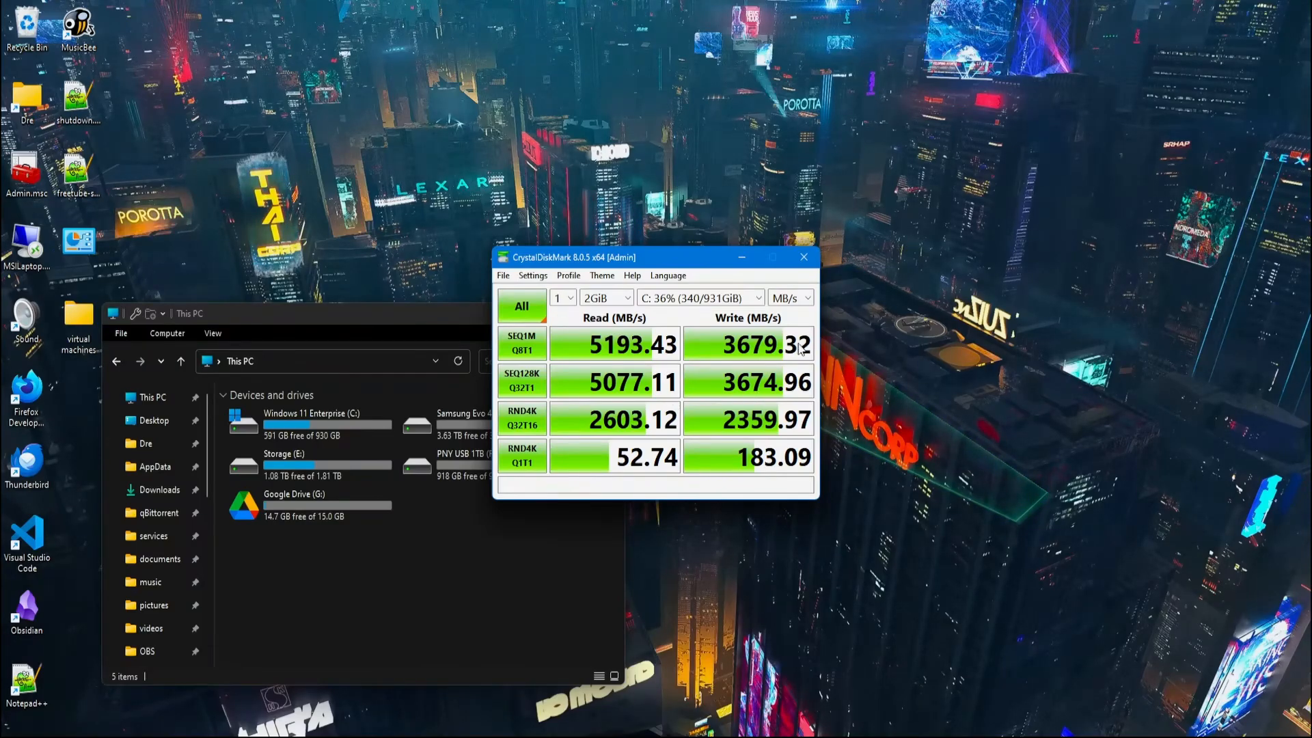
mouse_move(744, 535)
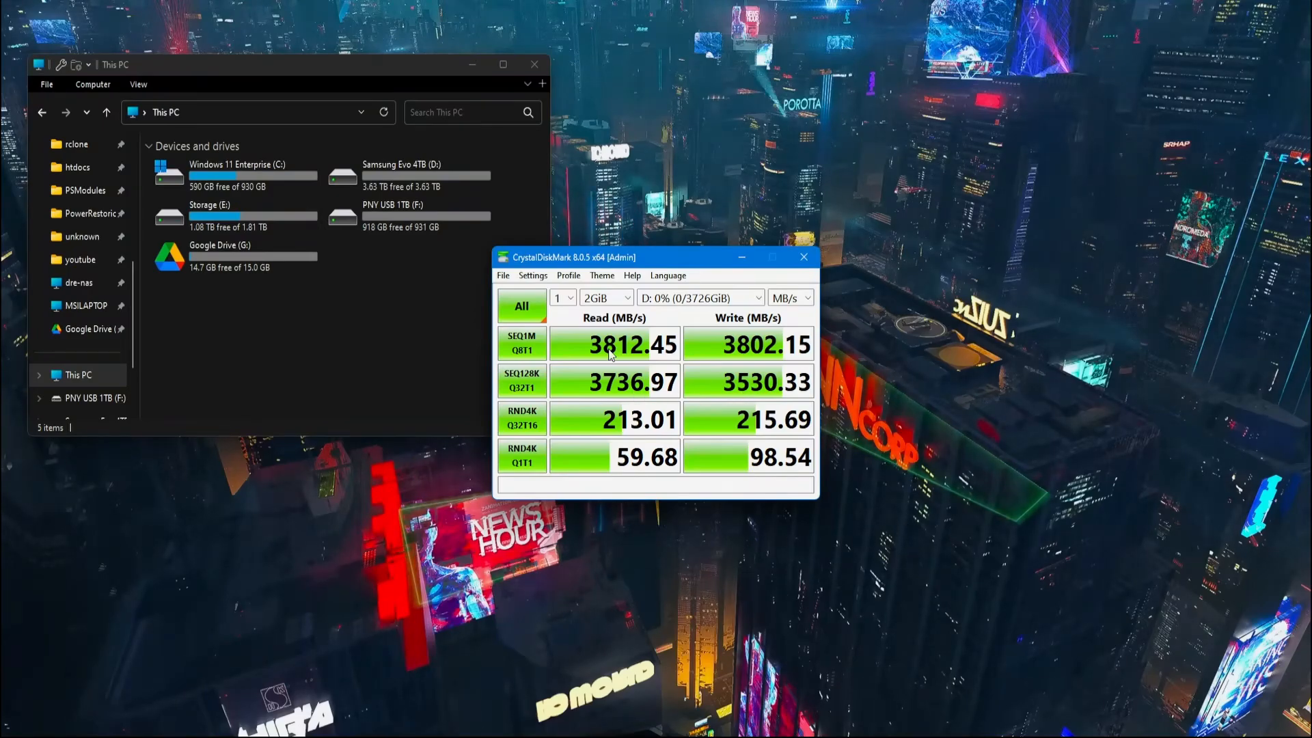
mouse_move(802, 590)
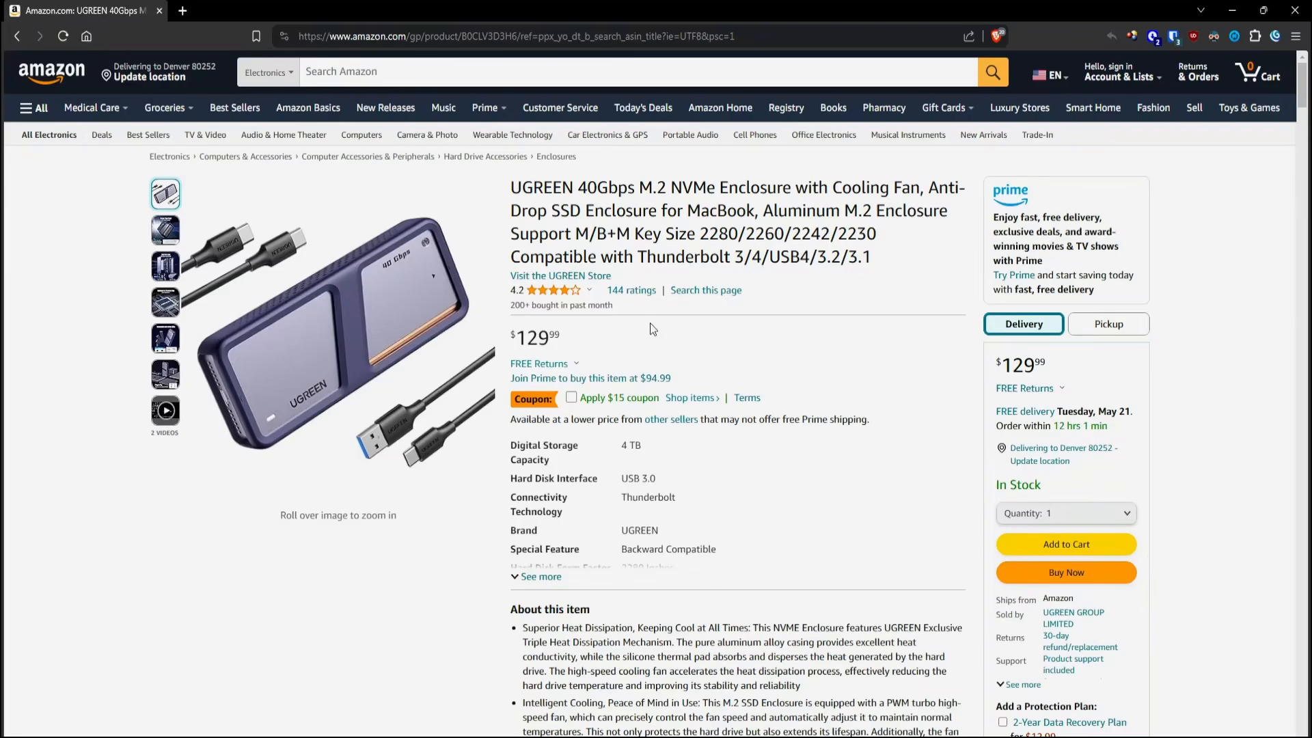
mouse_move(371, 372)
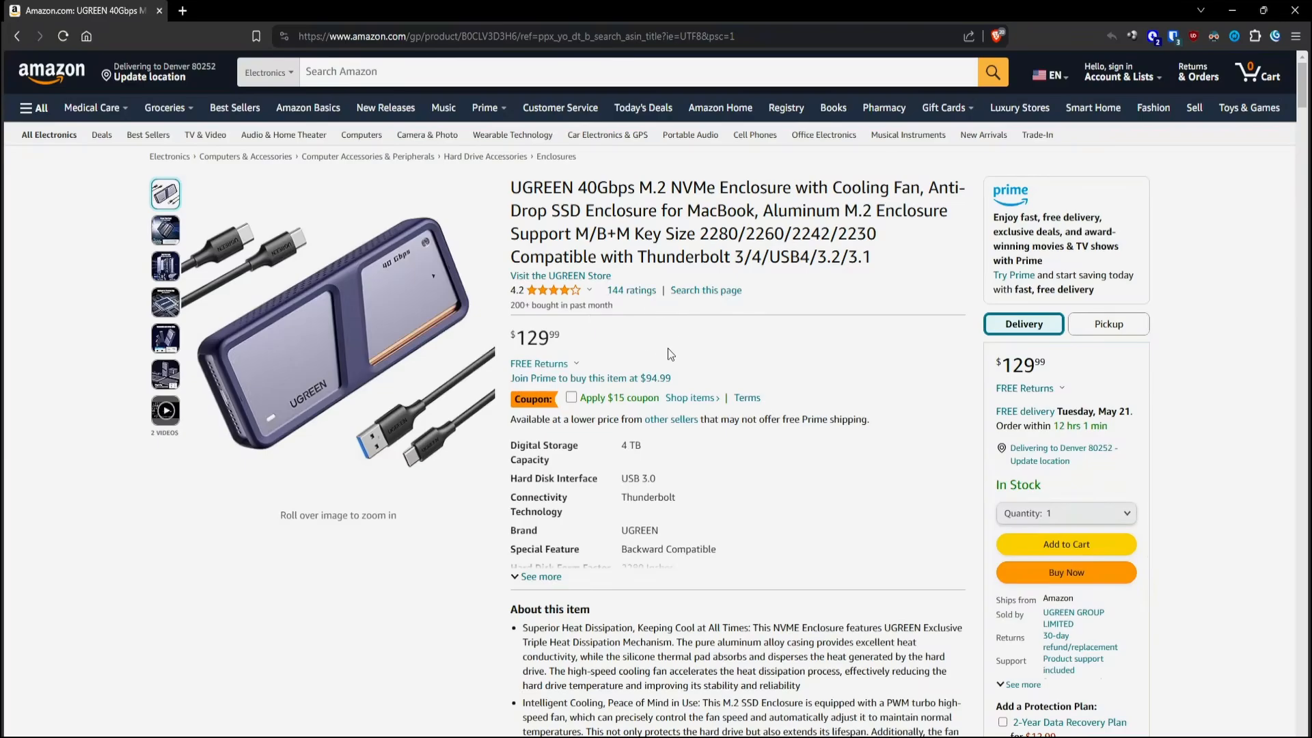
mouse_move(735, 355)
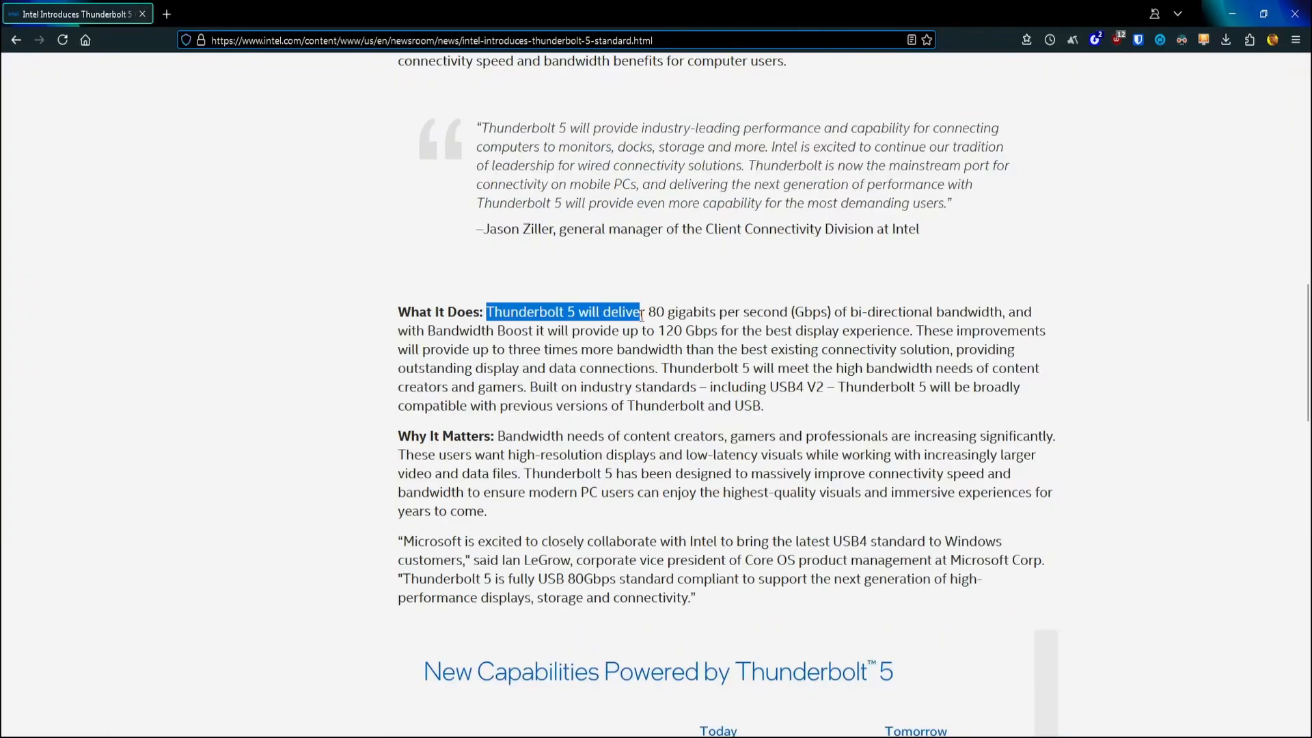
Step: Clear the highlight on the Thunderbolt 5 passage about 80 Gbps bi-directional bandwidth
left_click(661, 411)
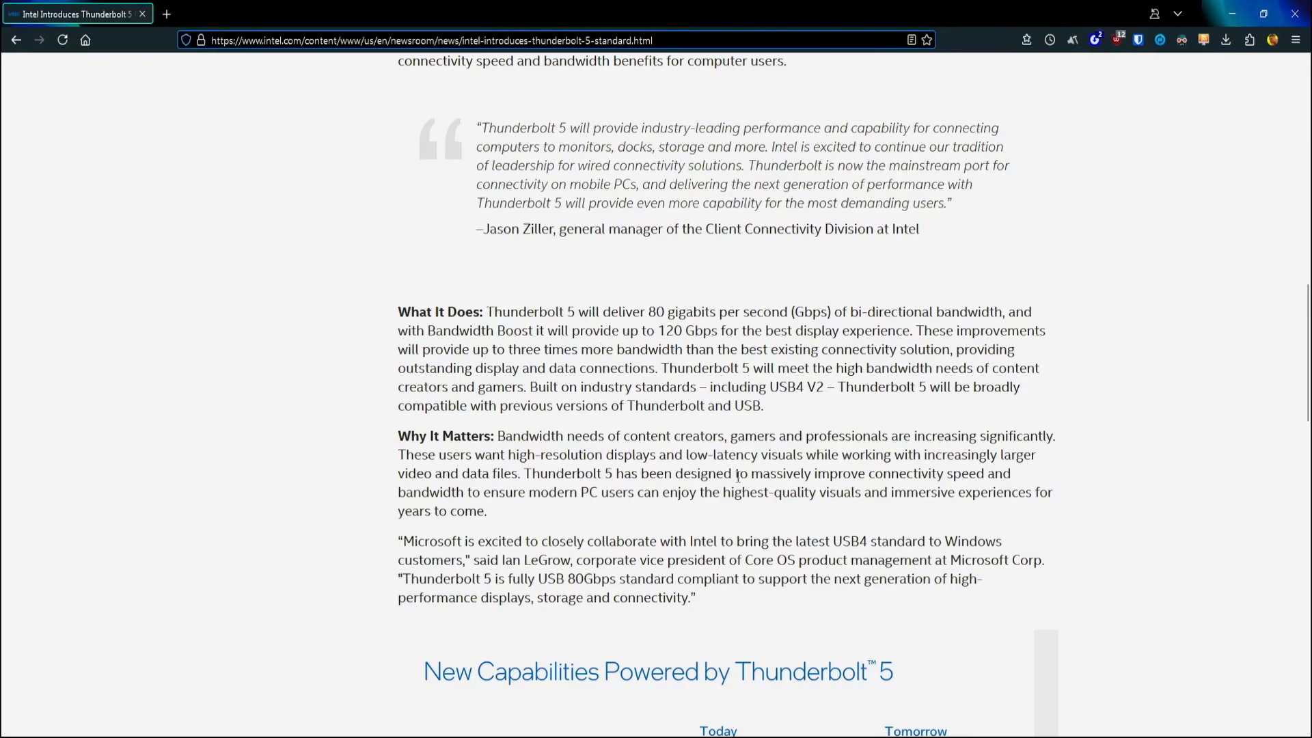
mouse_move(720, 428)
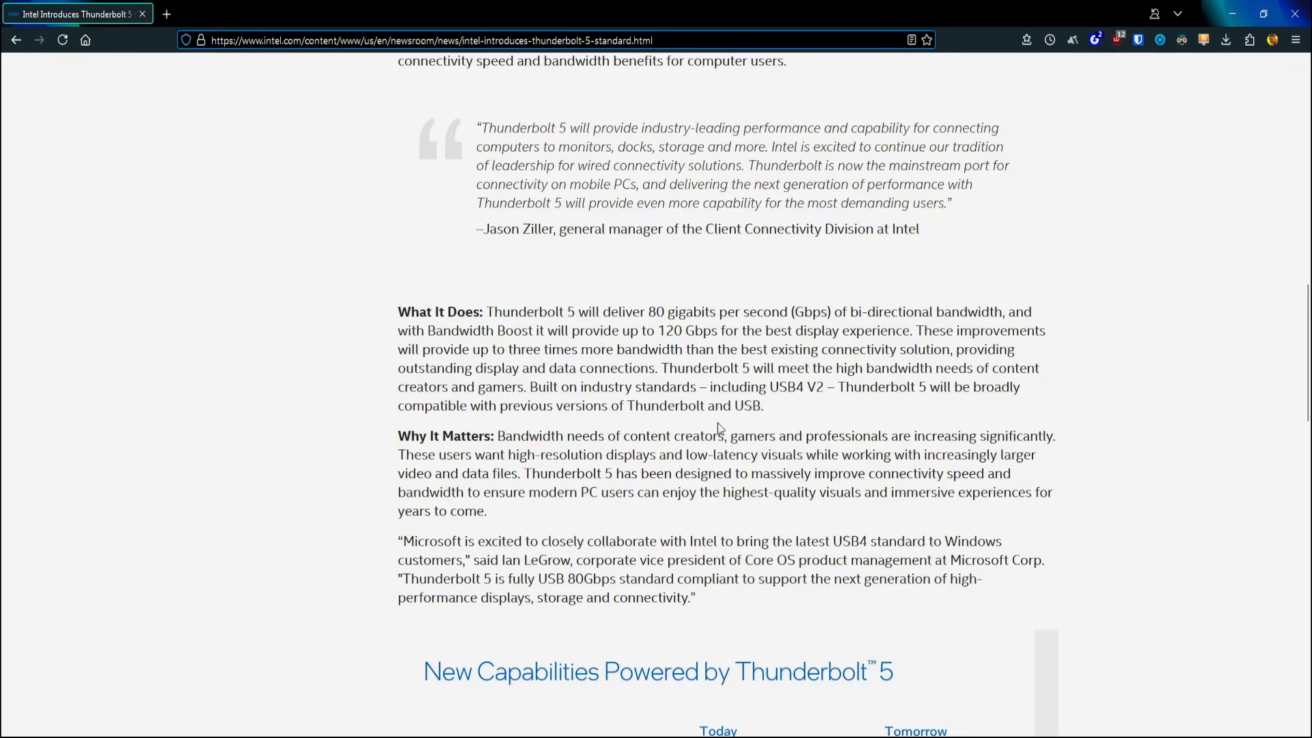